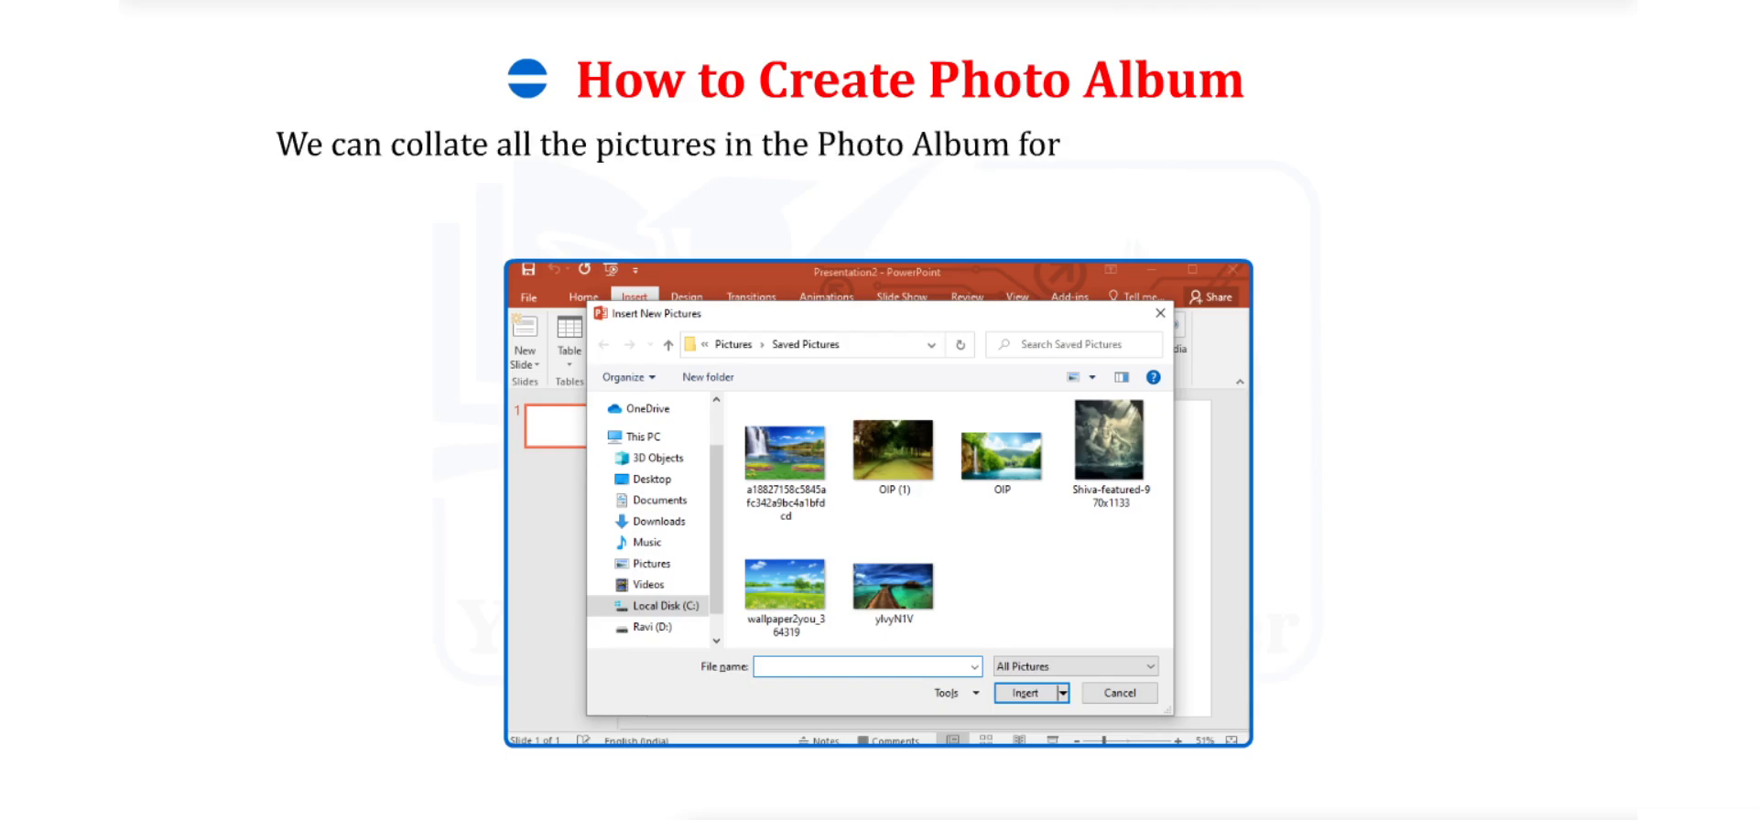
Step: Cancel the Insert New Pictures and Photo Album dialogs to return to the blank presentation
{"action": "type", "text": "easy access while making a preser"}
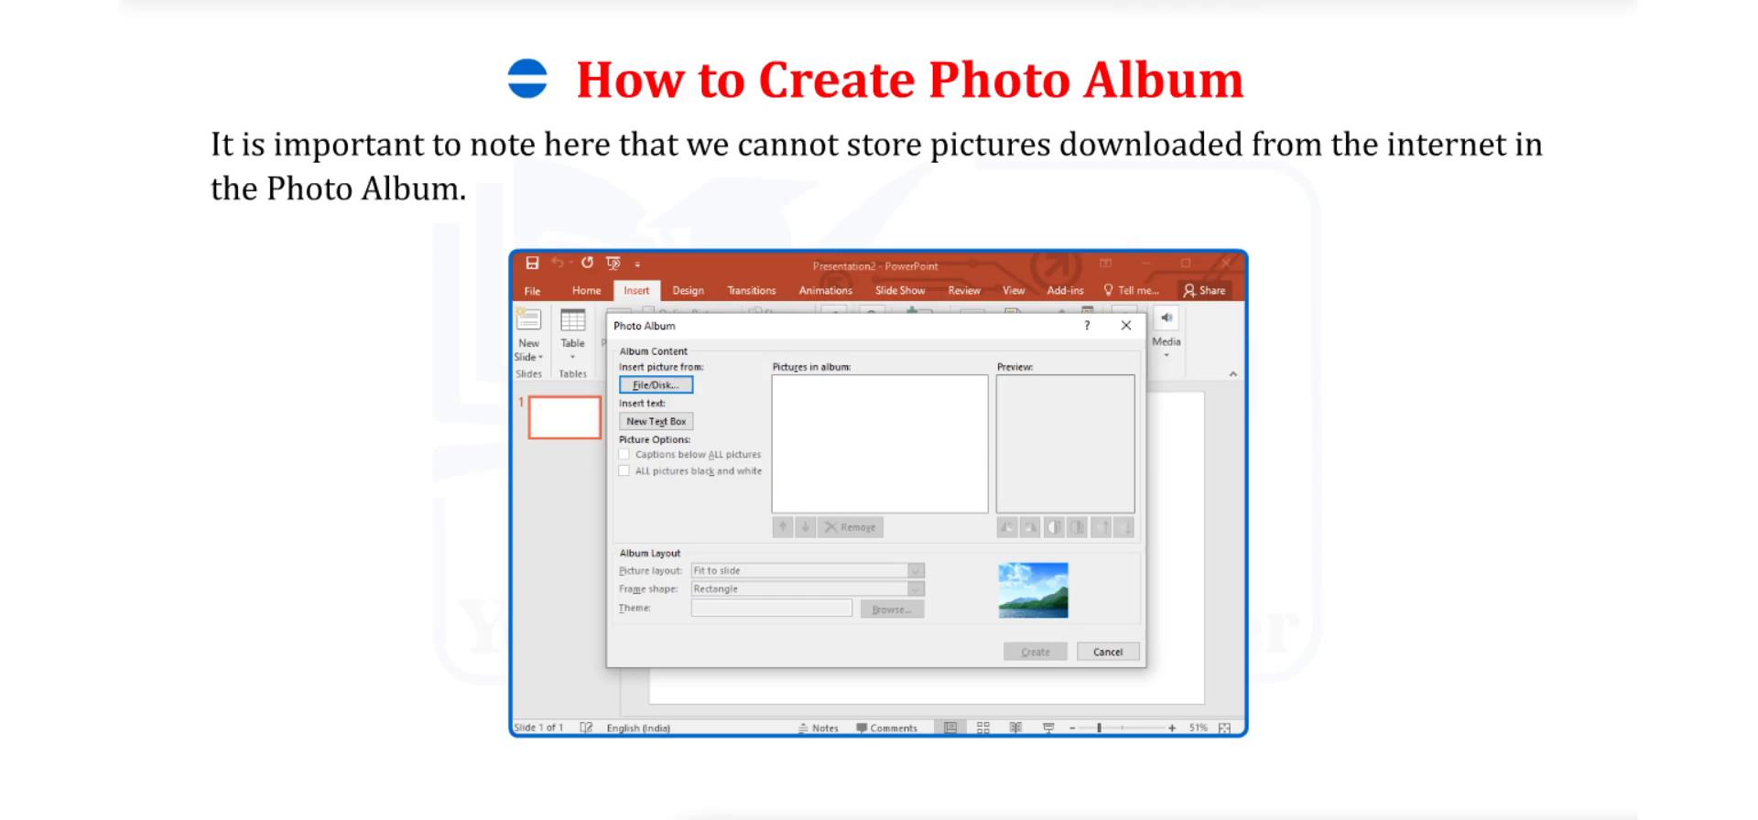
{"action": "left_click", "coordinate": [656, 384]}
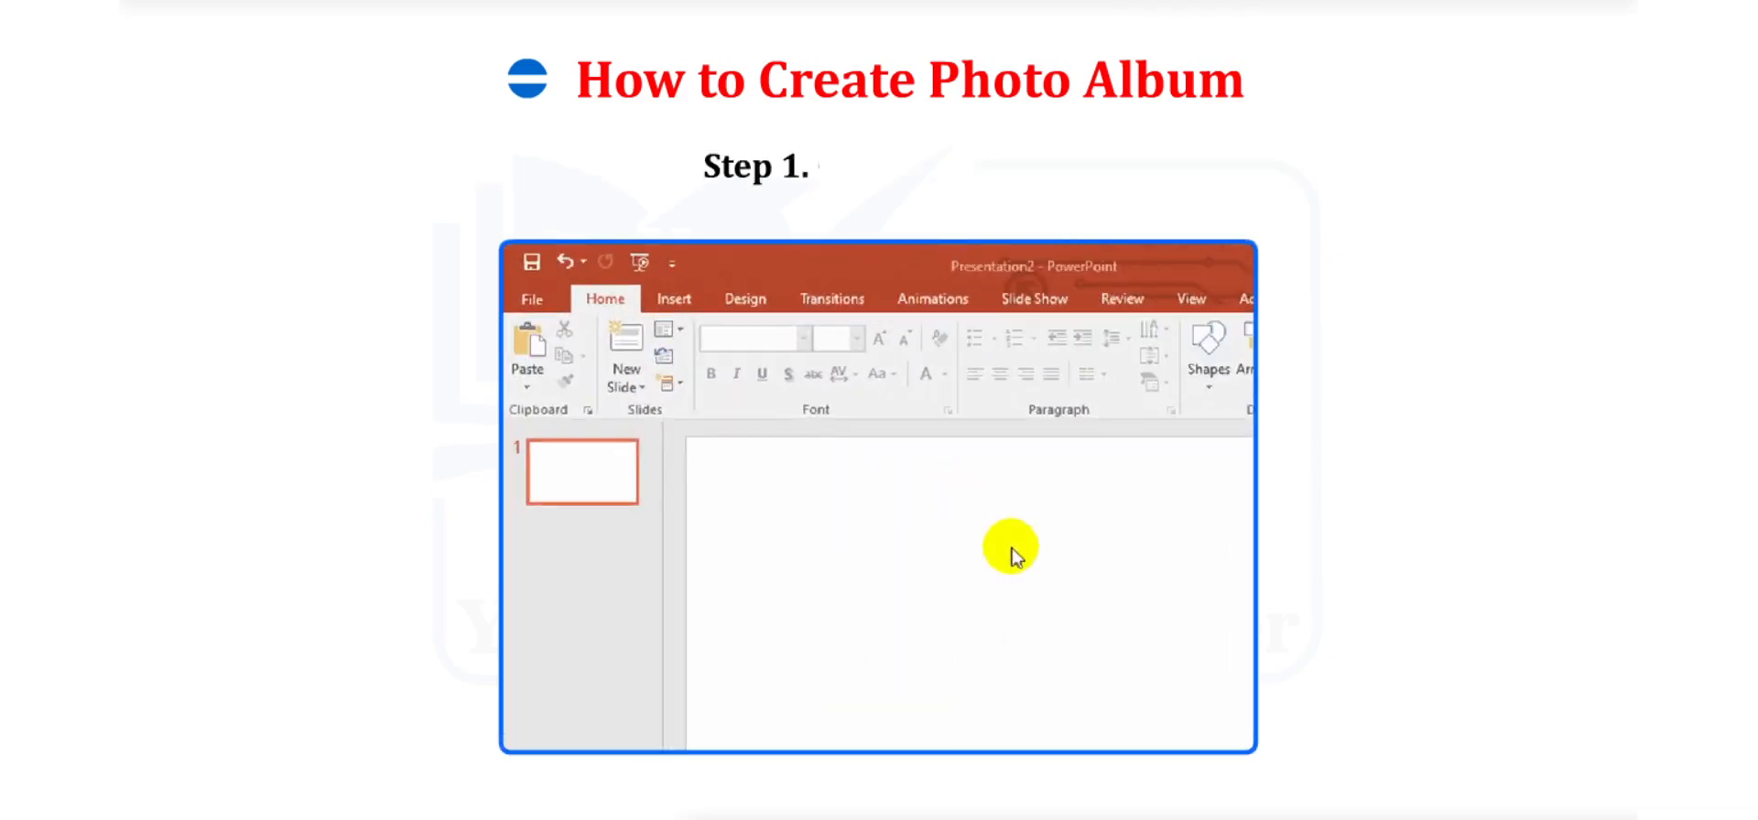
Step: Start a New Photo Album from Insert and browse File/Disk for pictures to add
{"action": "left_click", "coordinate": [692, 304]}
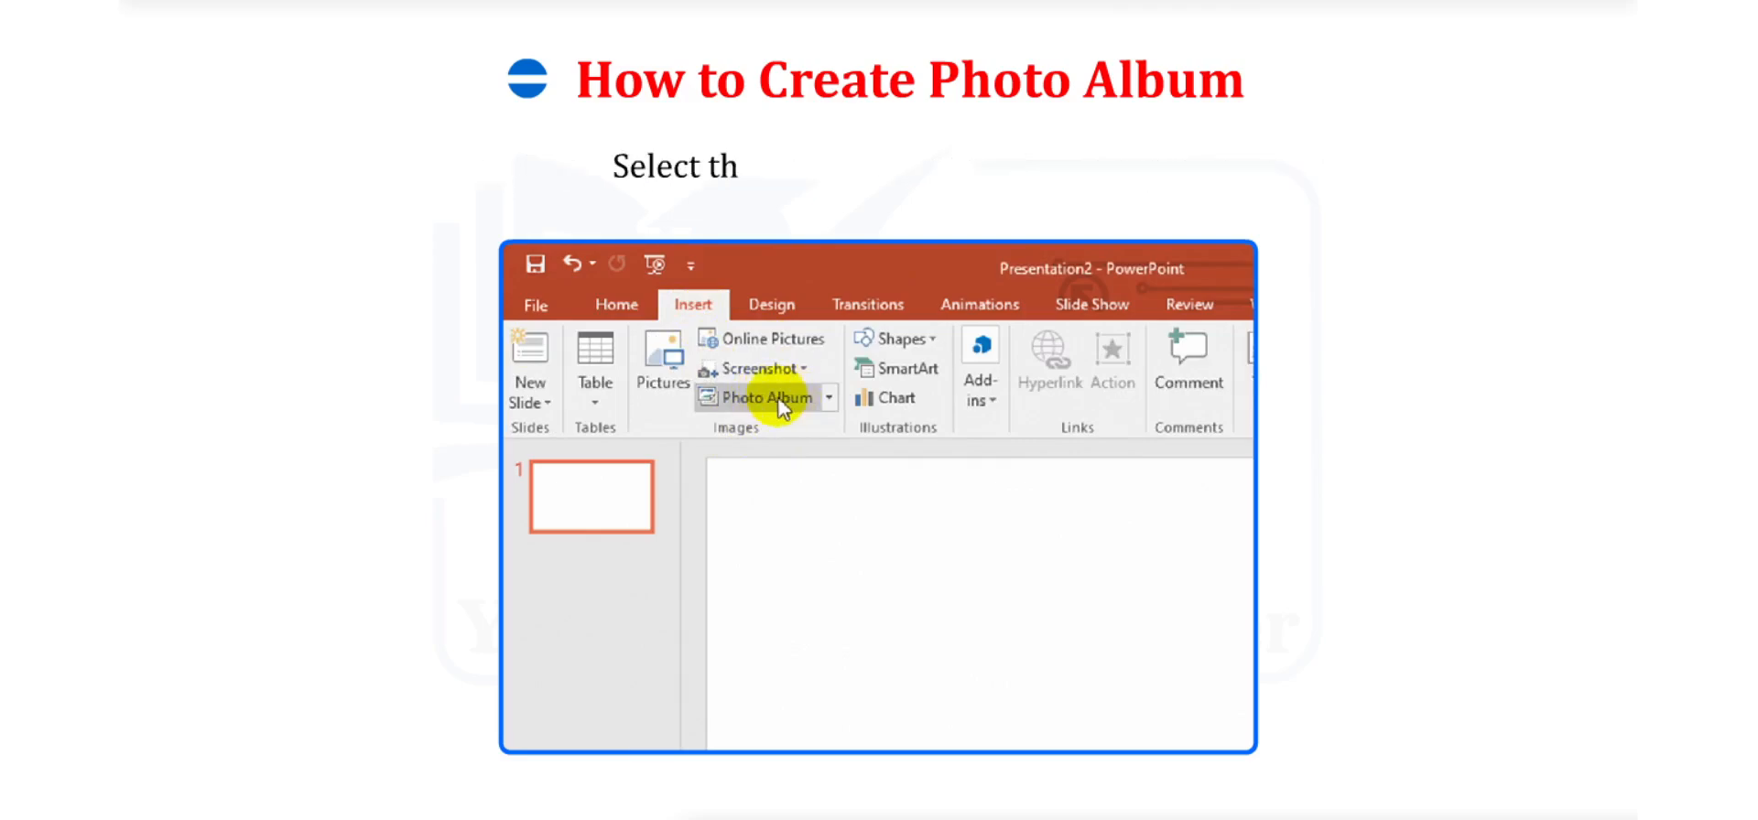
{"action": "left_click", "coordinate": [766, 398]}
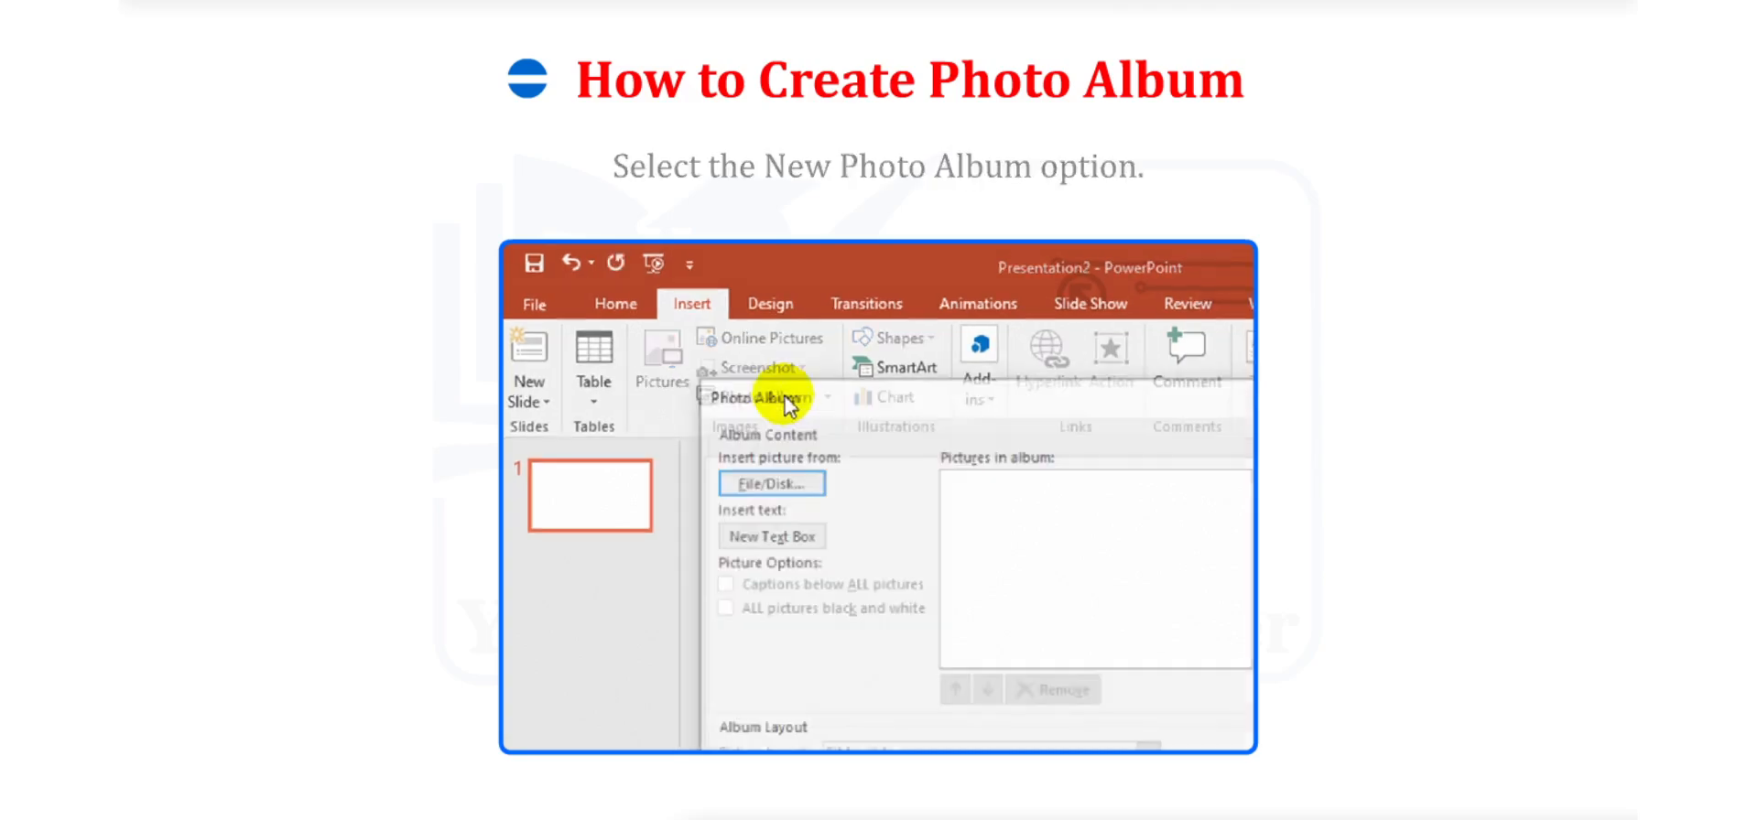
{"action": "left_click", "coordinate": [751, 398]}
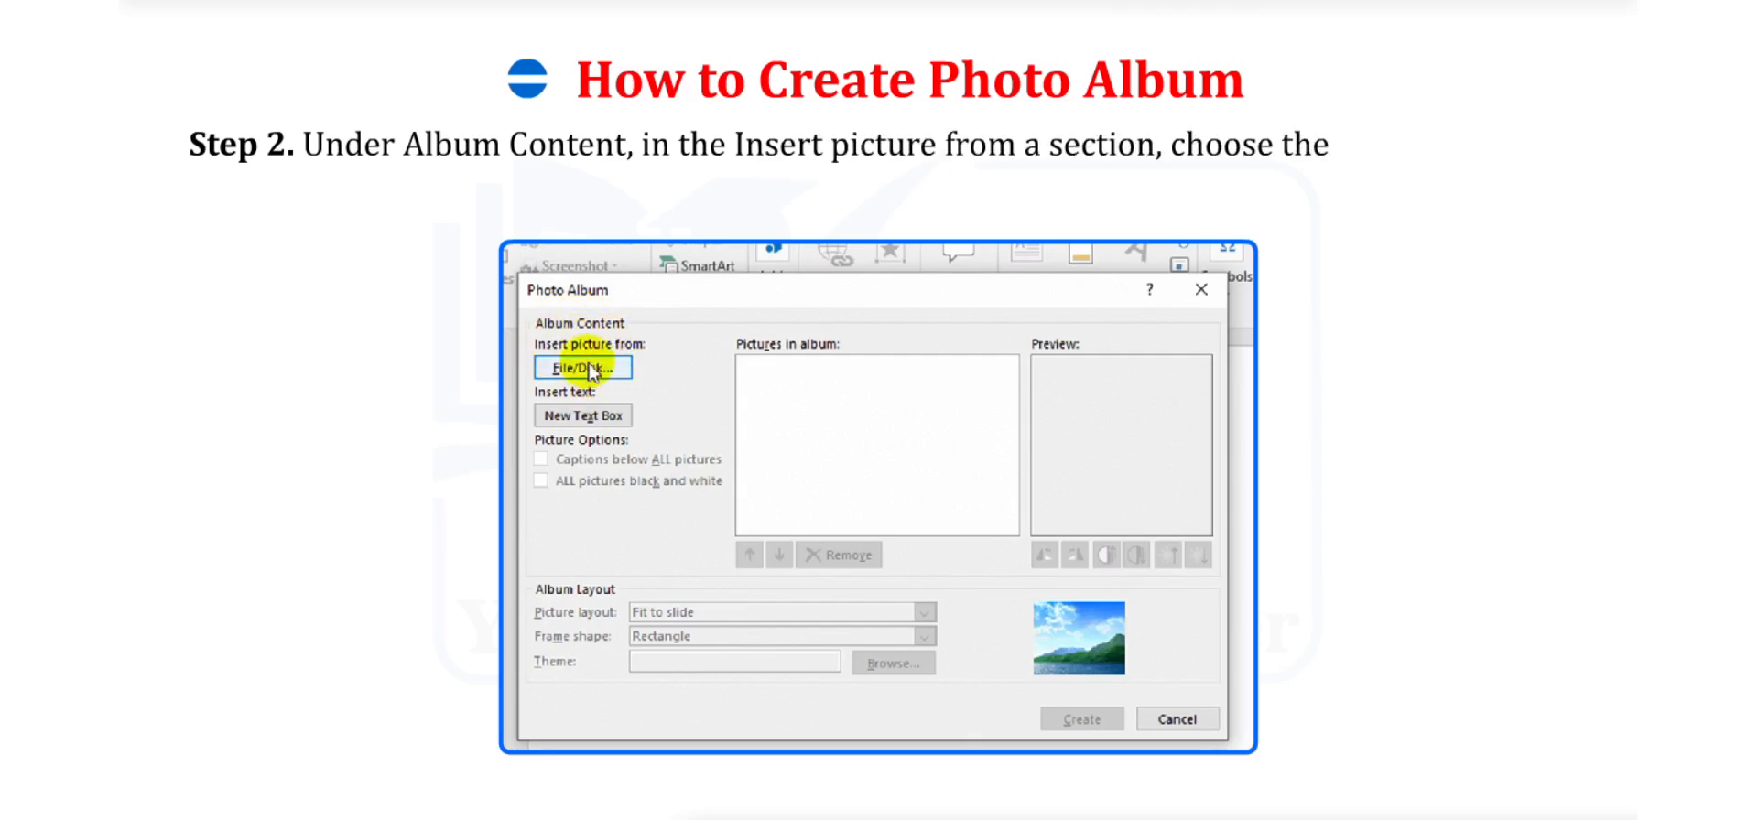
{"action": "left_click", "coordinate": [582, 368]}
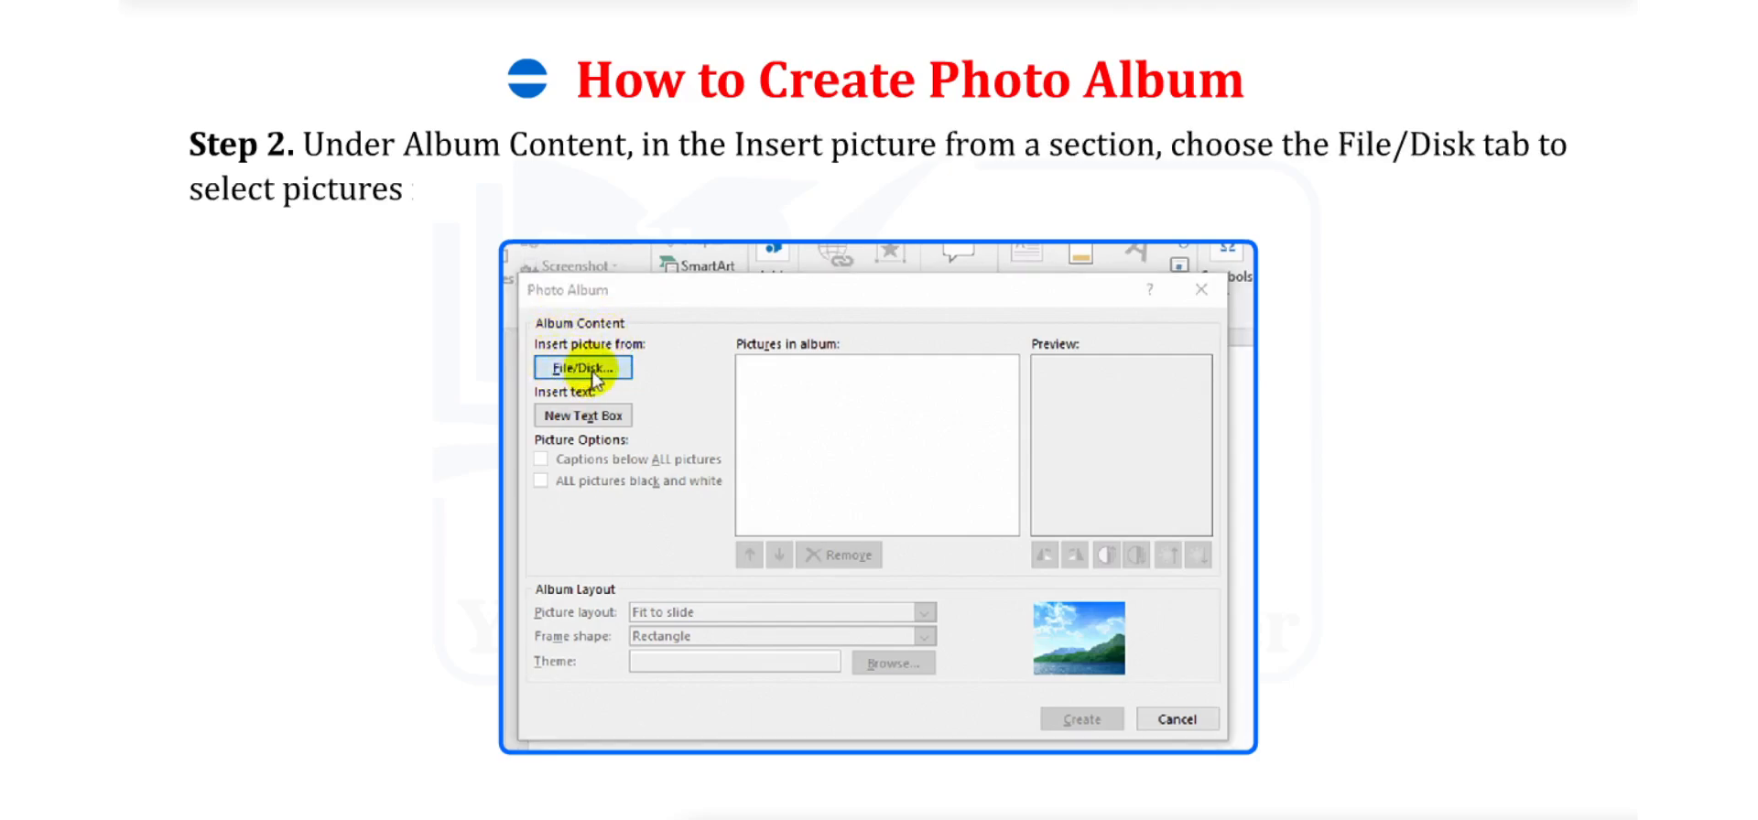
{"action": "left_click", "coordinate": [581, 368]}
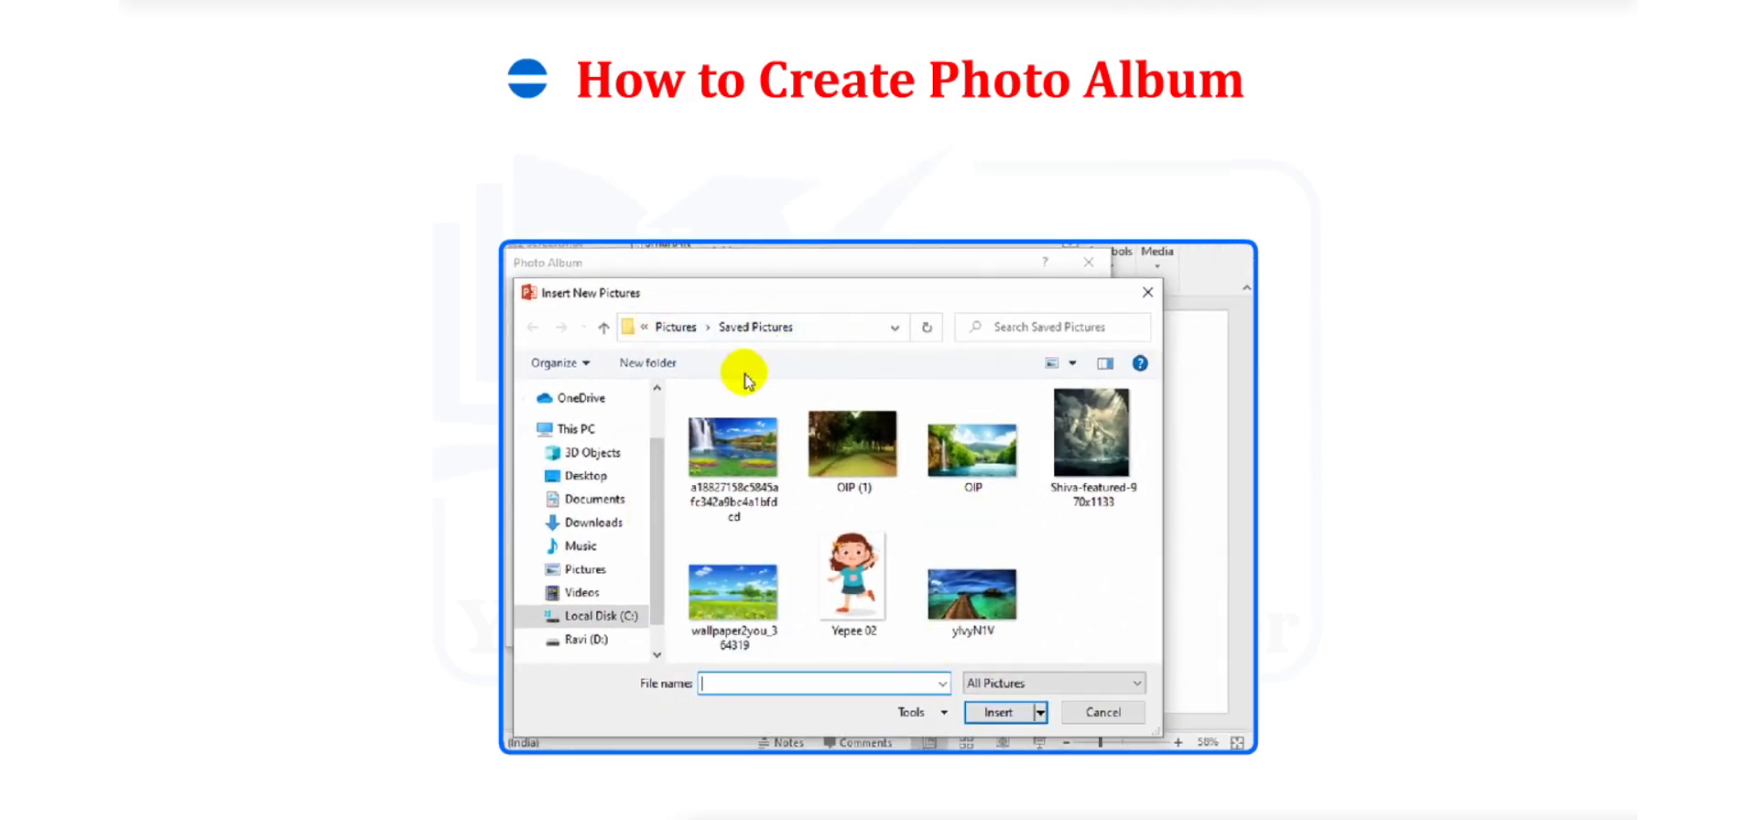
Step: Insert four pictures from Saved Pictures into the album and tick the Yepee 02 picture
{"action": "type", "text": "Step 3: Next, choose tl"}
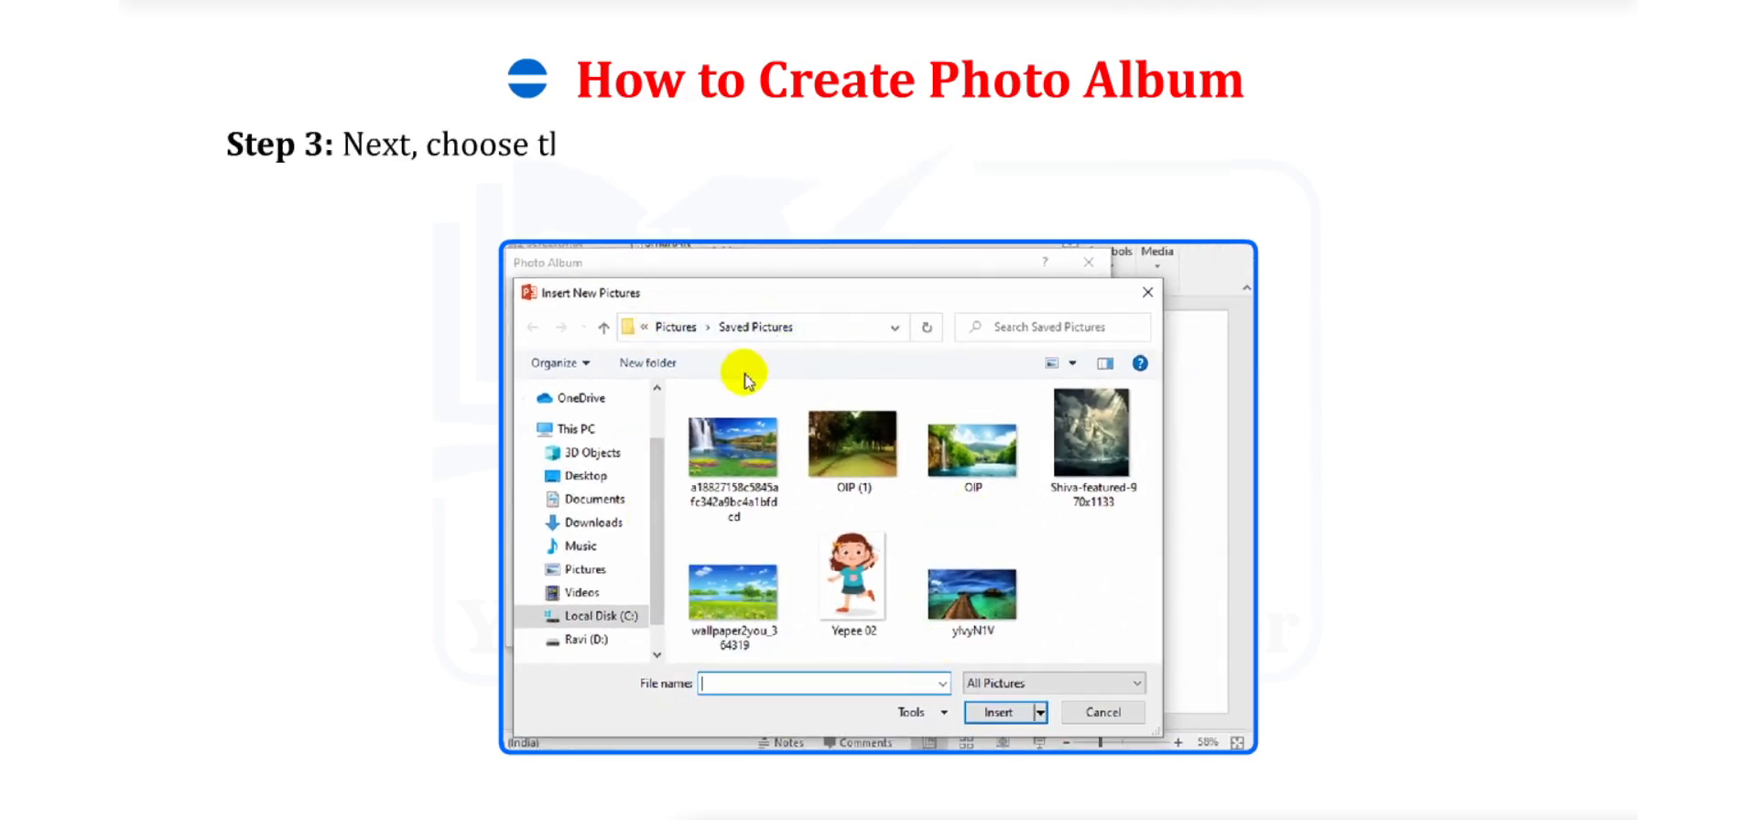
{"action": "left_click", "coordinate": [852, 577]}
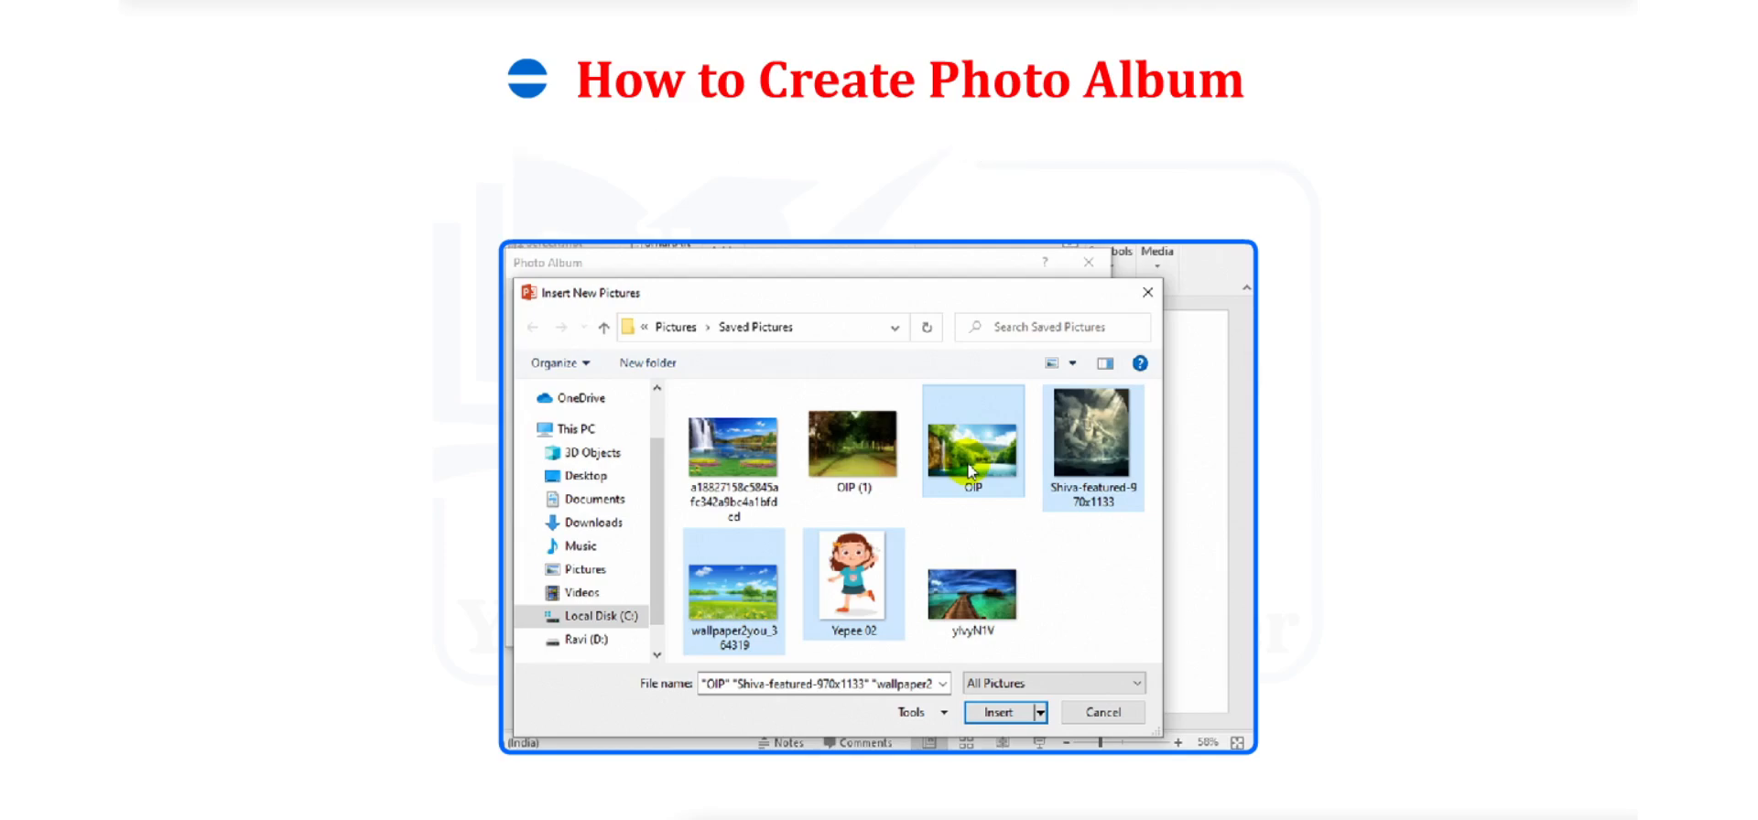
{"action": "left_click", "coordinate": [996, 713]}
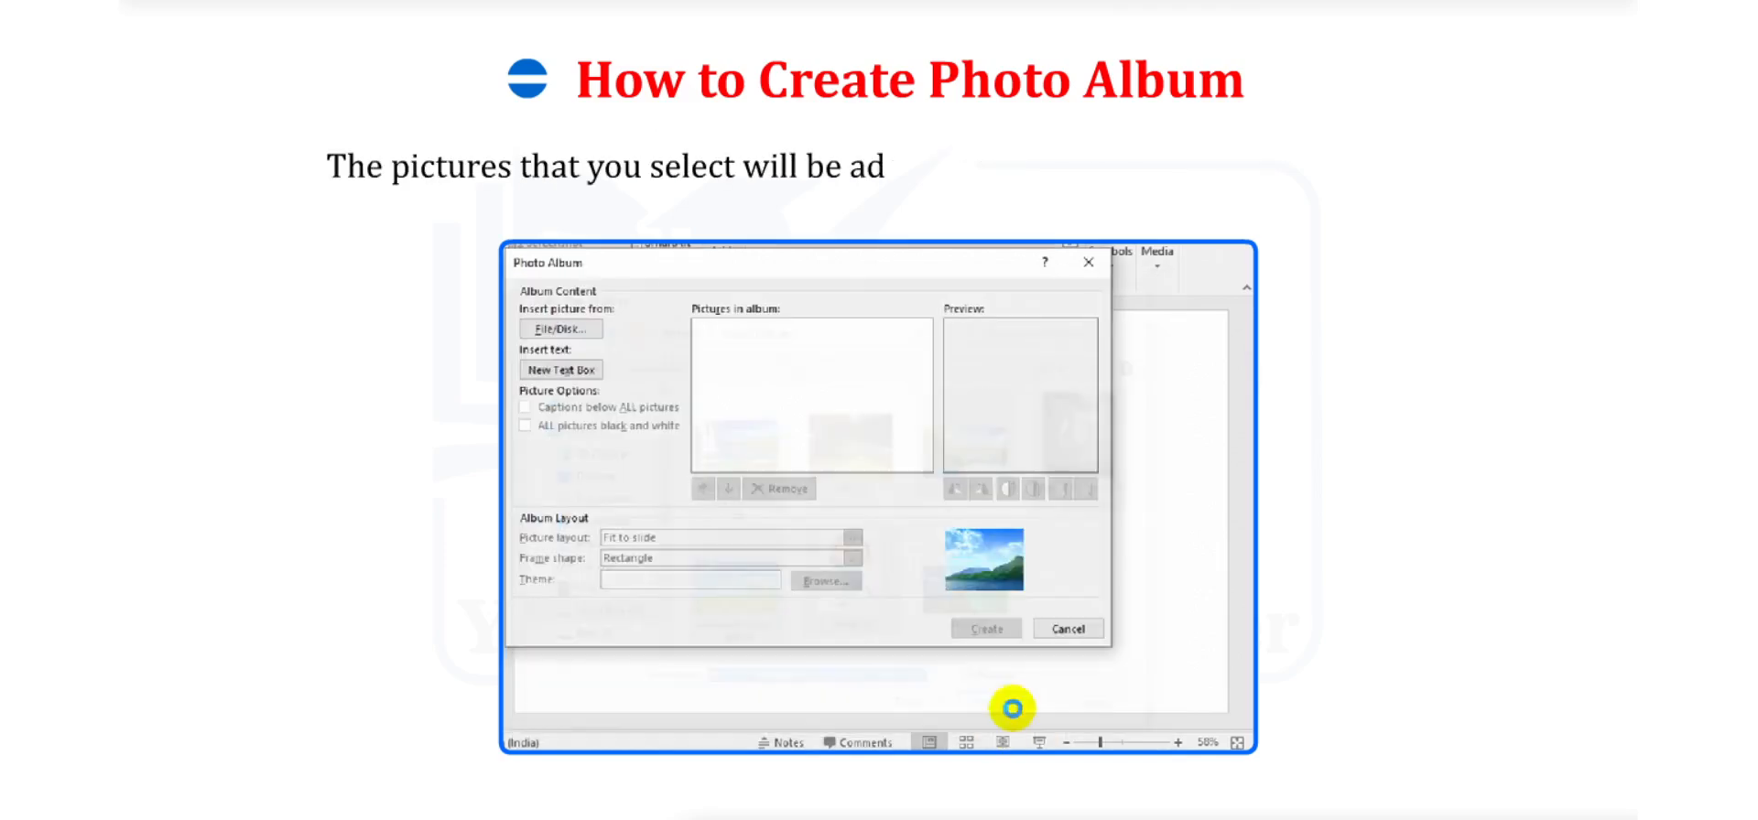
{"action": "left_click", "coordinate": [560, 328]}
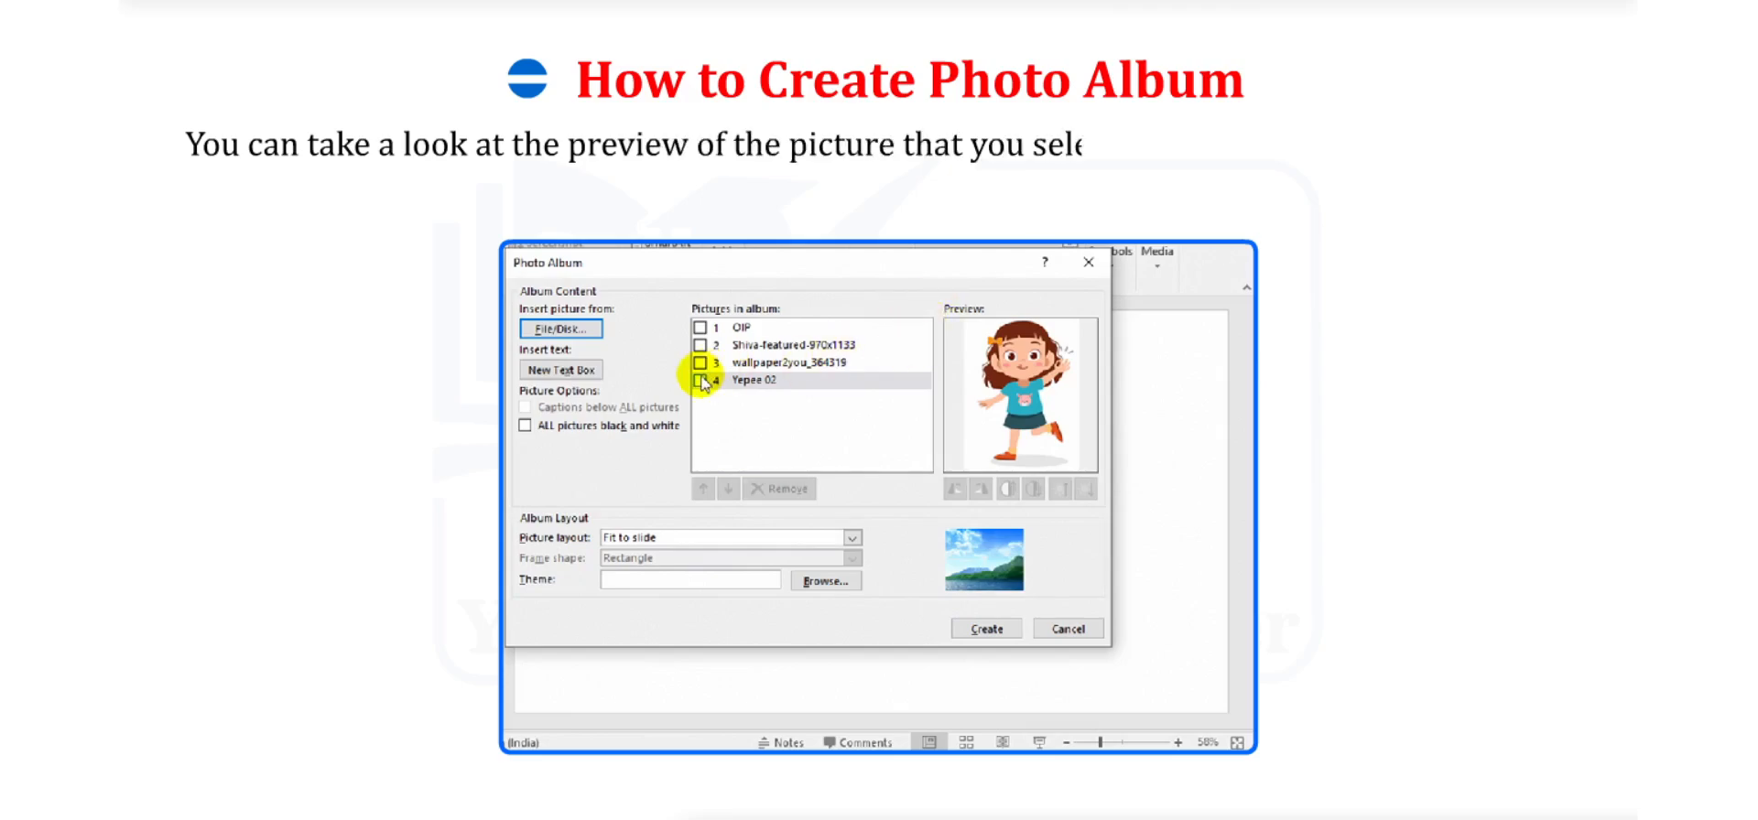
{"action": "left_click", "coordinate": [701, 379]}
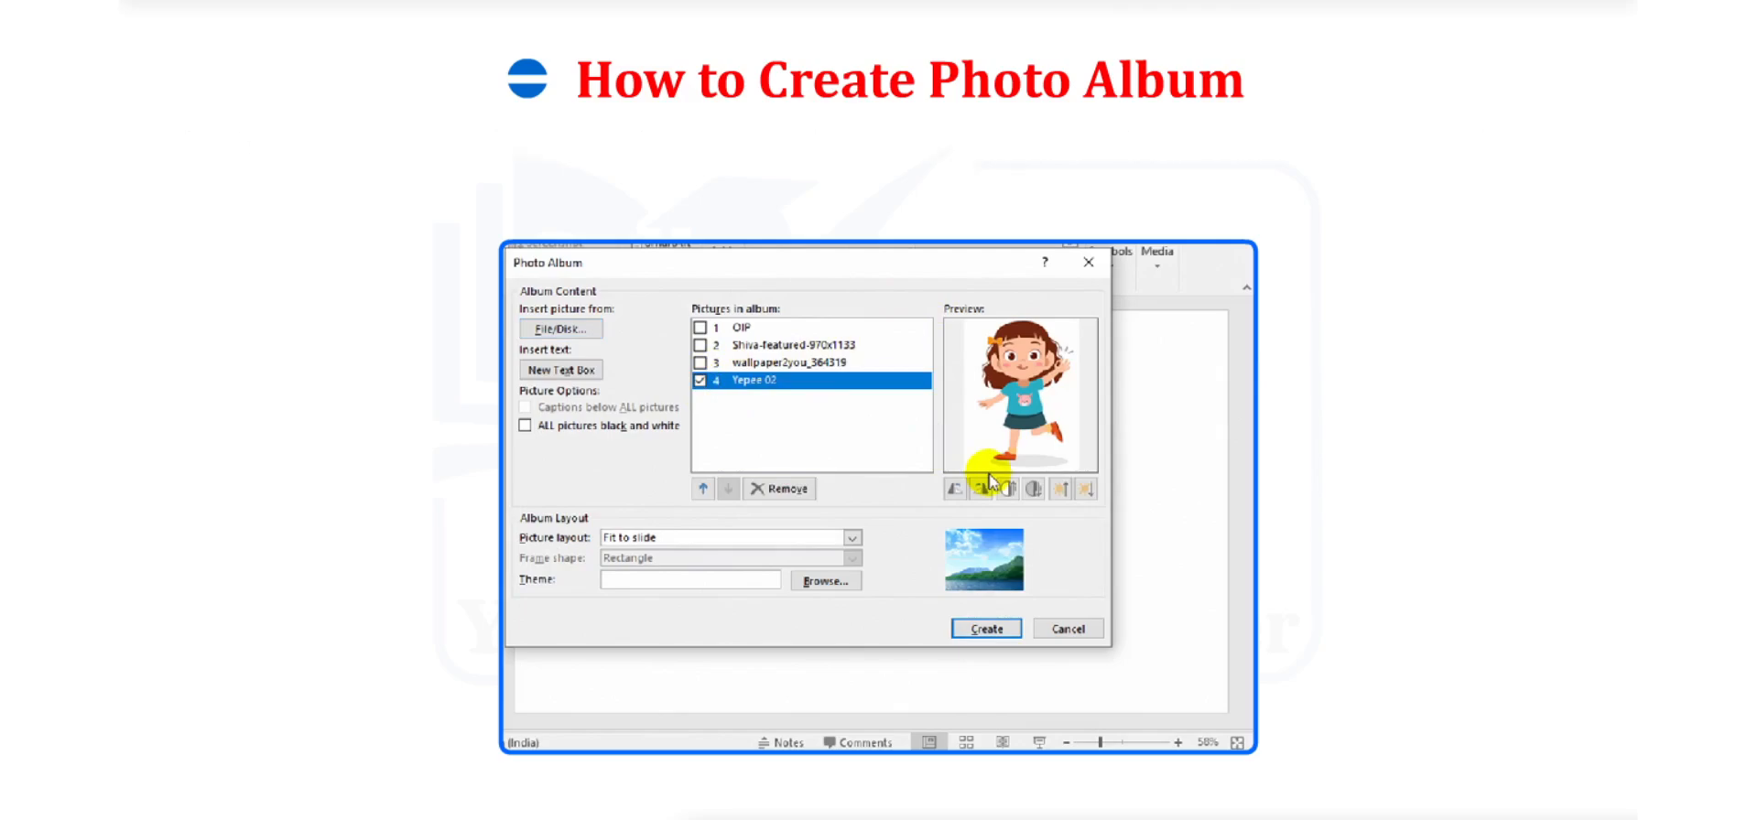
Step: Move the ticked Yepee 02 picture up to third place, ahead of wallpaper2you
{"action": "type", "text": "After selecting all the pictures, you can rearrange the pictures according to your choice,"}
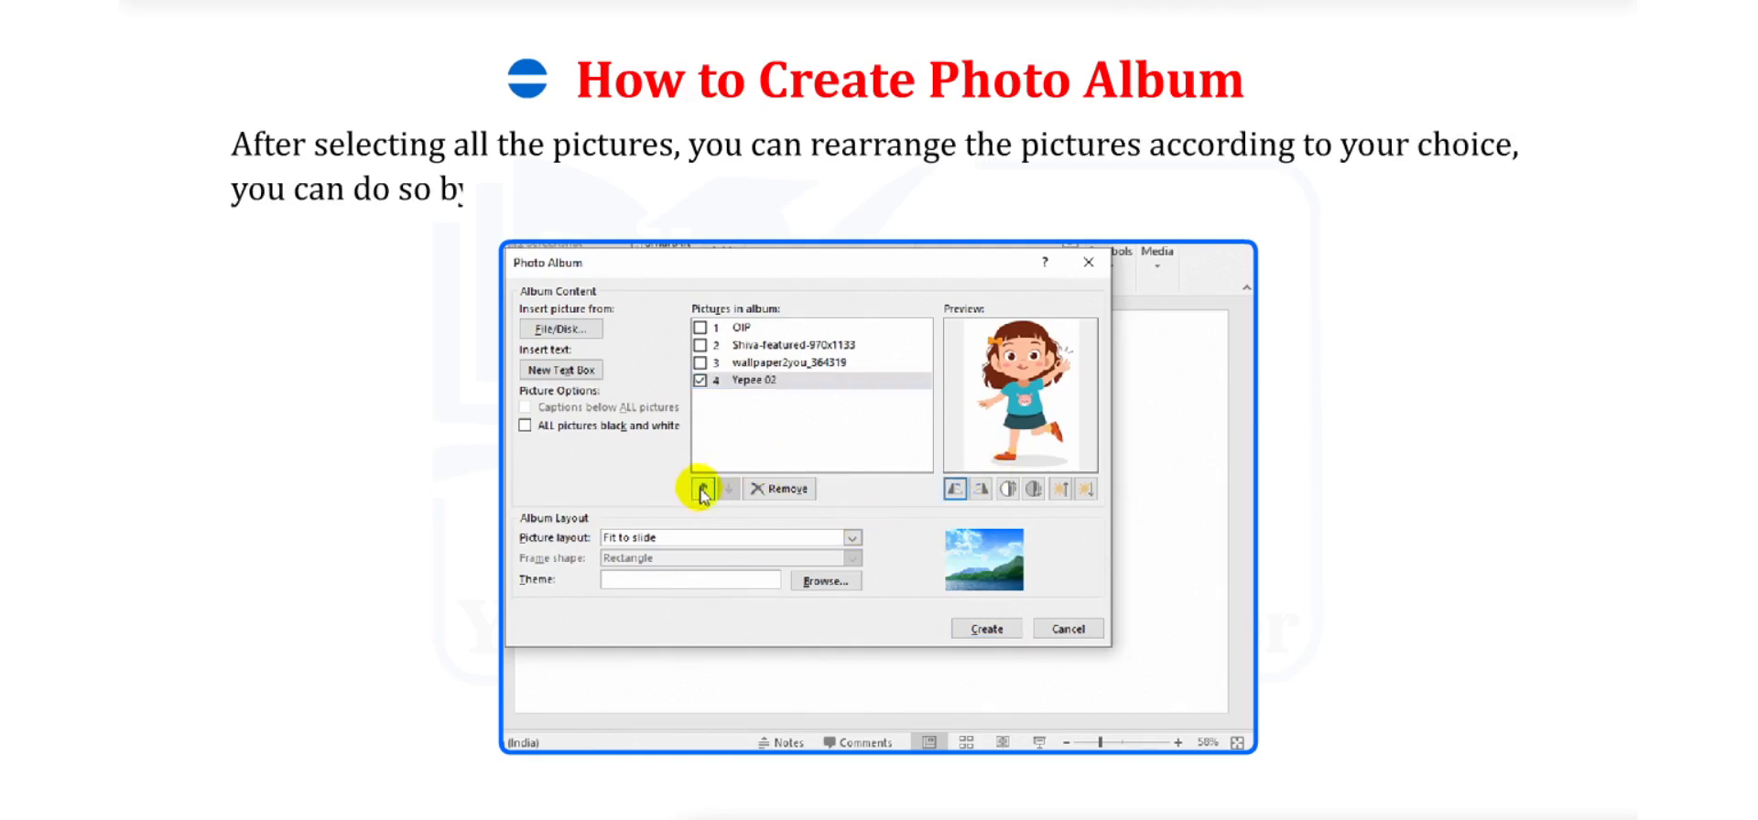
{"action": "left_click", "coordinate": [703, 489]}
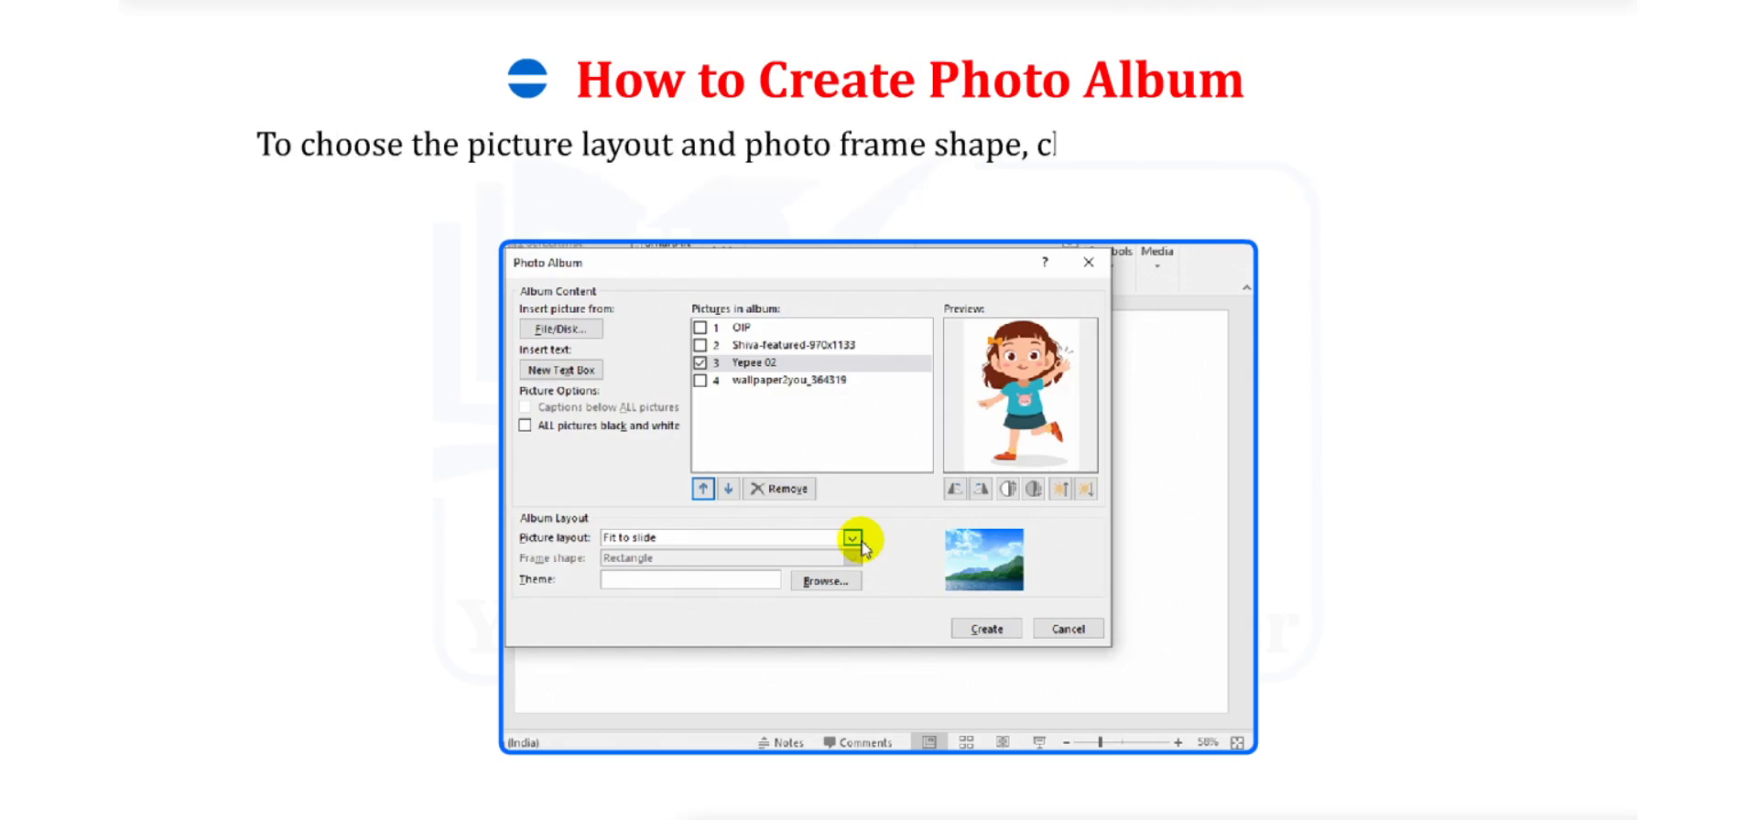
Step: Set 2 pictures per slide with Rounded Rectangle frames, tick all pictures and create the album
{"action": "left_click", "coordinate": [855, 538]}
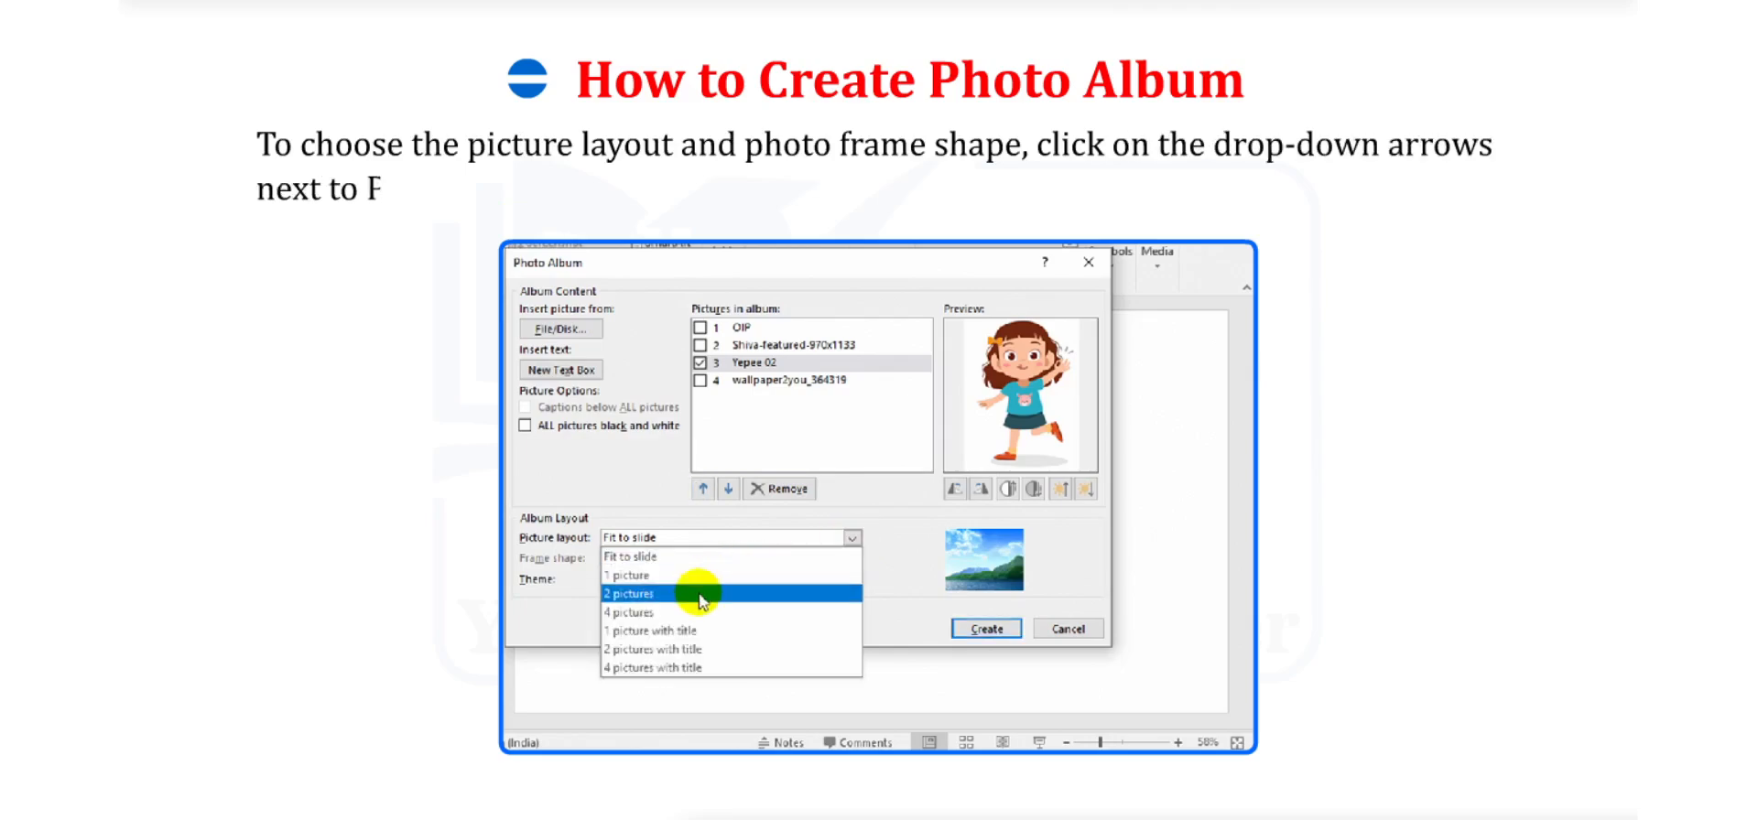
{"action": "left_click", "coordinate": [632, 593]}
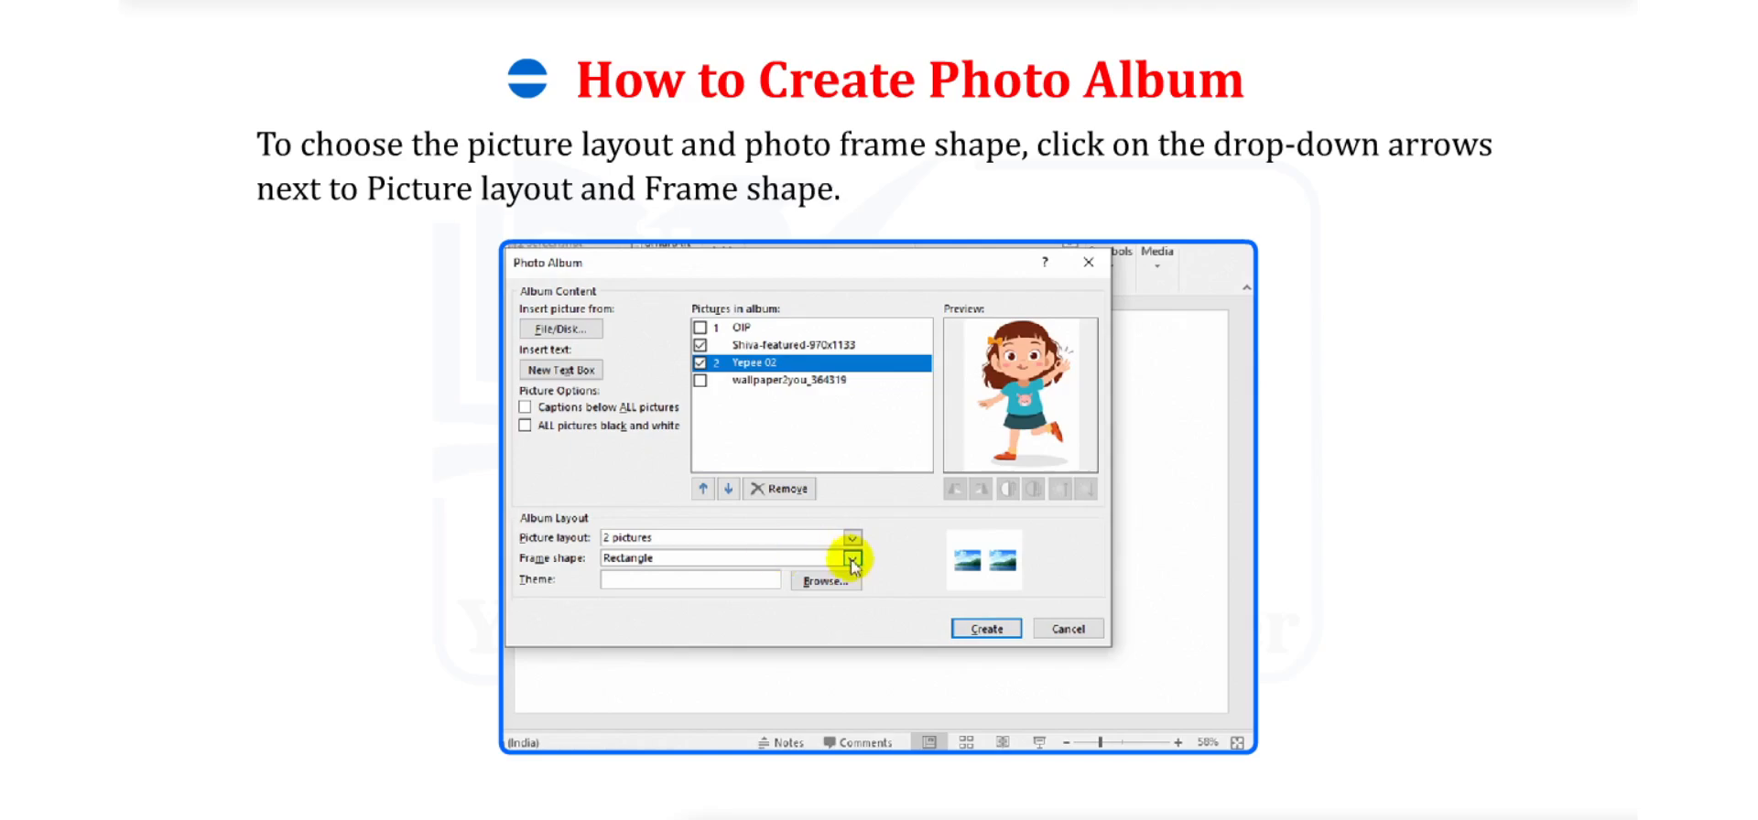
{"action": "left_click", "coordinate": [852, 559]}
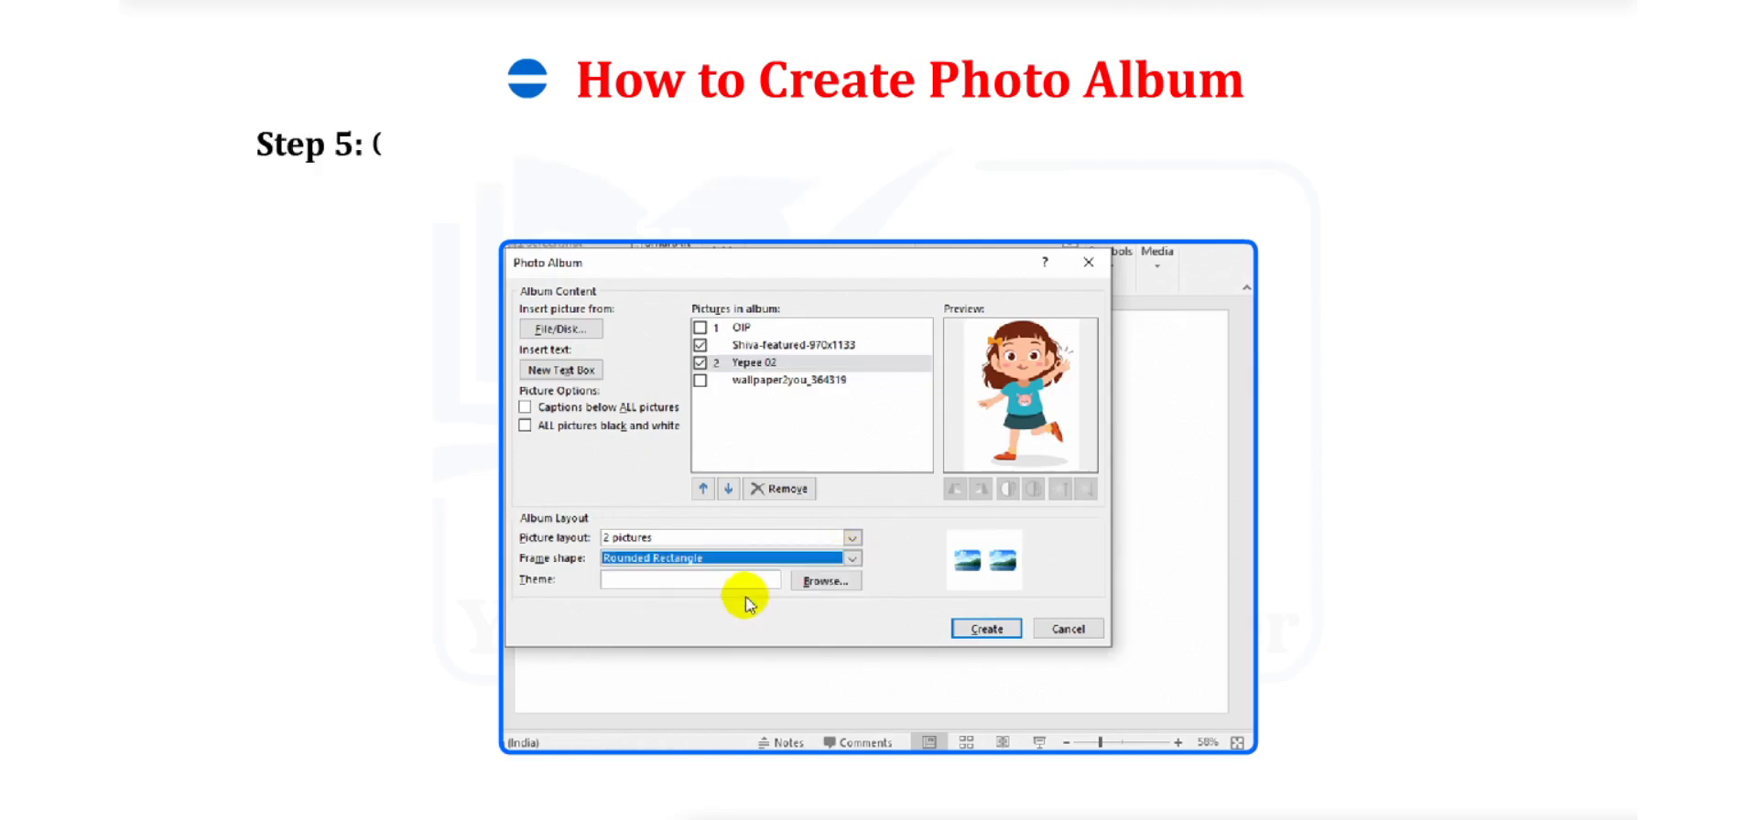
{"action": "left_click", "coordinate": [740, 328]}
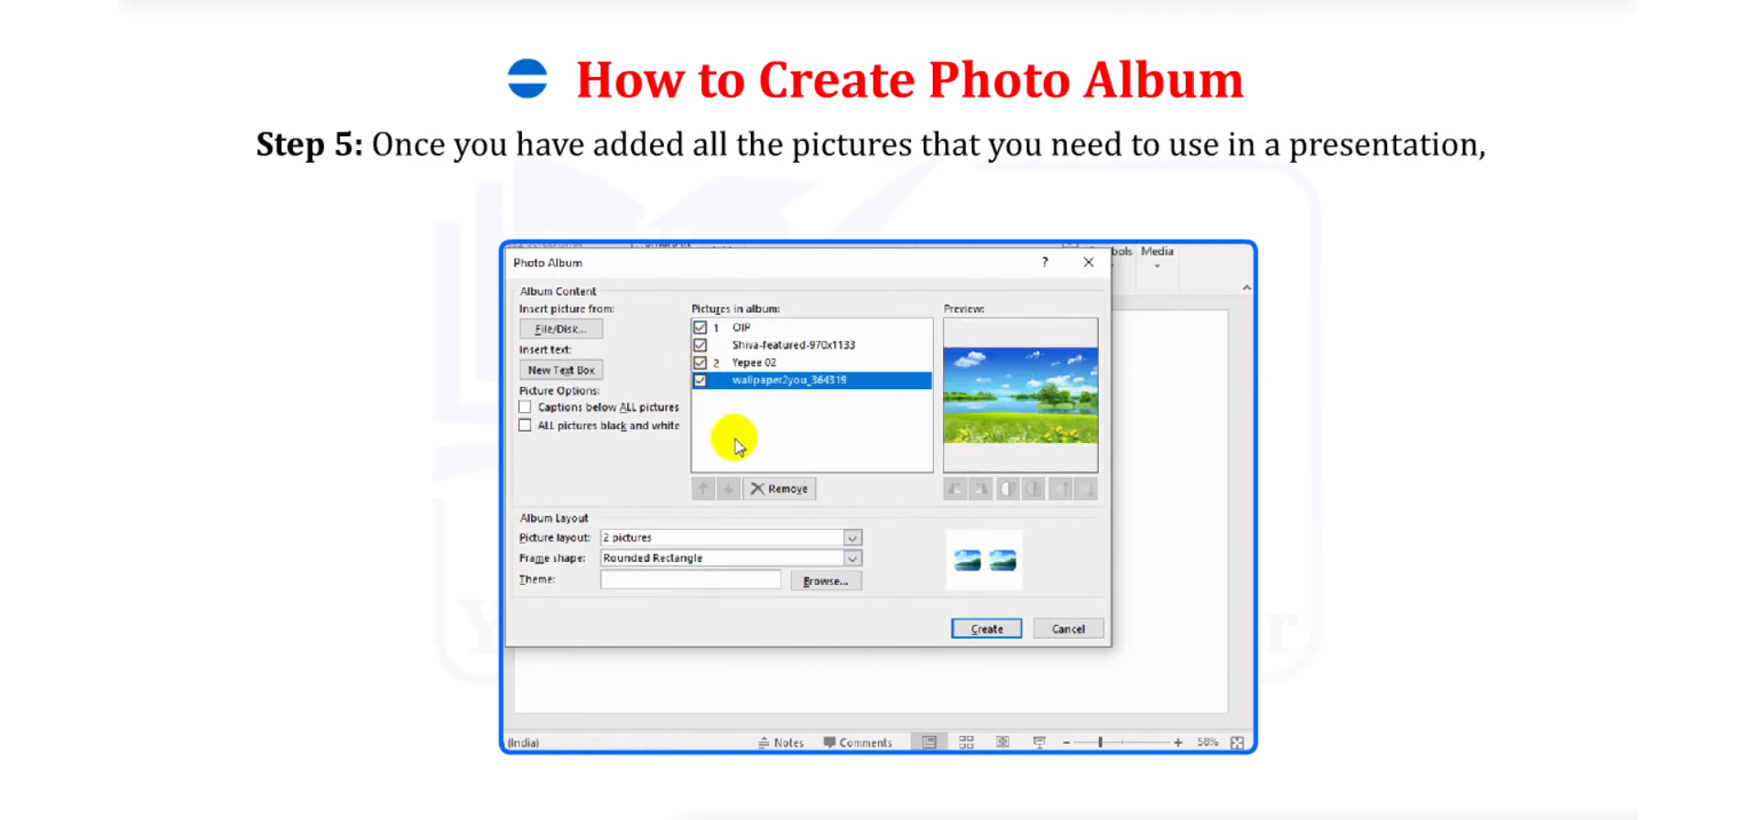
{"action": "left_click", "coordinate": [985, 628]}
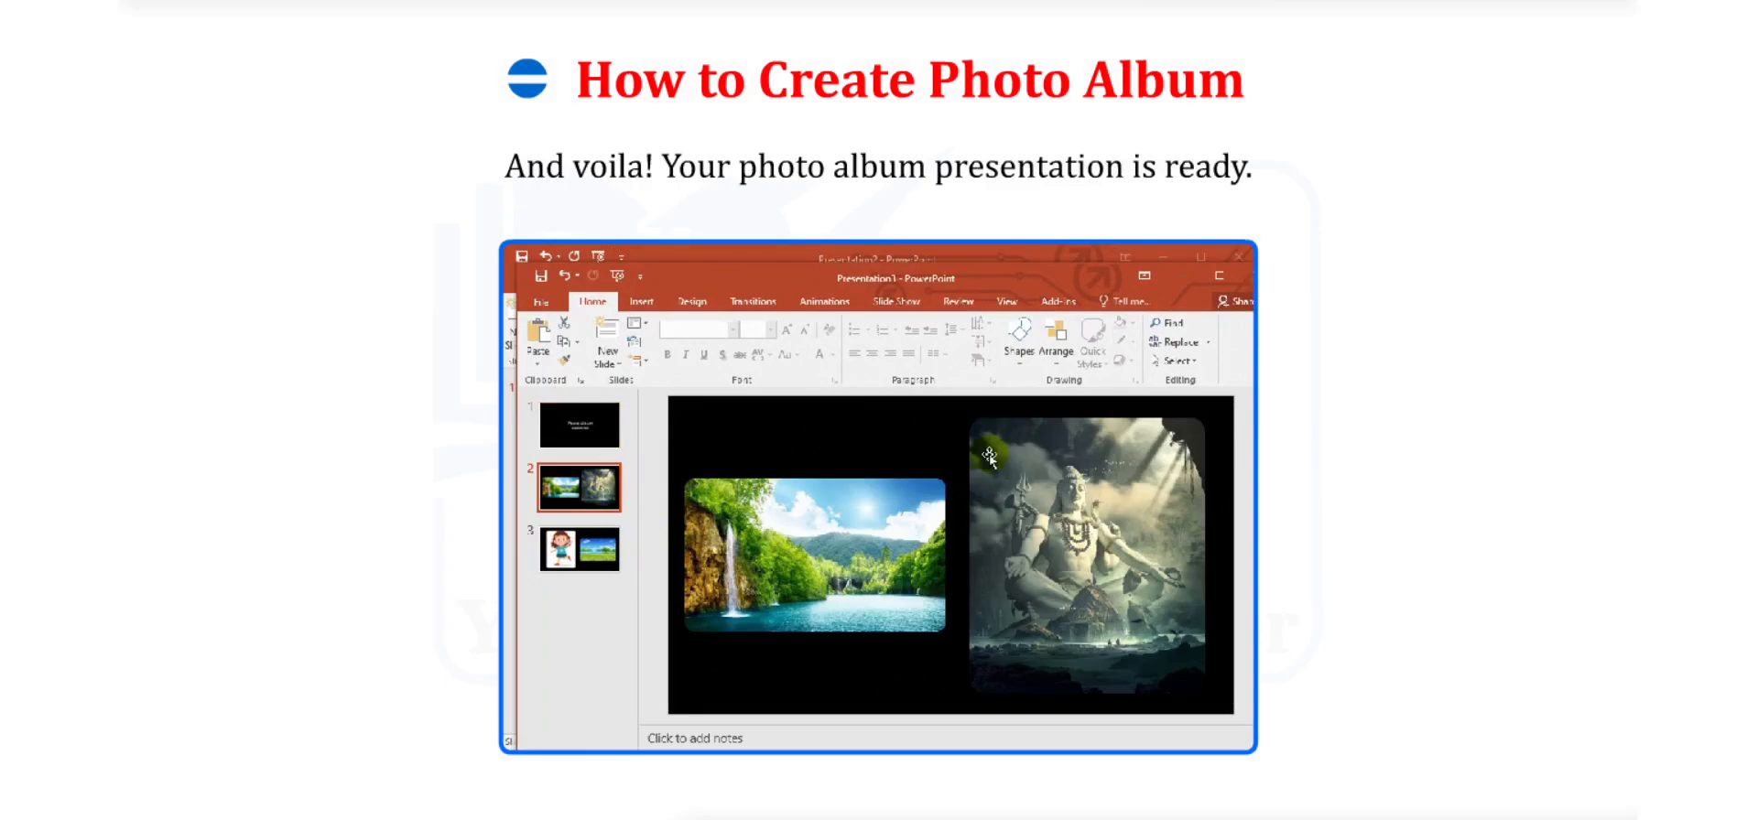
{"action": "mouse_move", "coordinate": [714, 539]}
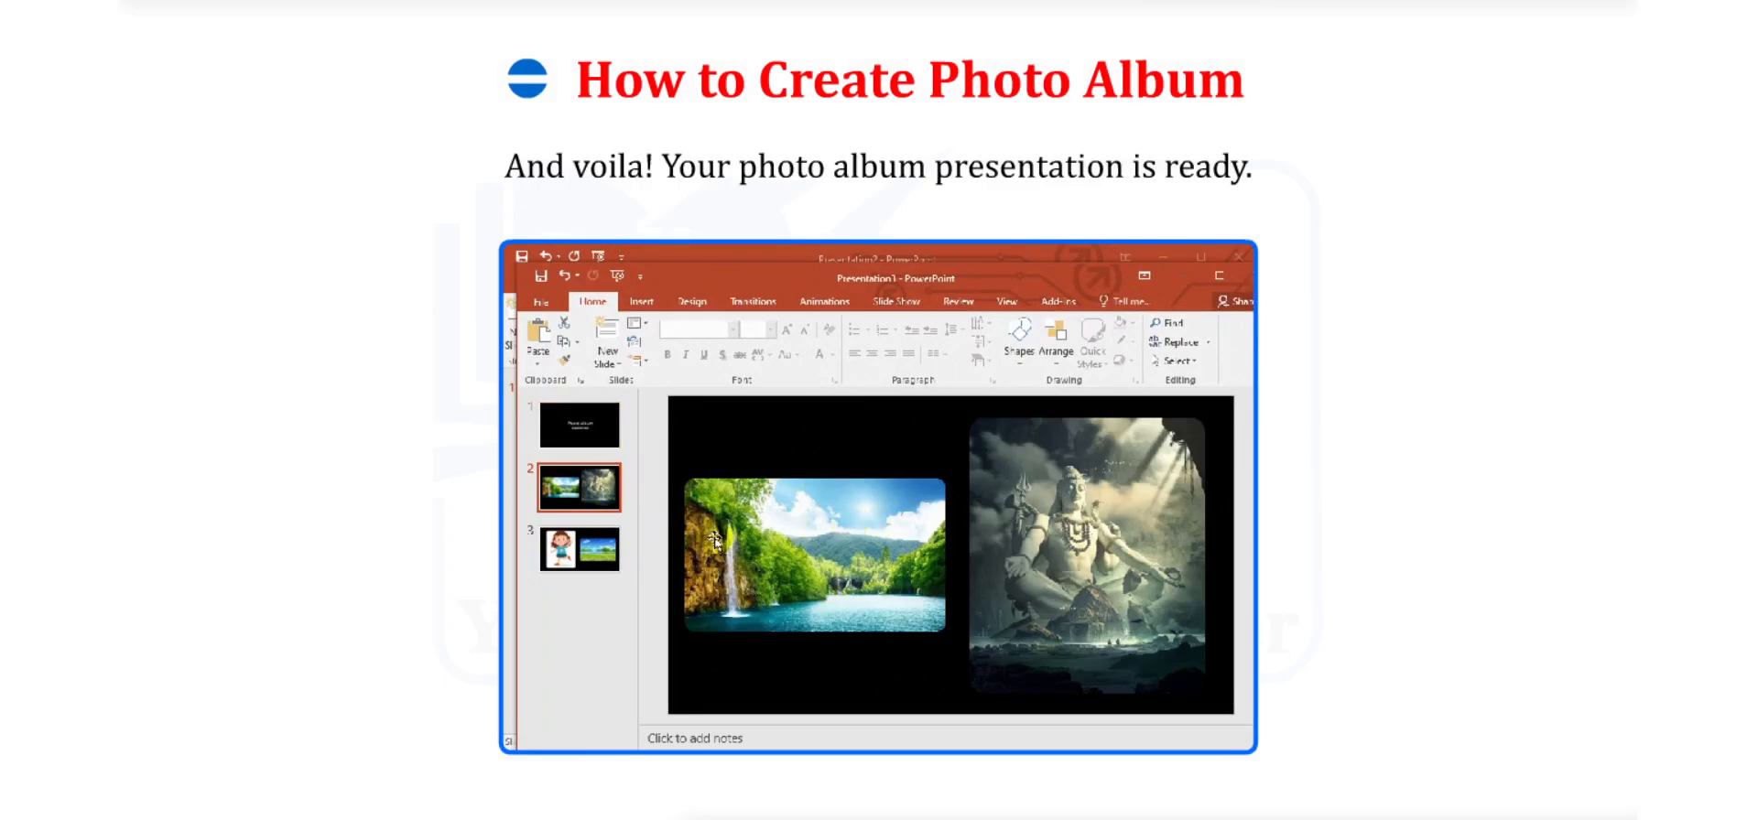
{"action": "left_click", "coordinate": [578, 547]}
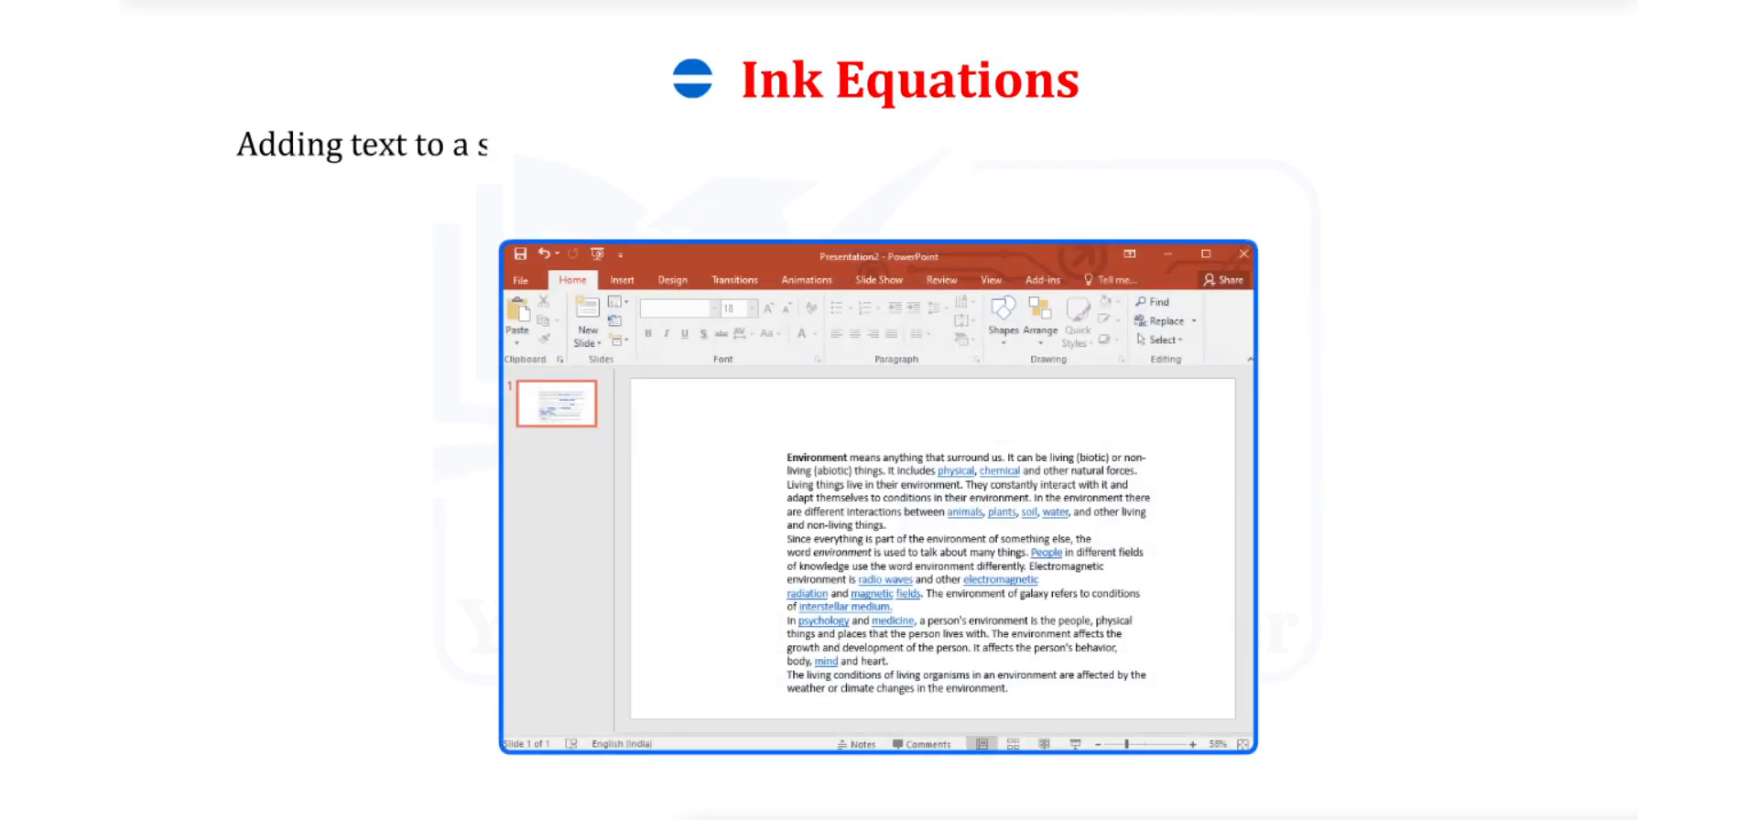
{"action": "type", "text": "lide is a very easy task but have"}
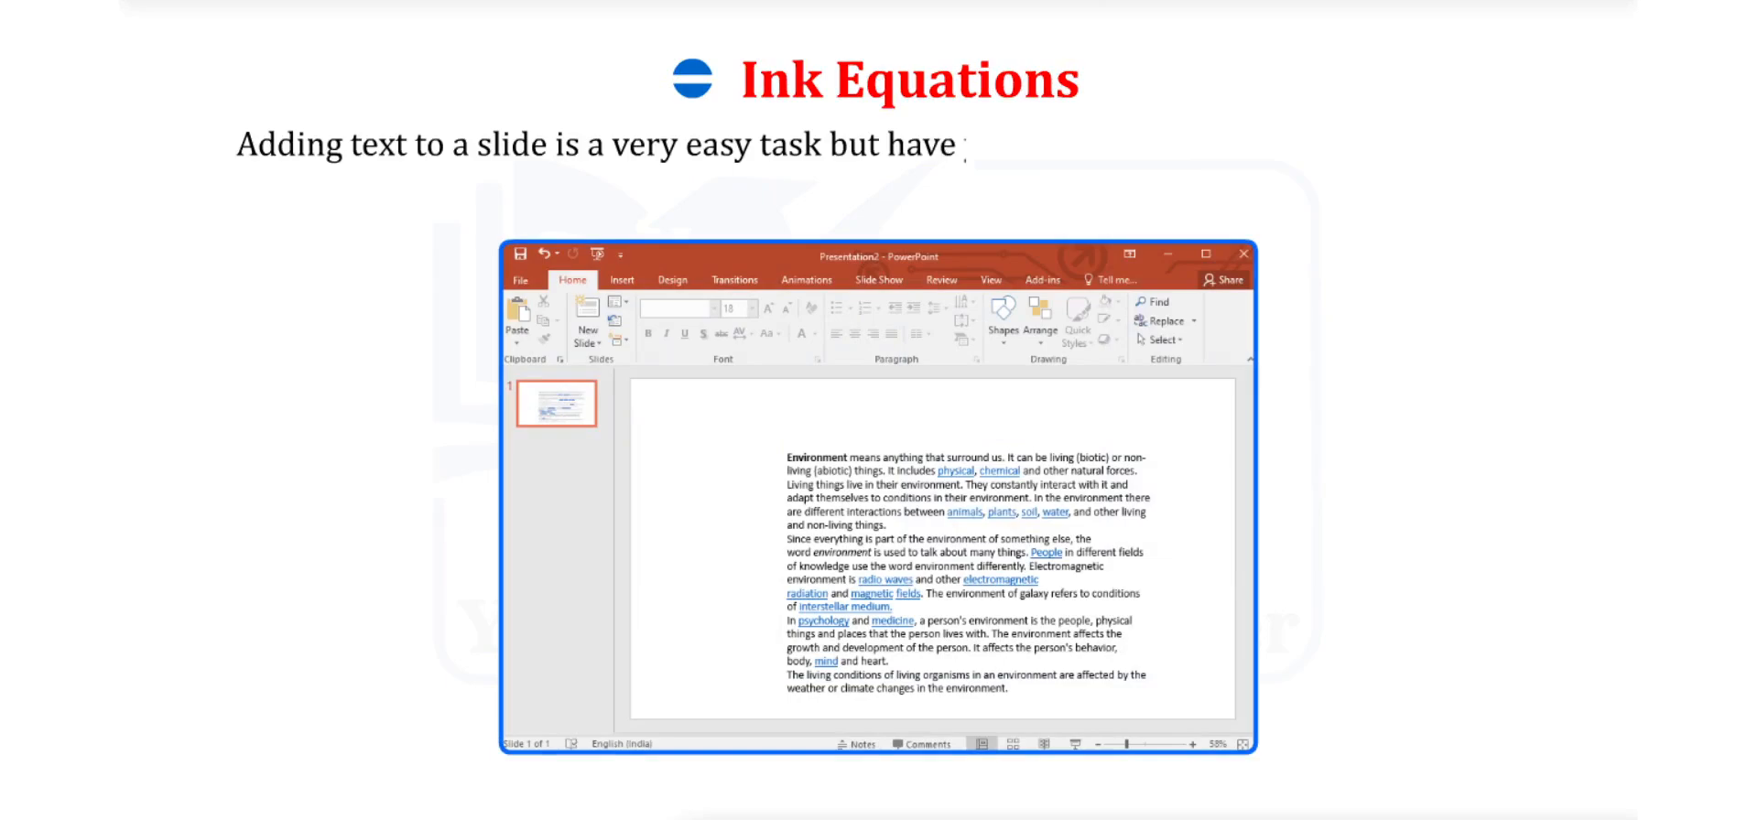
{"action": "type", "text": "you ever tried typing a mathem"}
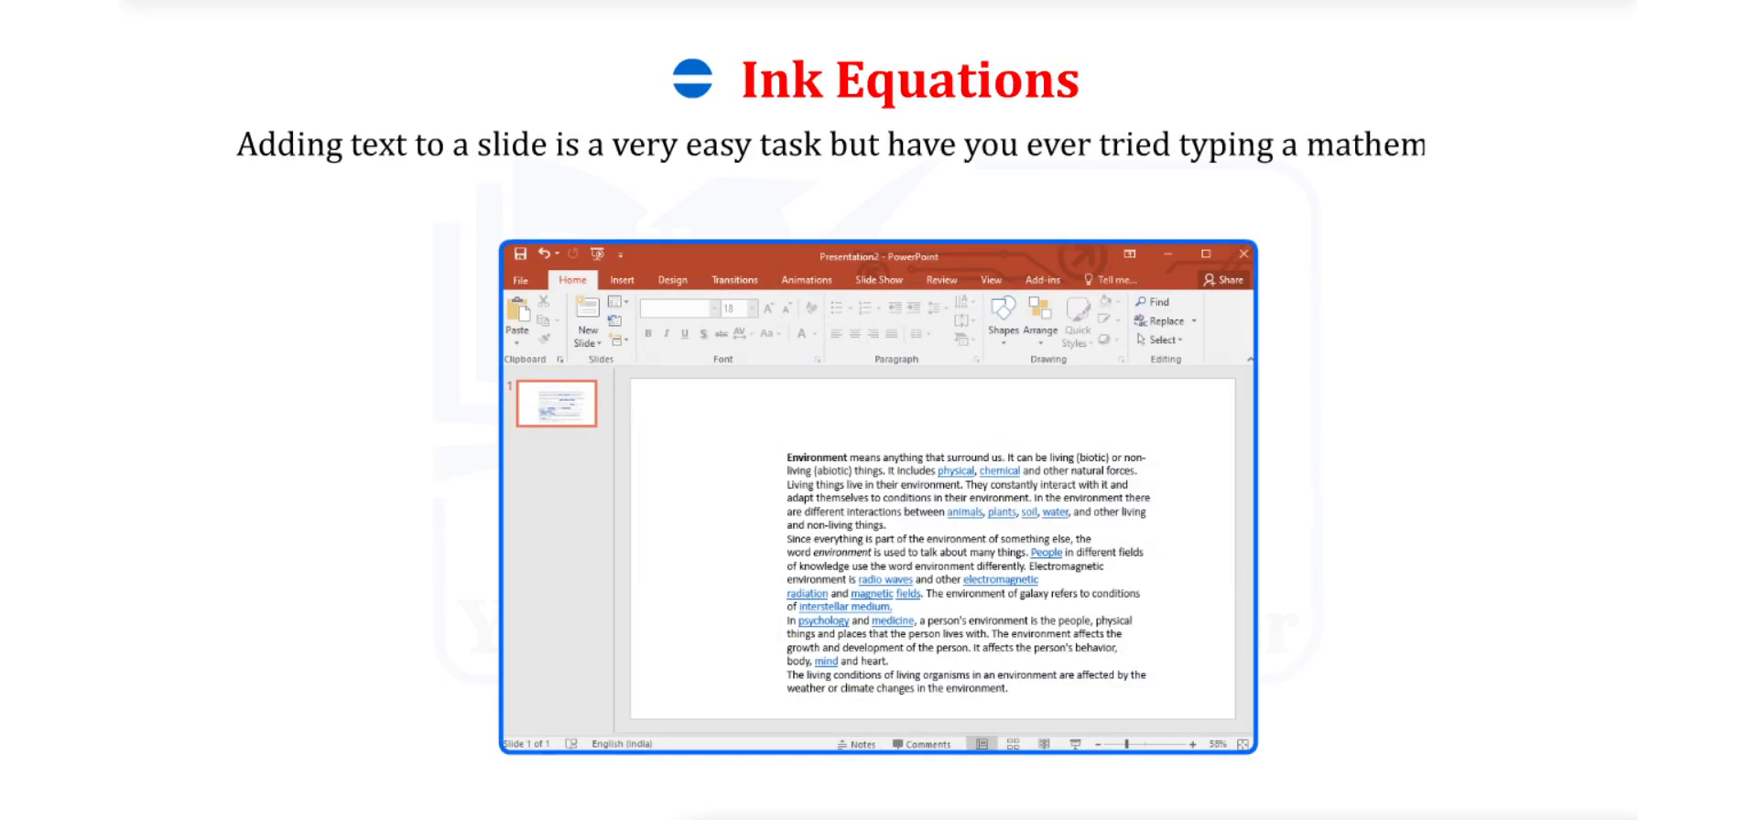
{"action": "type", "text": "mathematical equation in a slide?"}
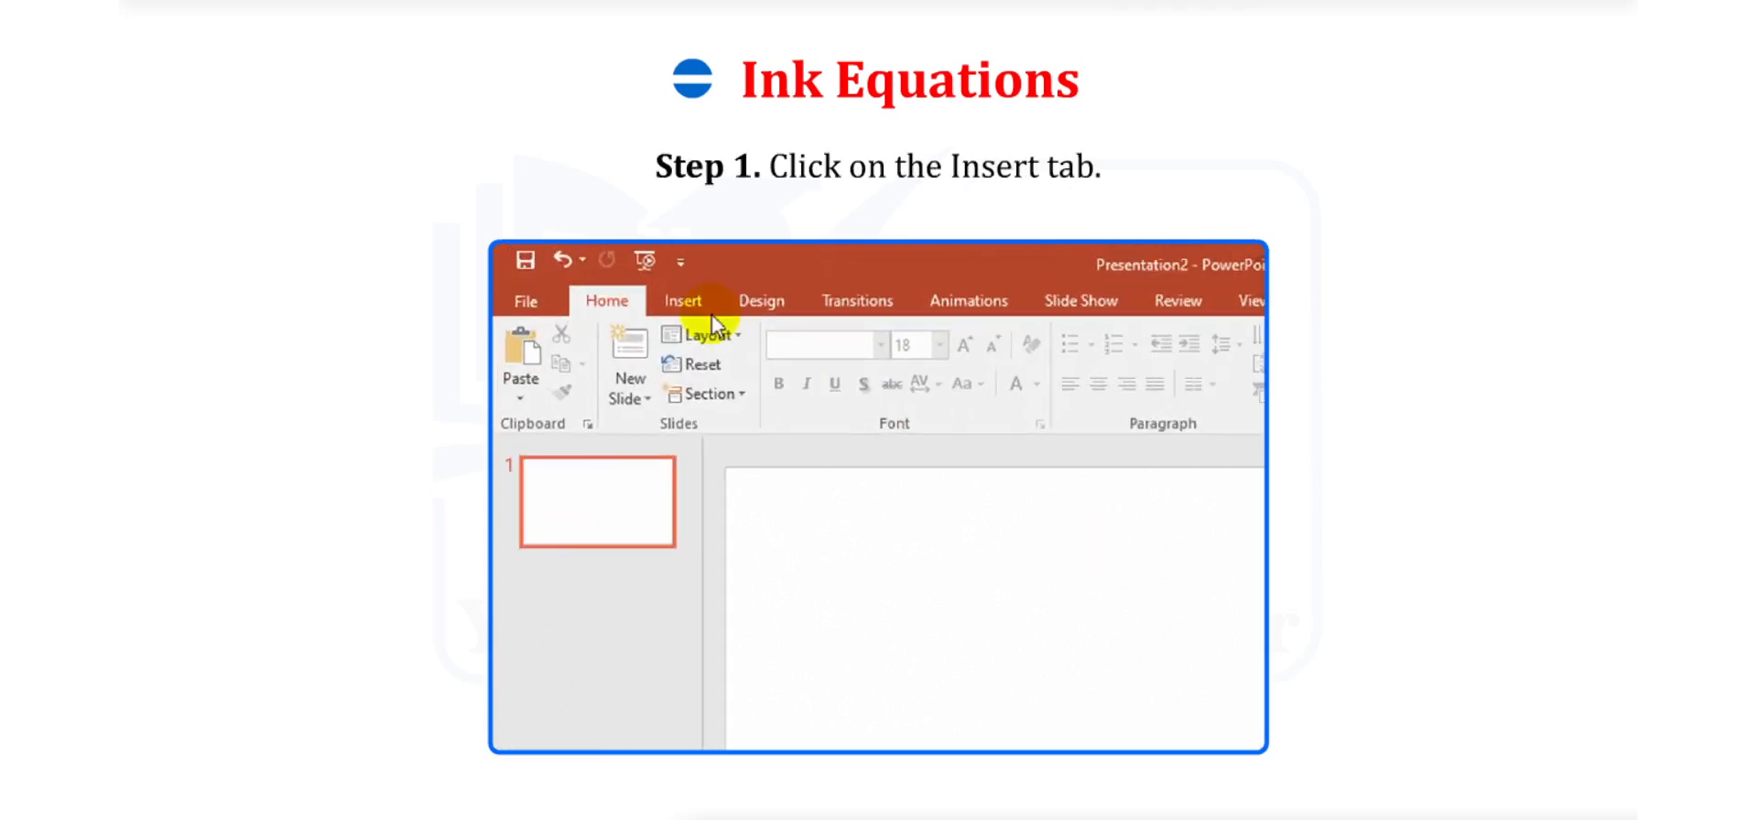
Step: From Insert > Symbols, drop down the Equation choices to reach Ink Equation
{"action": "left_click", "coordinate": [681, 300]}
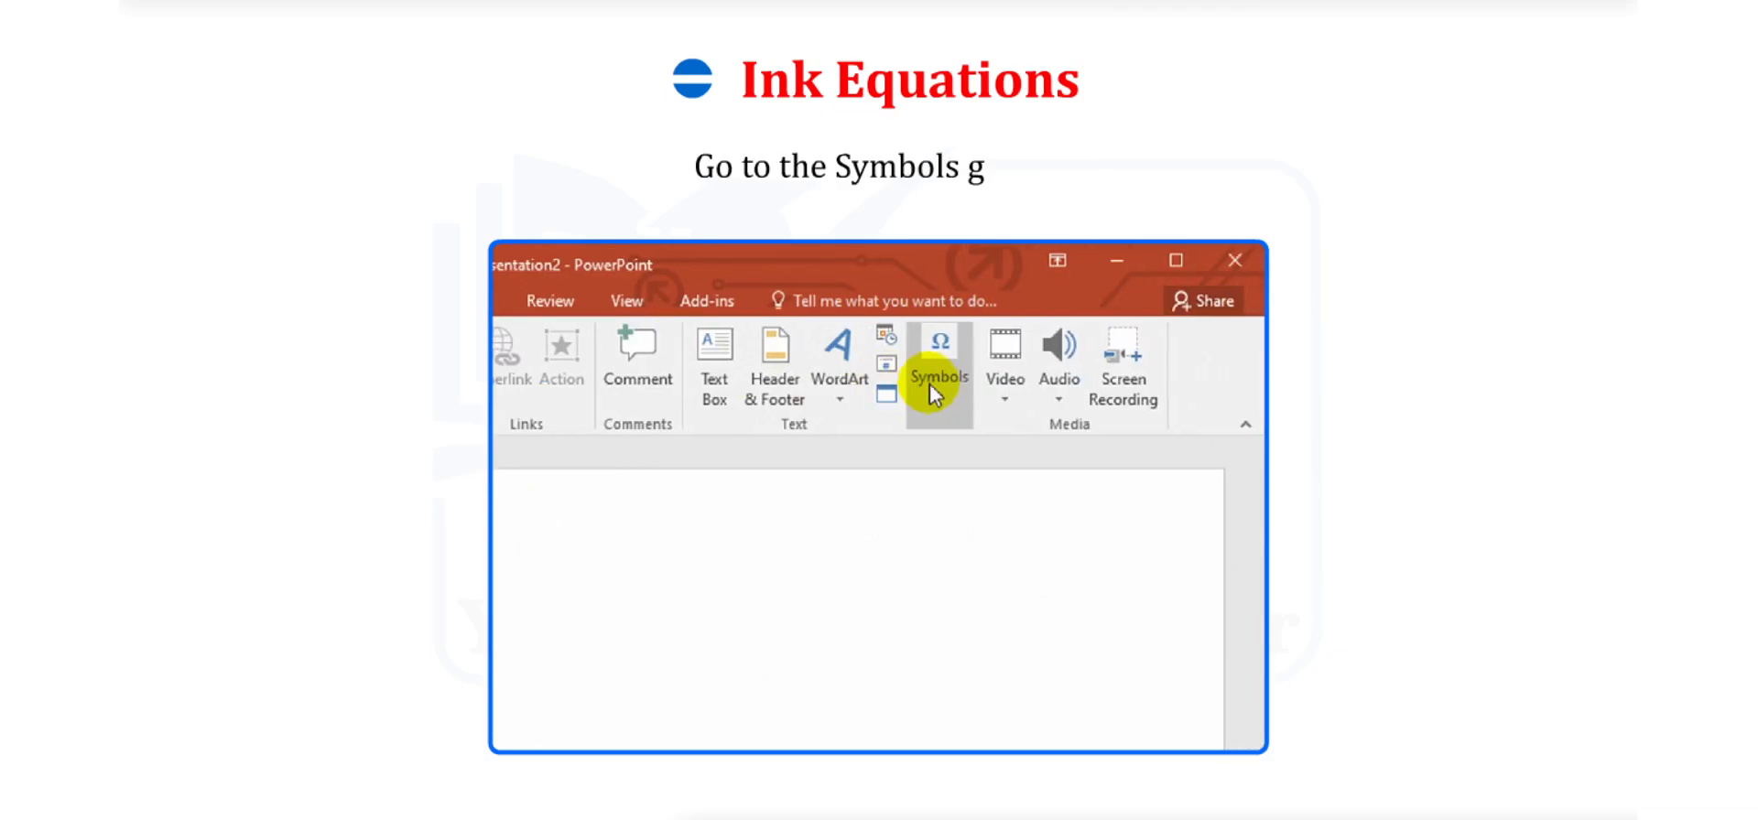
{"action": "left_click", "coordinate": [940, 397]}
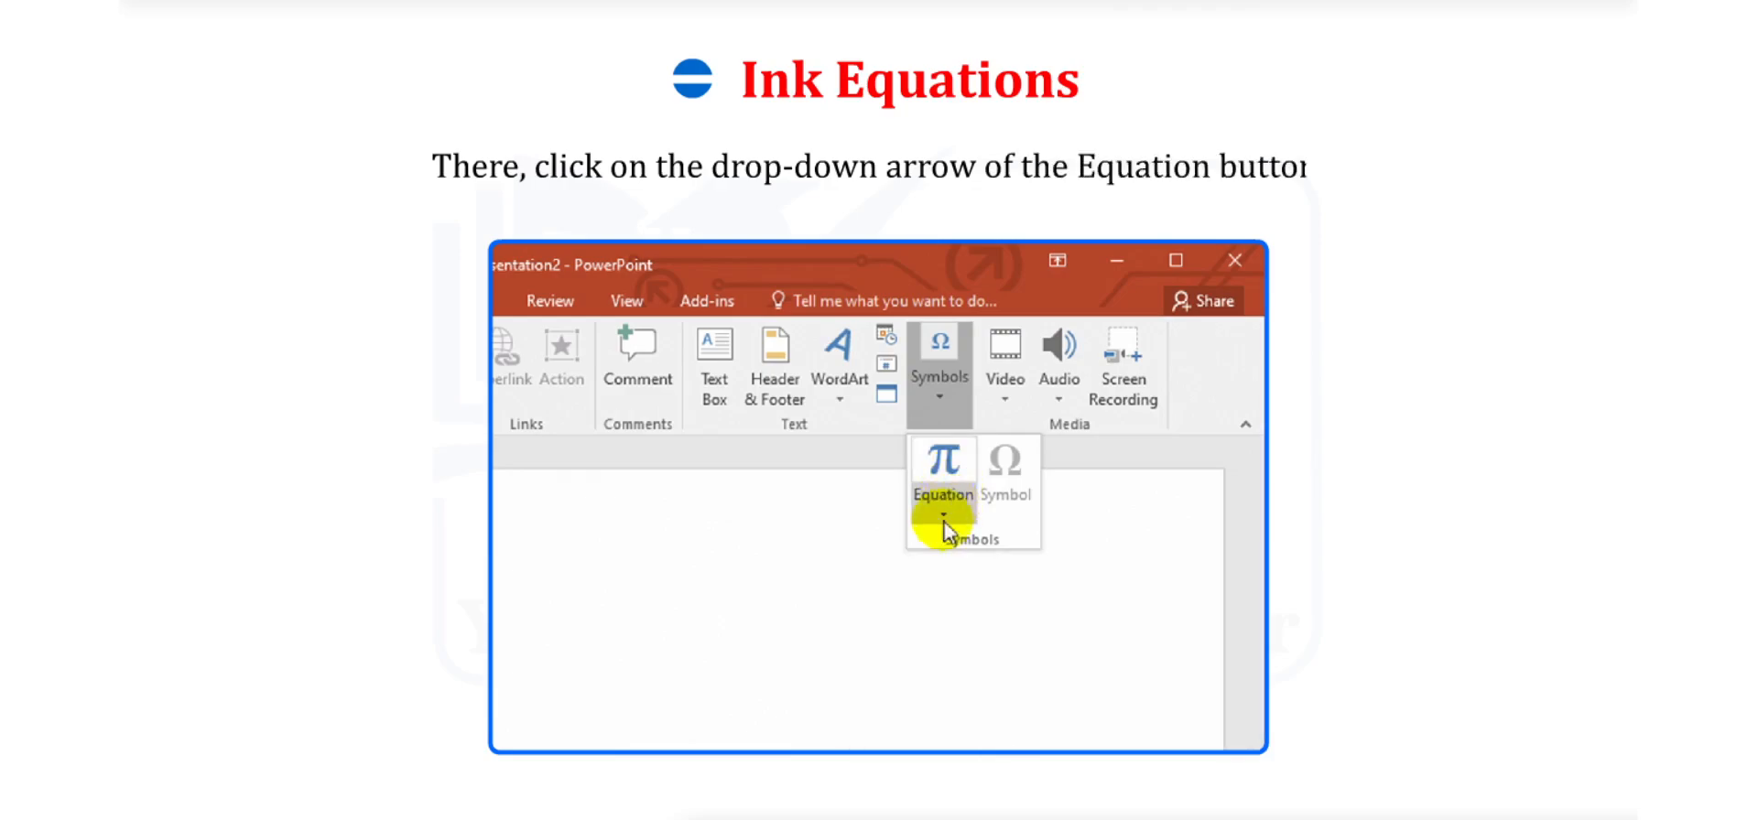
{"action": "left_click", "coordinate": [941, 518]}
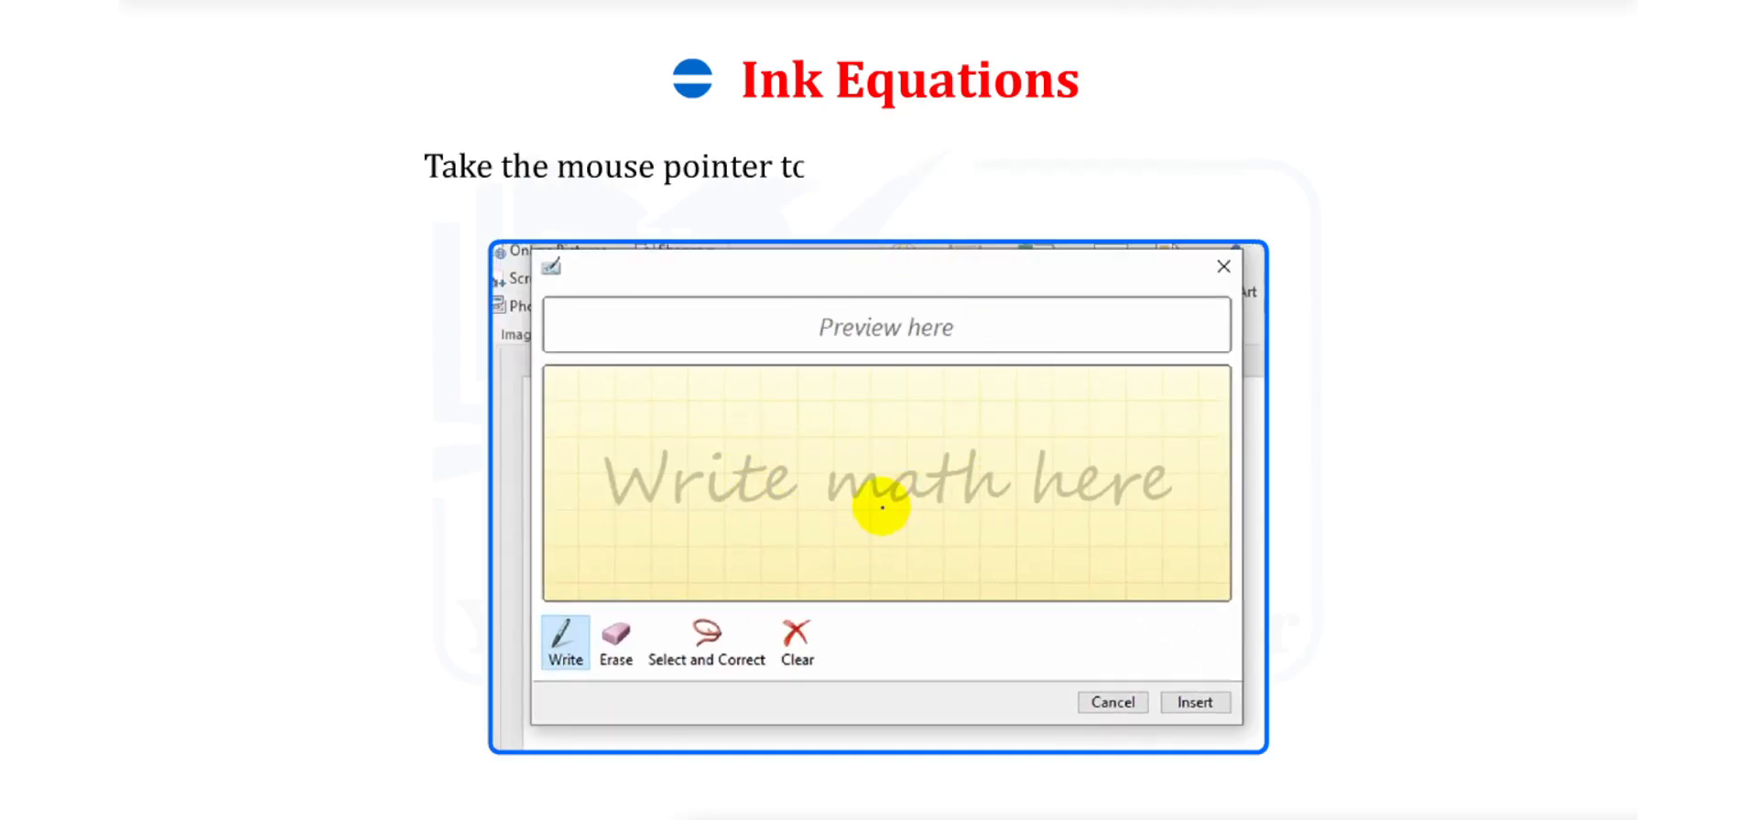
{"action": "mouse_move", "coordinate": [800, 448]}
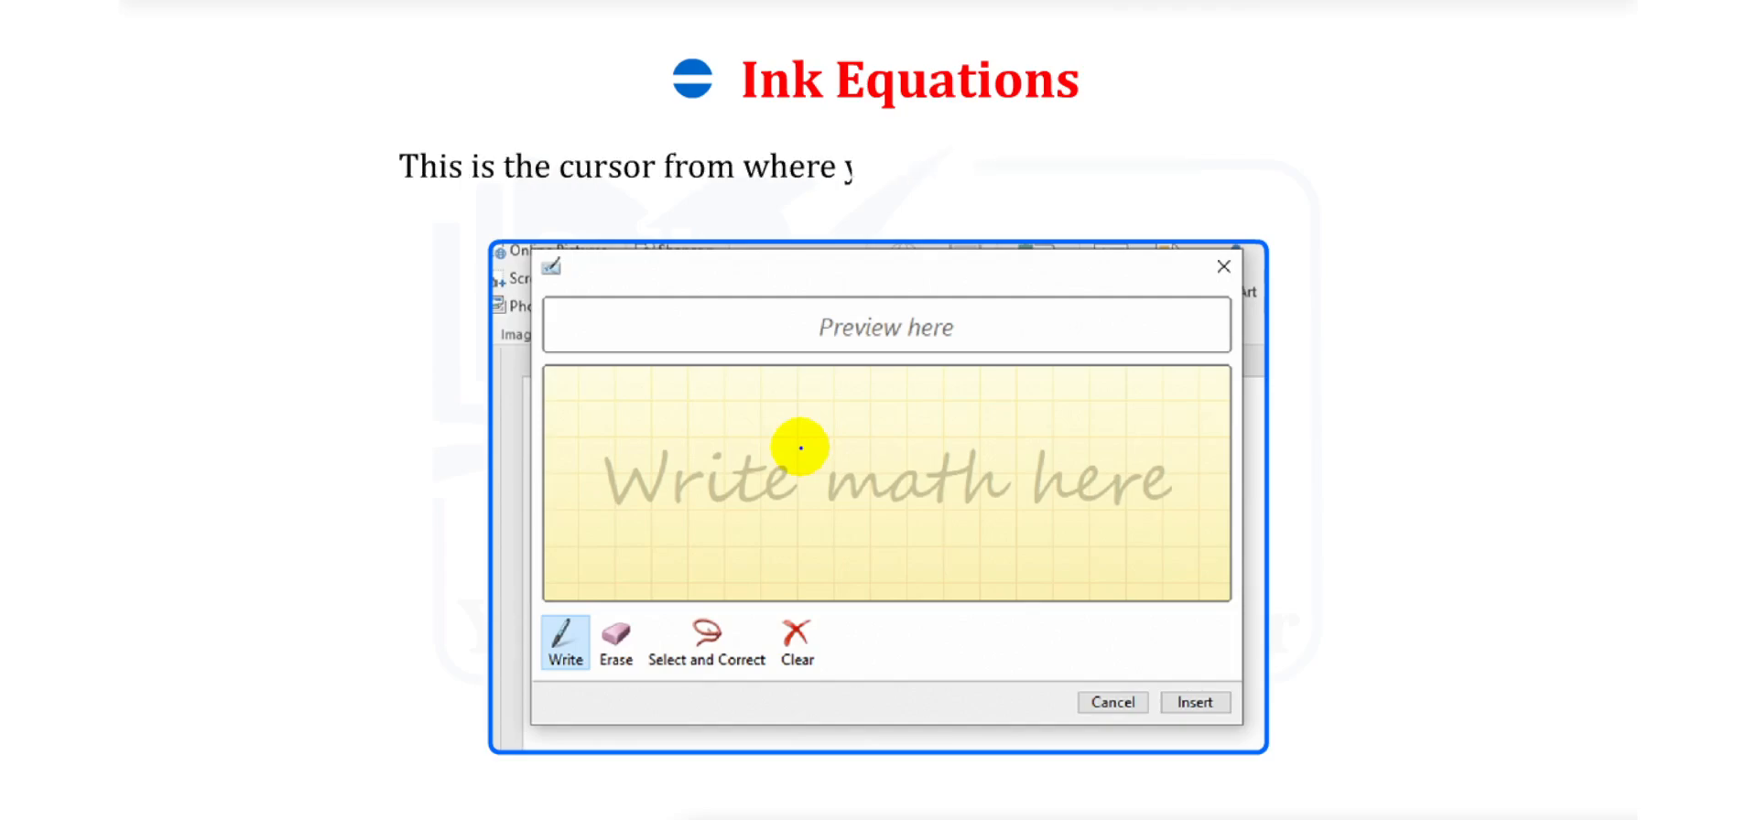
Step: Handwrite the equation, confirm the 2ᵃπ preview and insert it into the slide
{"action": "type", "text": "you will start writing the equation."}
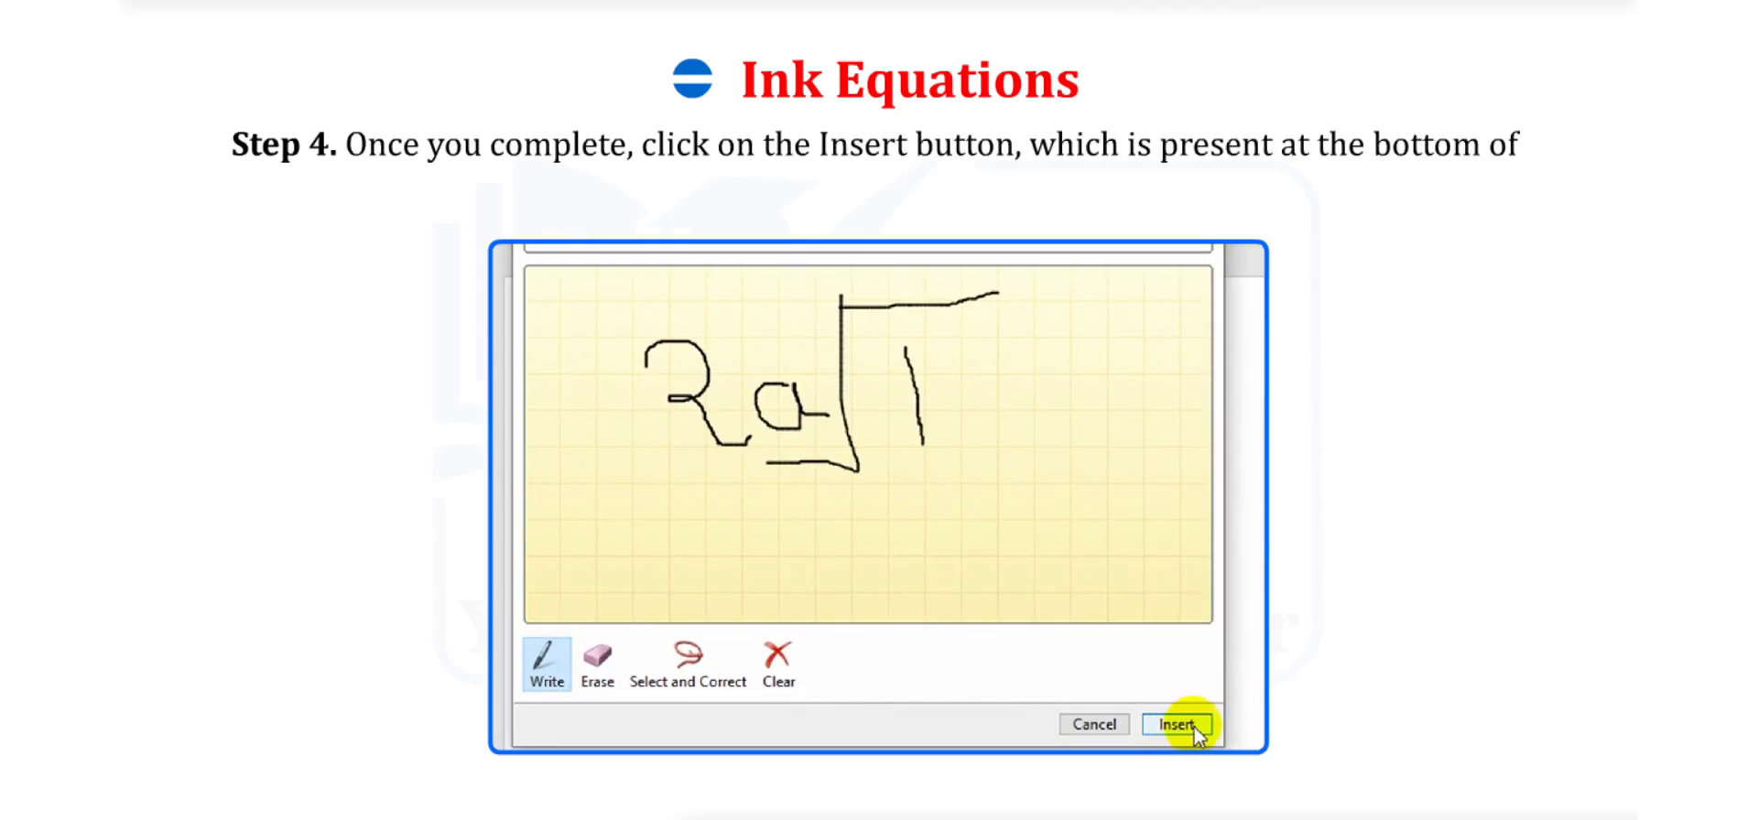
{"action": "left_click", "coordinate": [1175, 723]}
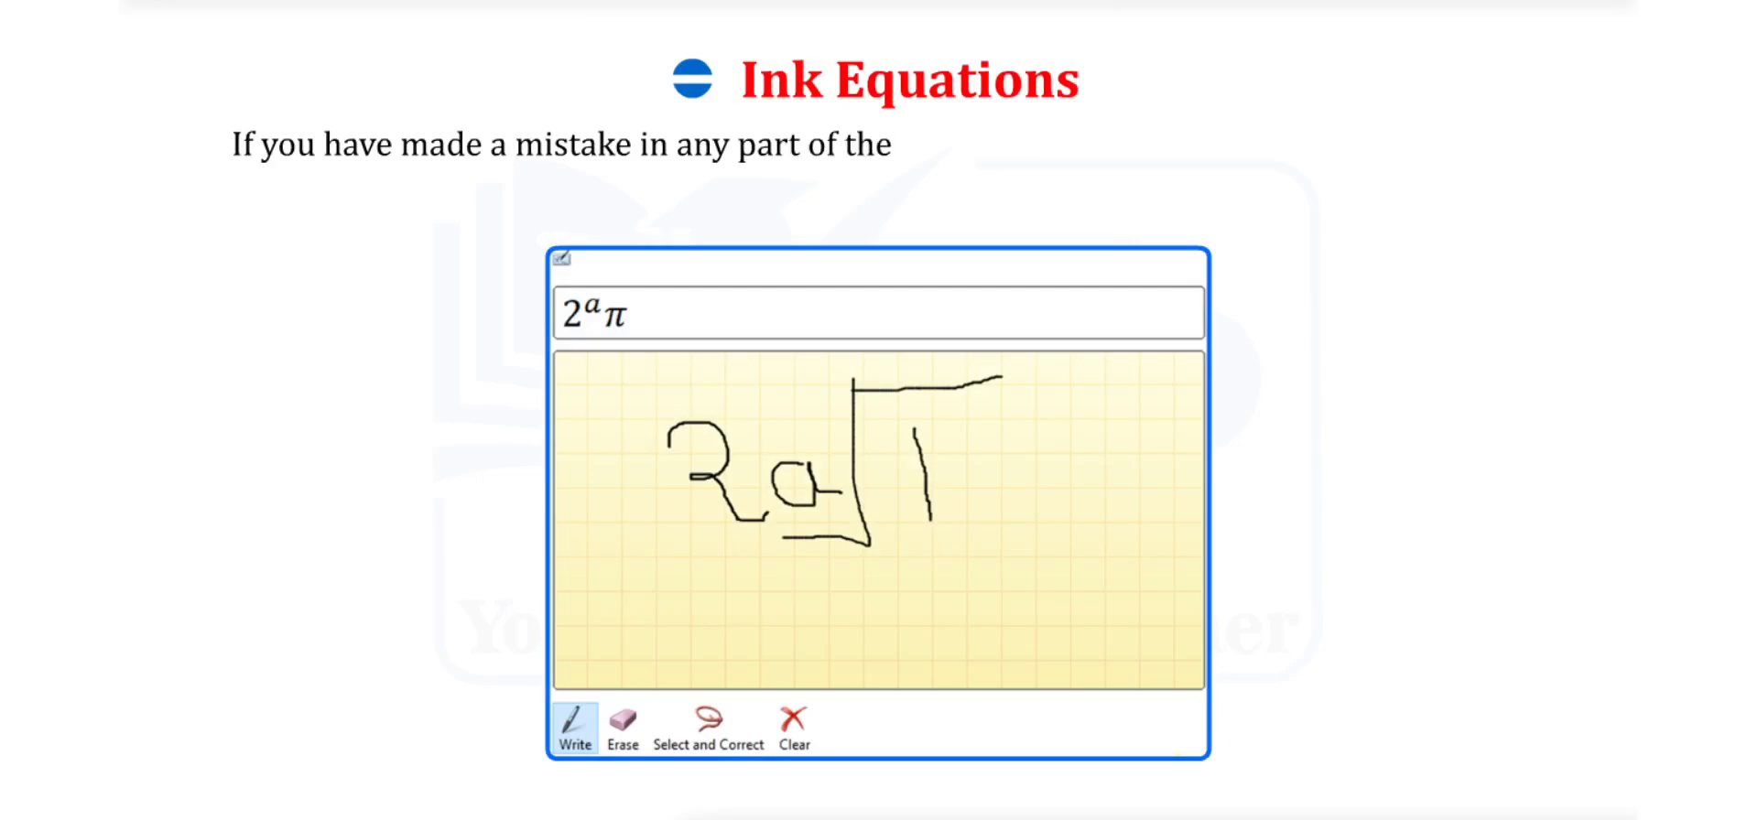
{"action": "left_click", "coordinate": [620, 727]}
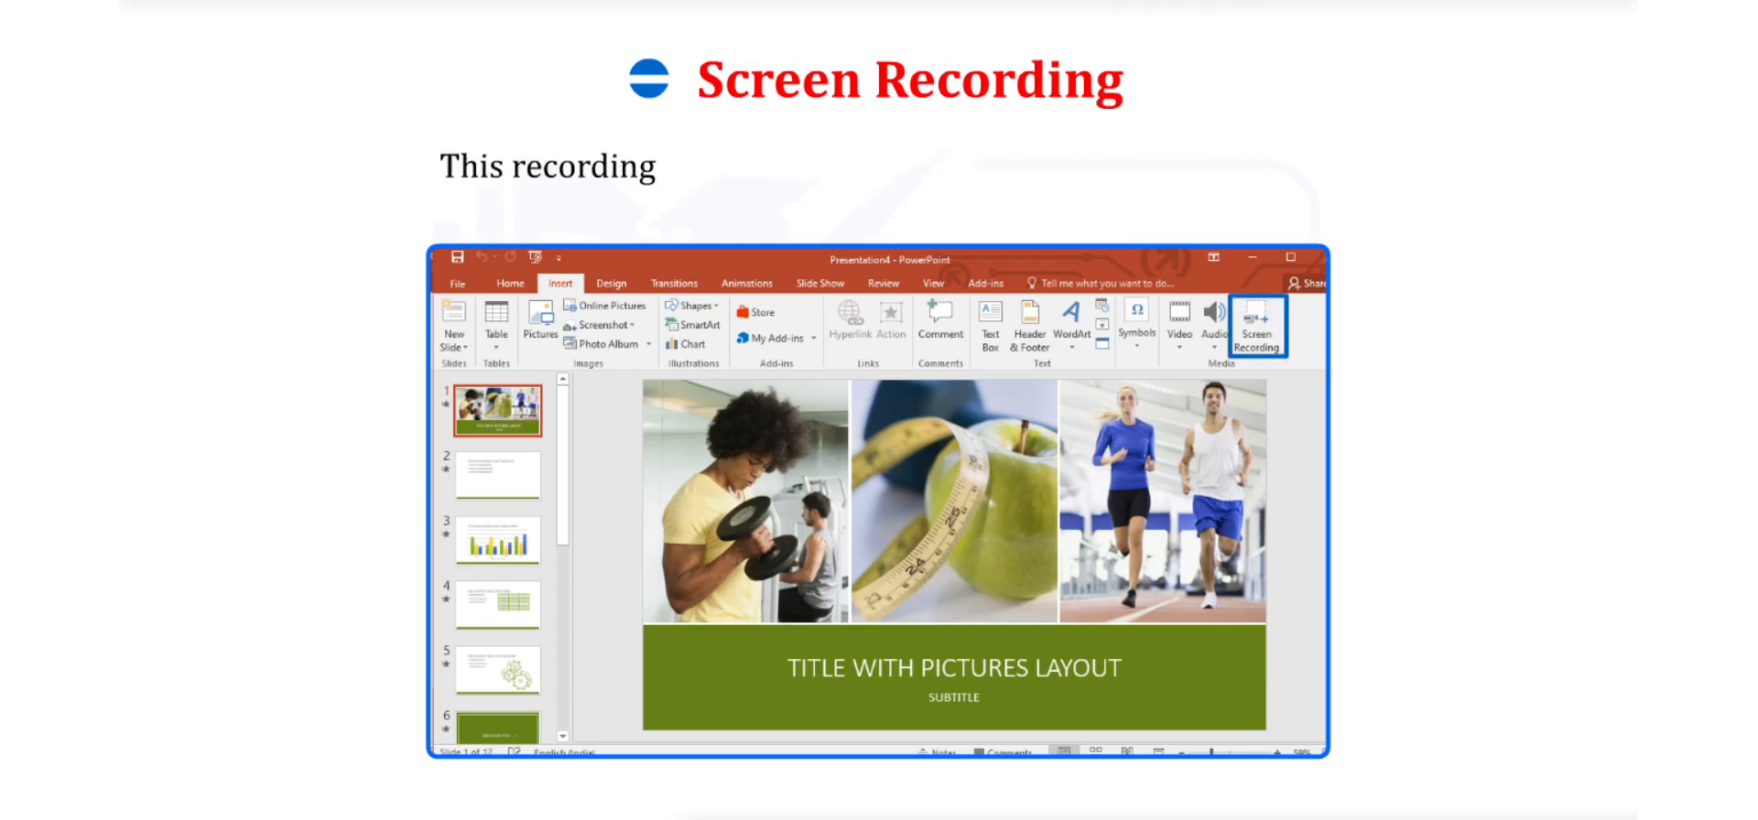
Step: Show the fitness presentation with its Title with Pictures first slide, ready for screen recording
{"action": "type", "text": "can then be embedded in your presentation"}
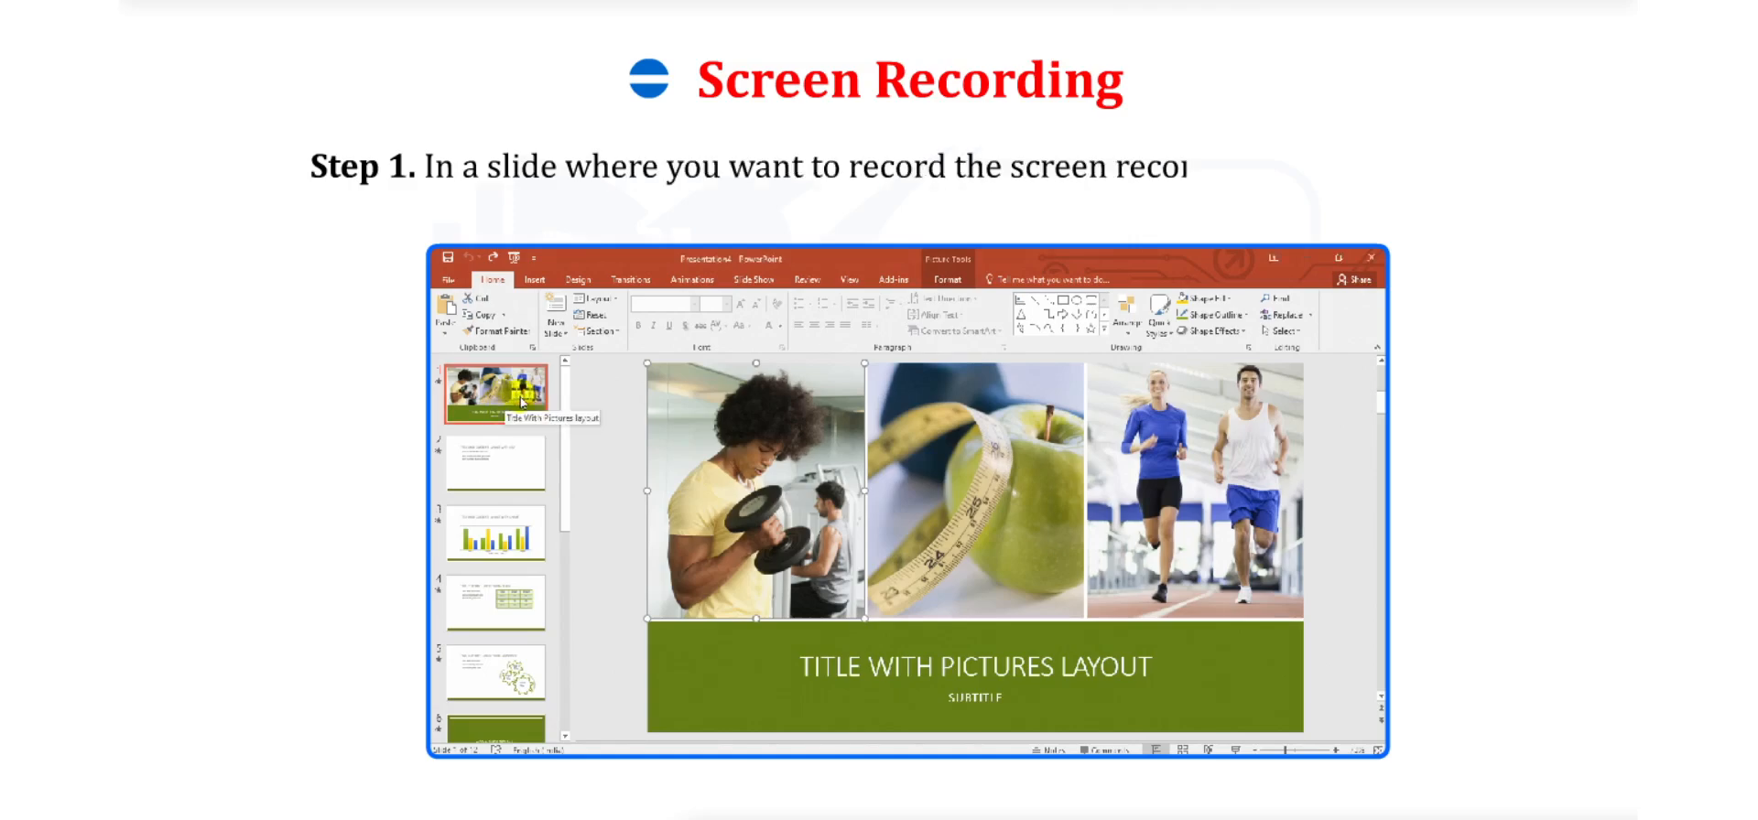
Step: Select slide 1 and launch Screen Recording from the Insert tab's Media group
{"action": "left_click", "coordinate": [614, 304]}
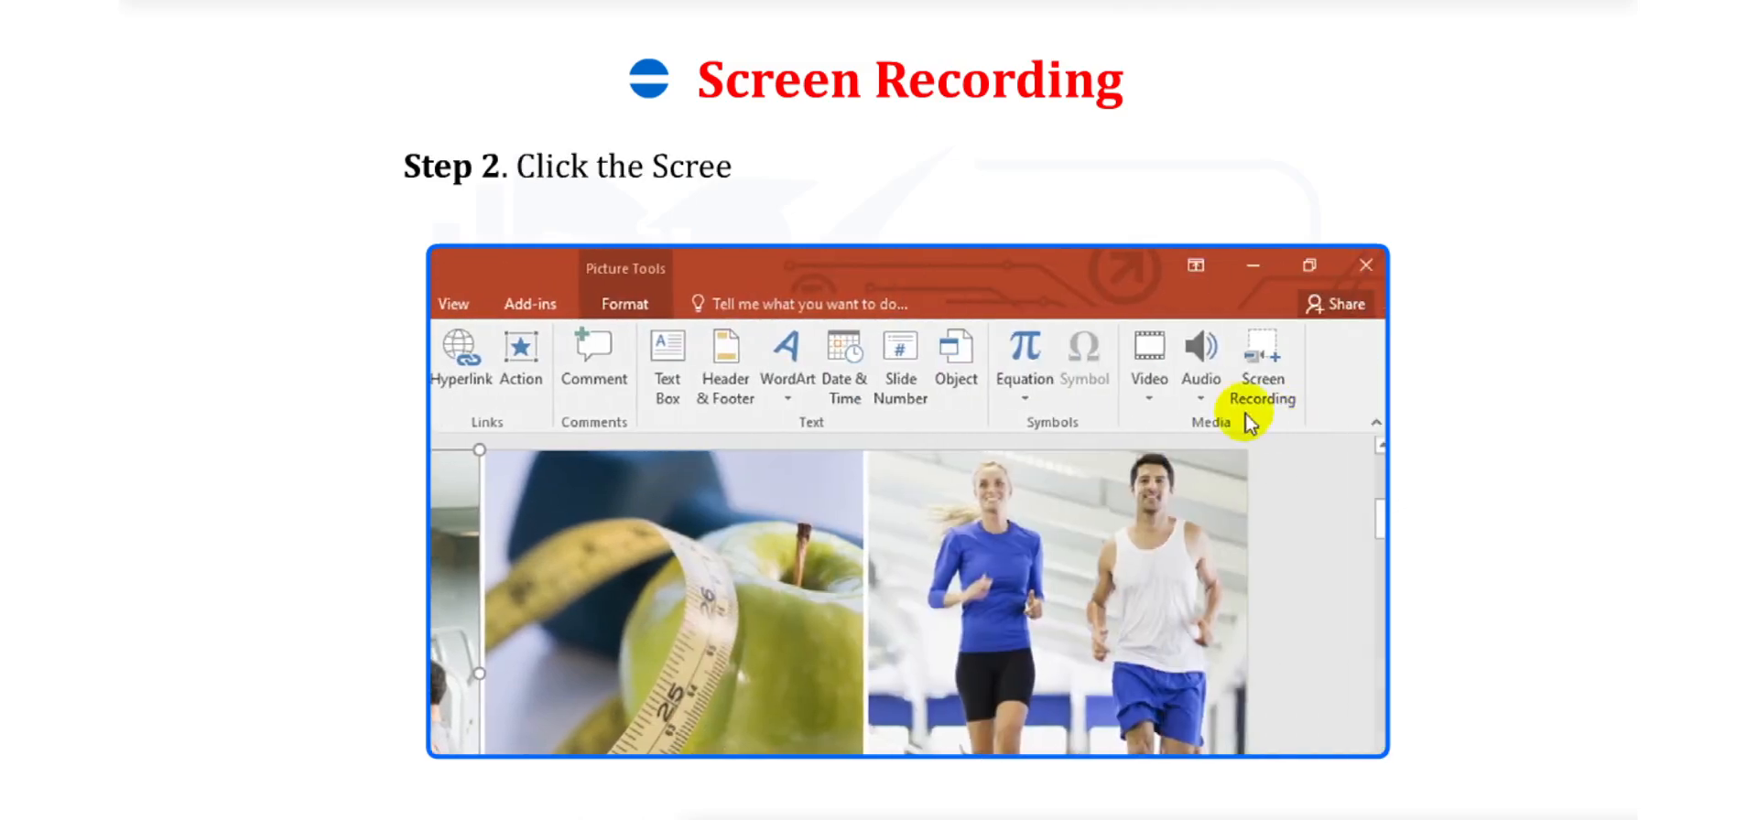
{"action": "left_click", "coordinate": [1260, 369]}
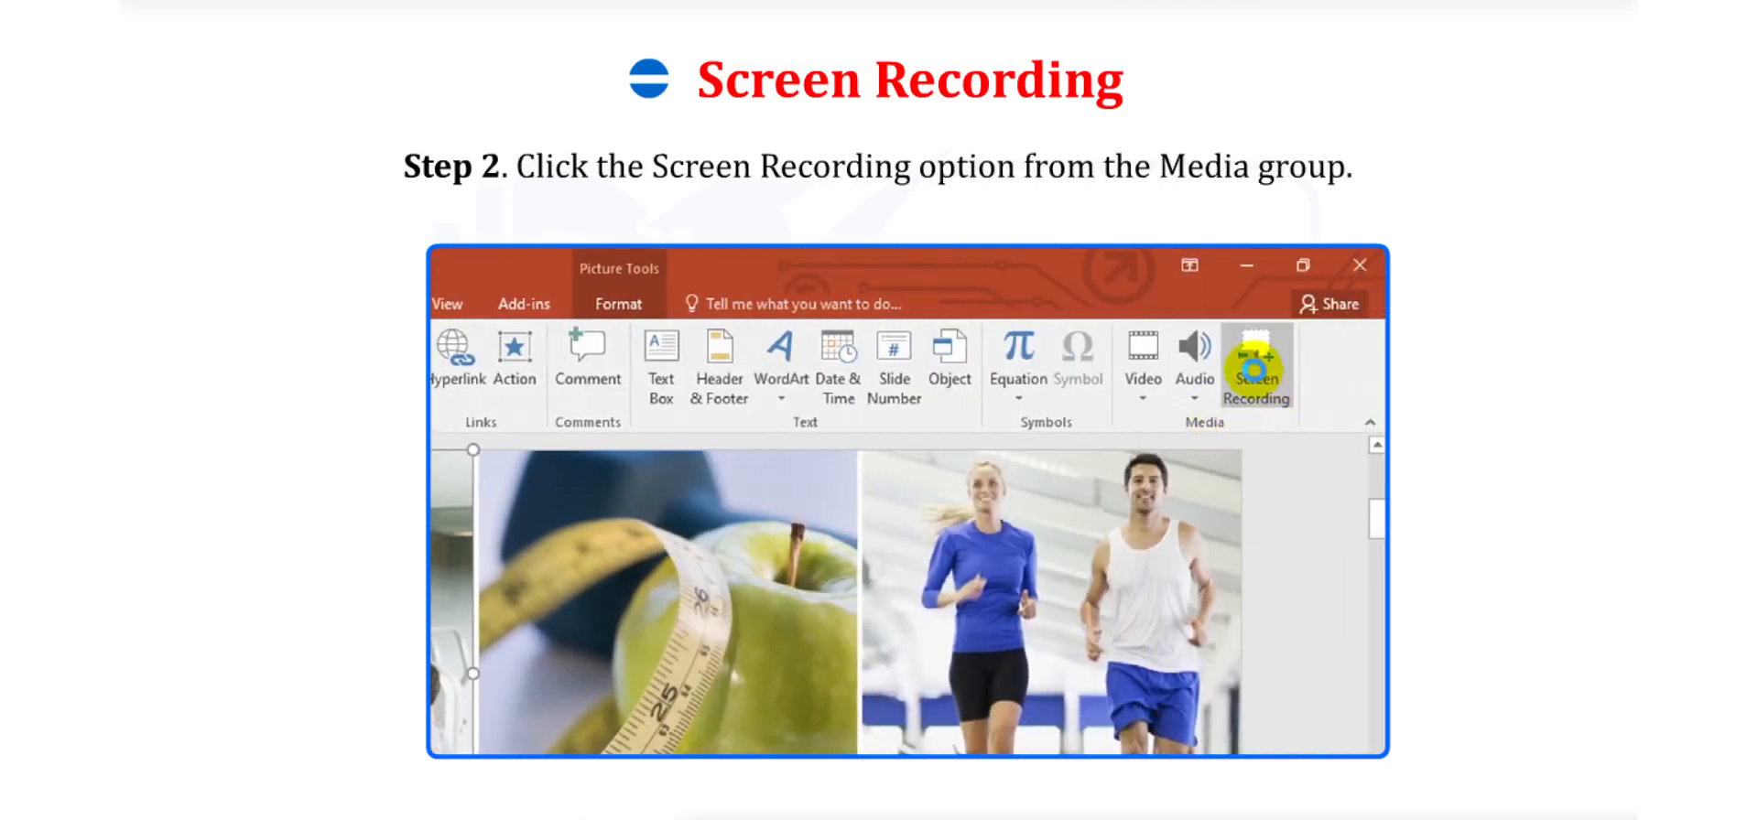
{"action": "left_click", "coordinate": [1254, 369]}
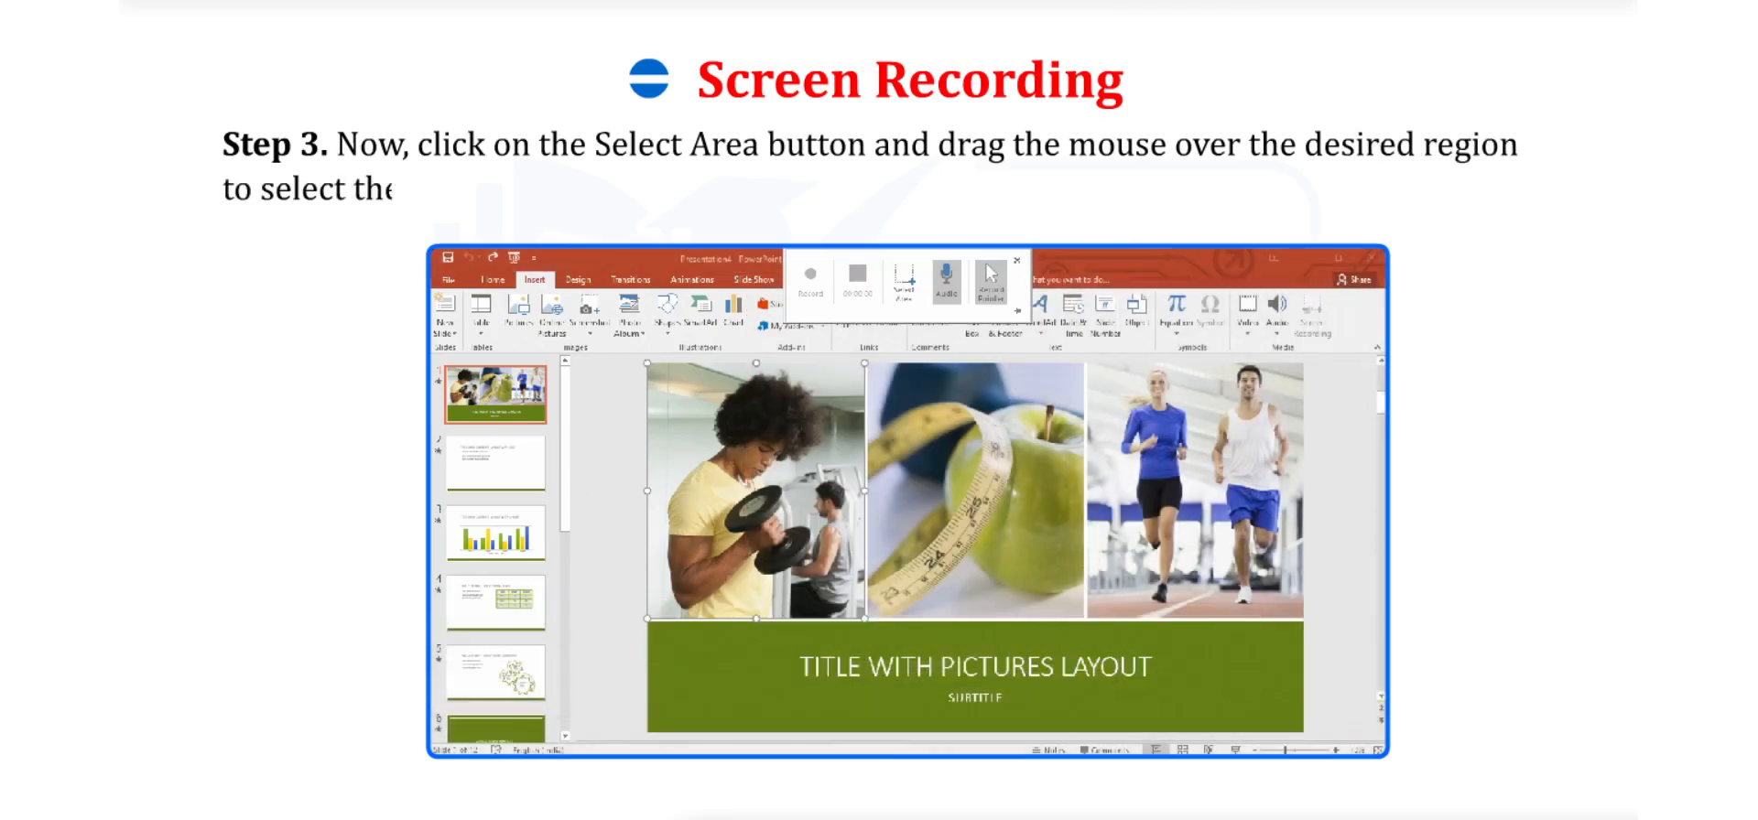
Step: Drag across the whole PowerPoint window as the recording area and start recording after the countdown
{"action": "left_click_drag", "start_coordinate": [449, 269], "coordinate": [1353, 732]}
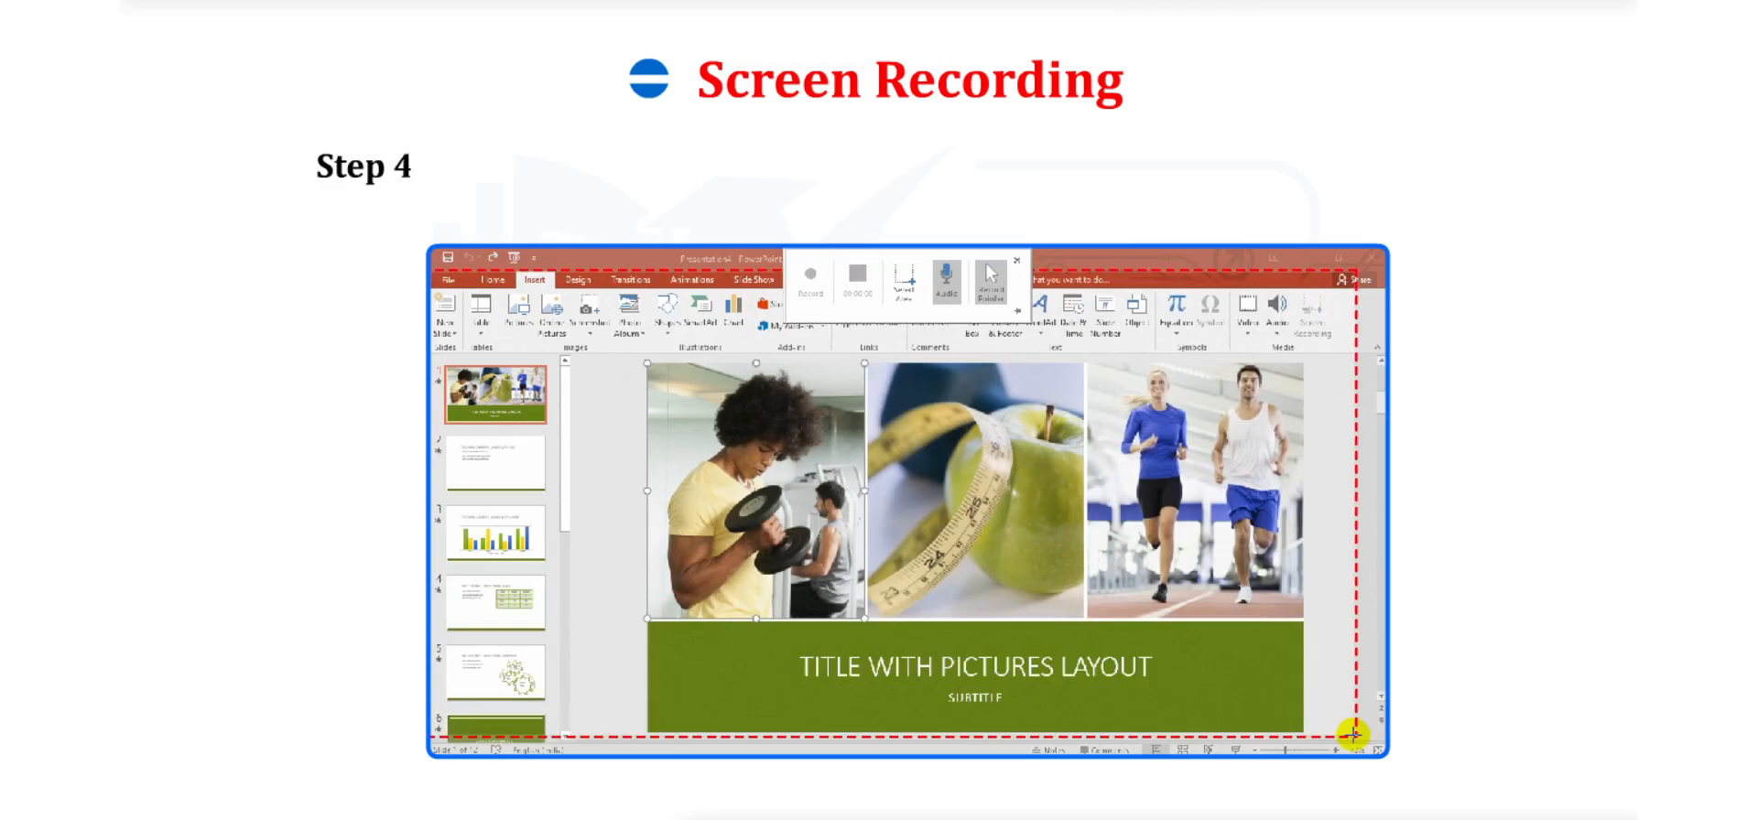
{"action": "left_click", "coordinate": [809, 278]}
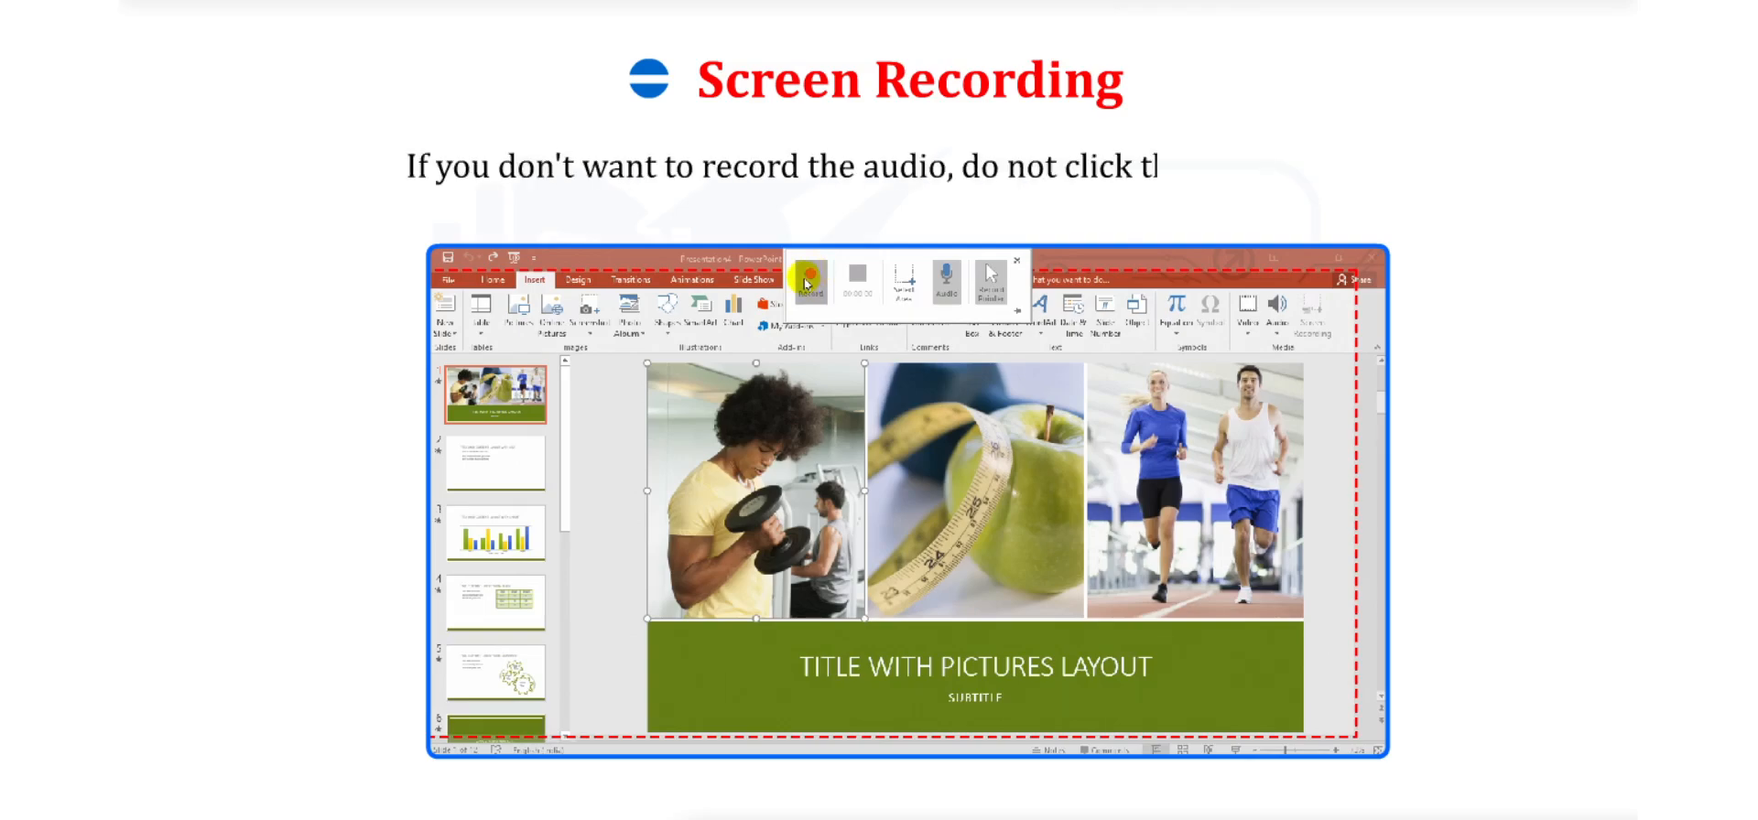
{"action": "left_click", "coordinate": [811, 282]}
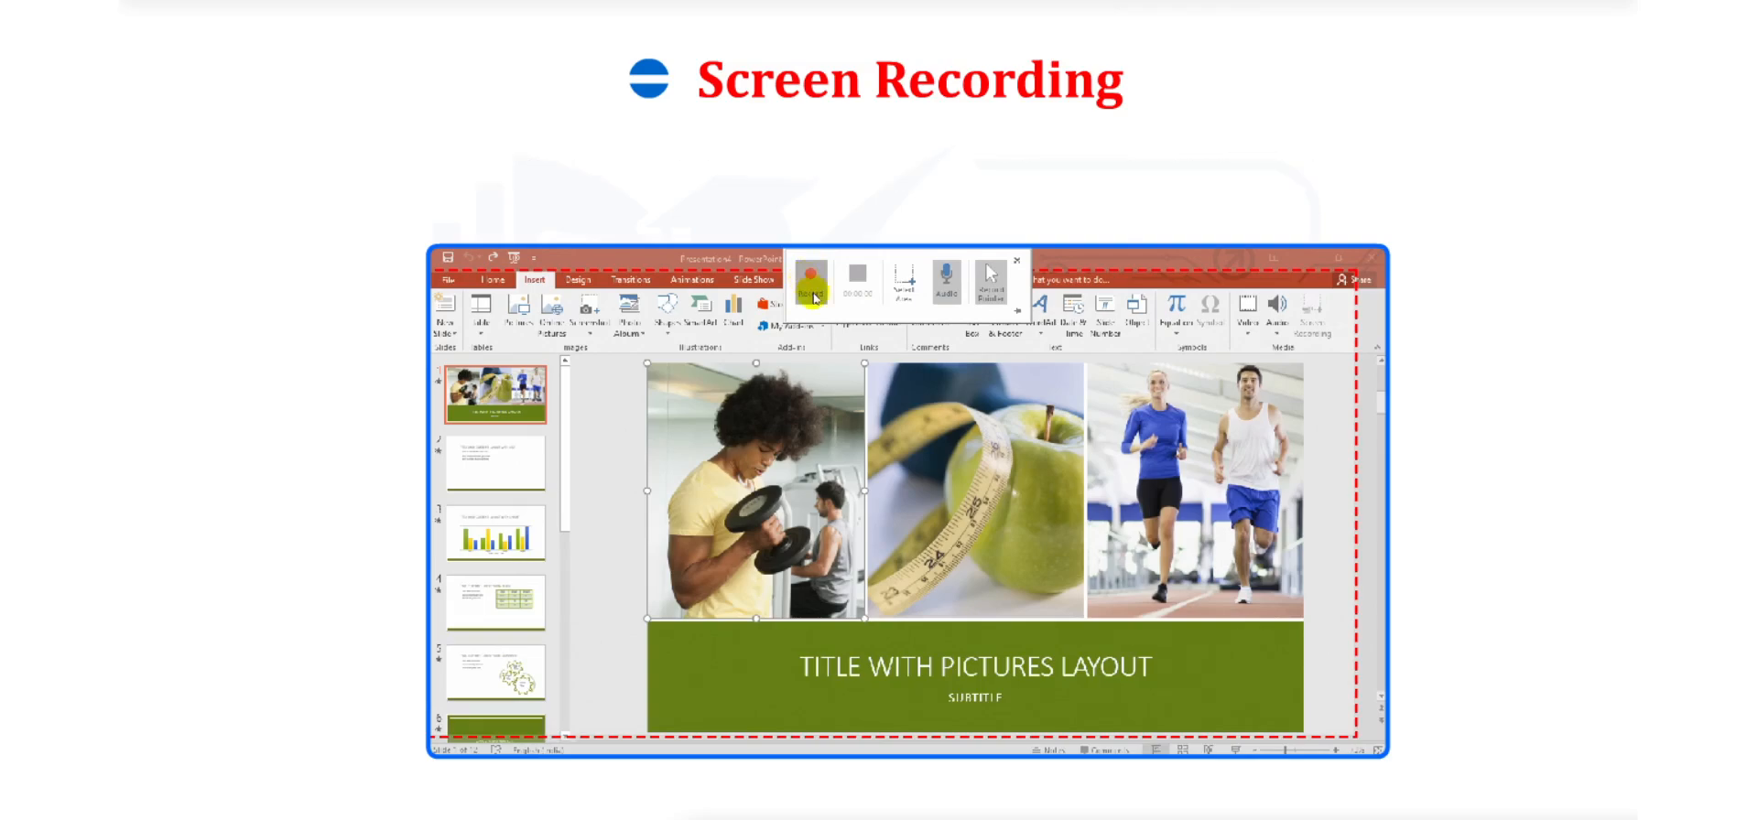
{"action": "type", "text": "In case you choose to record, a"}
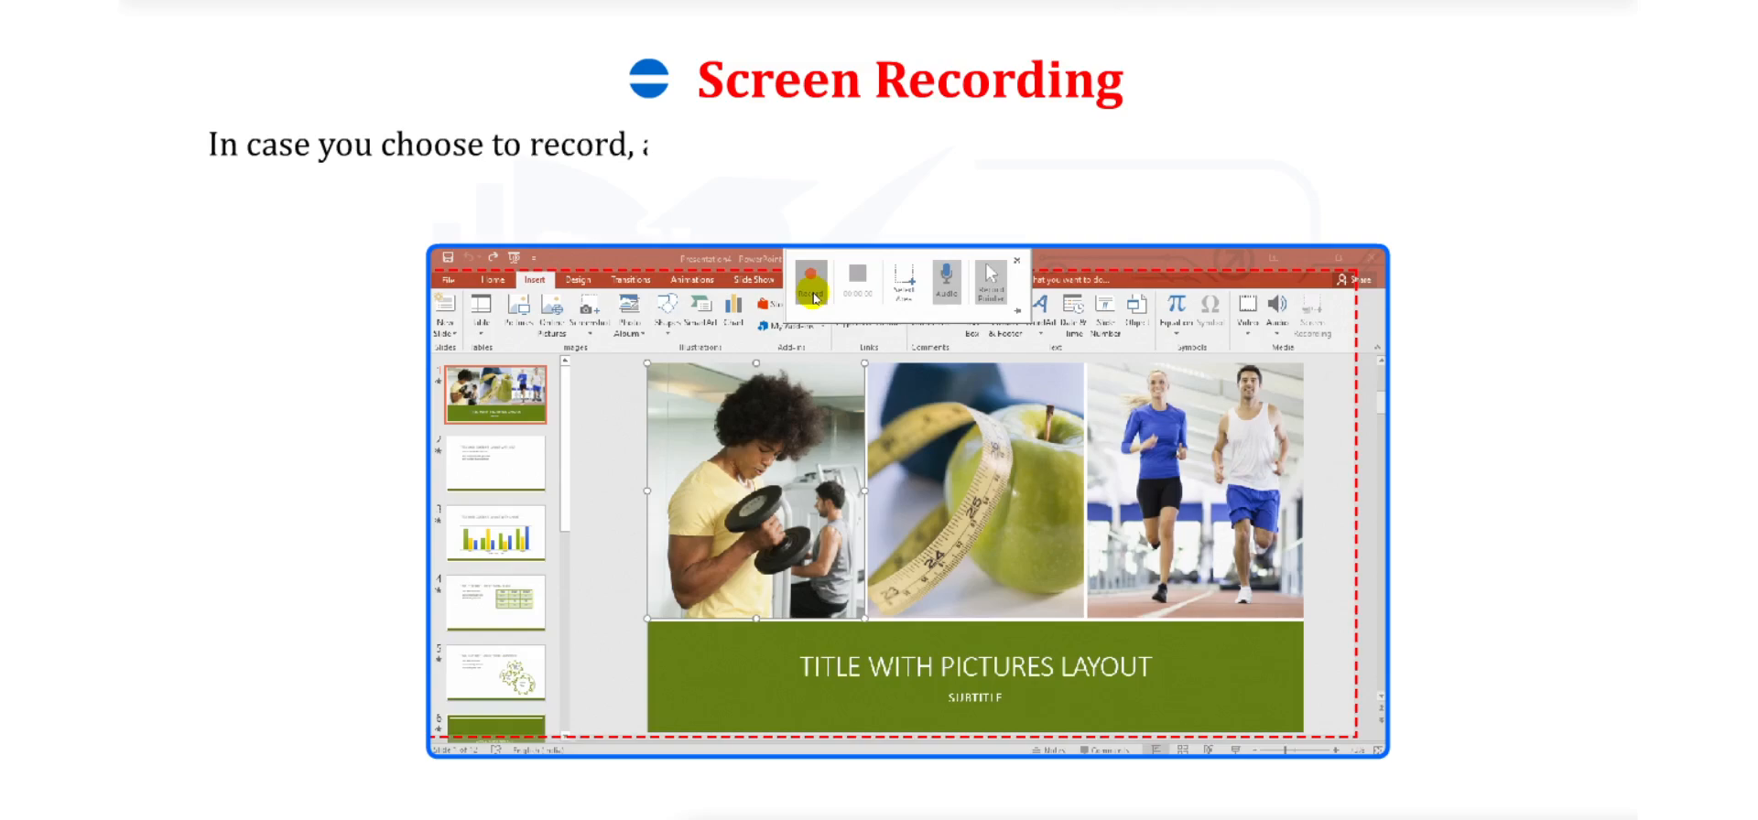
{"action": "left_click", "coordinate": [812, 284]}
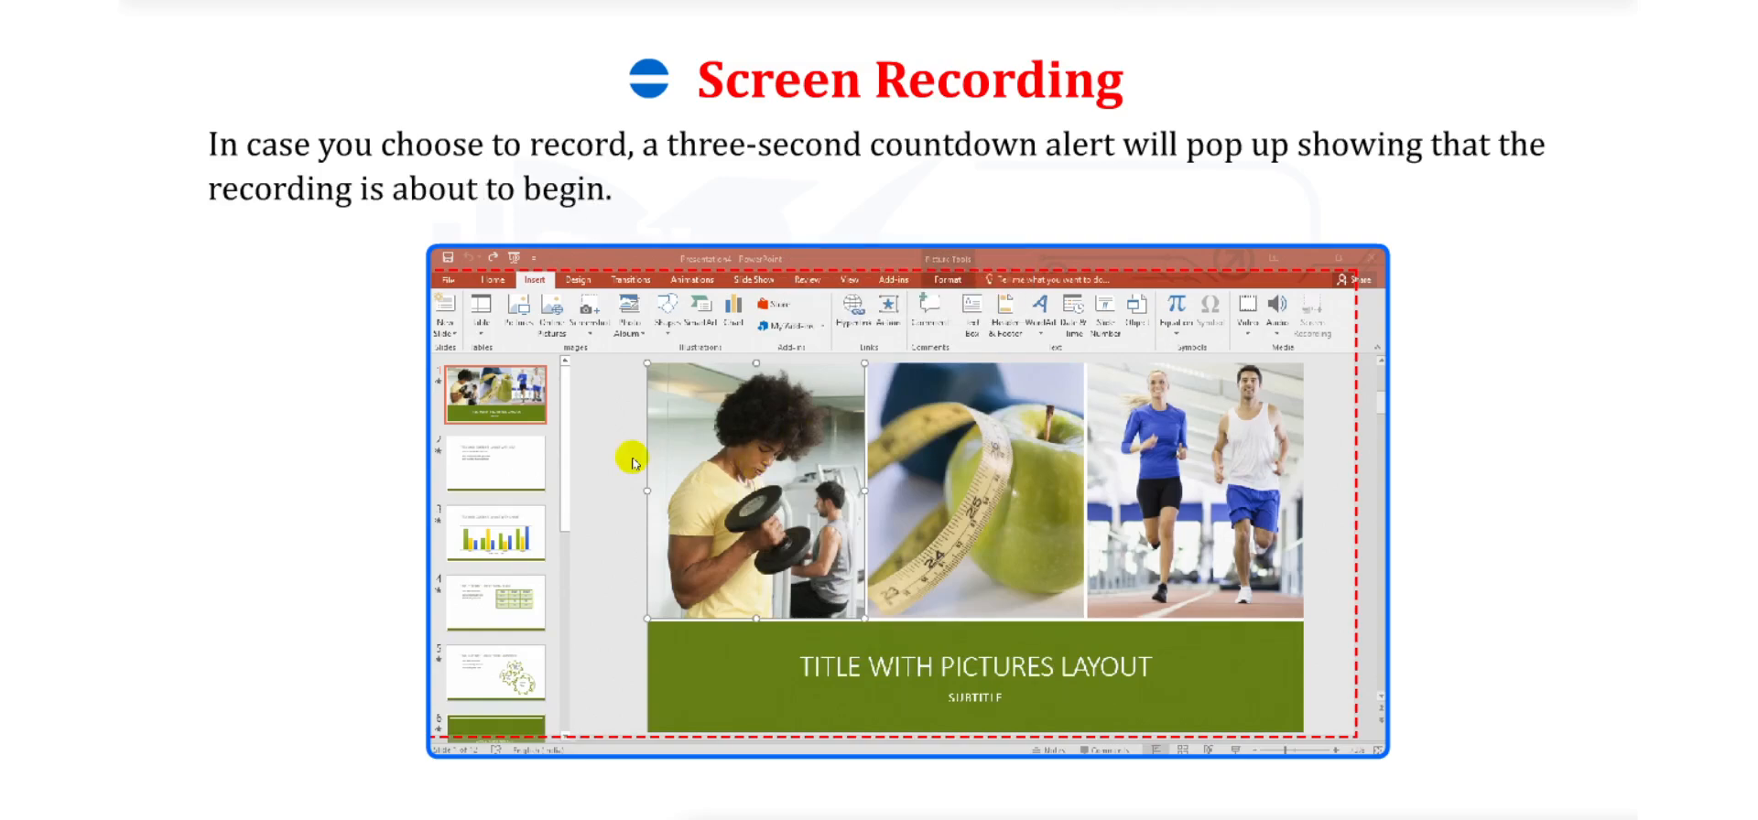
{"action": "left_click", "coordinate": [494, 602]}
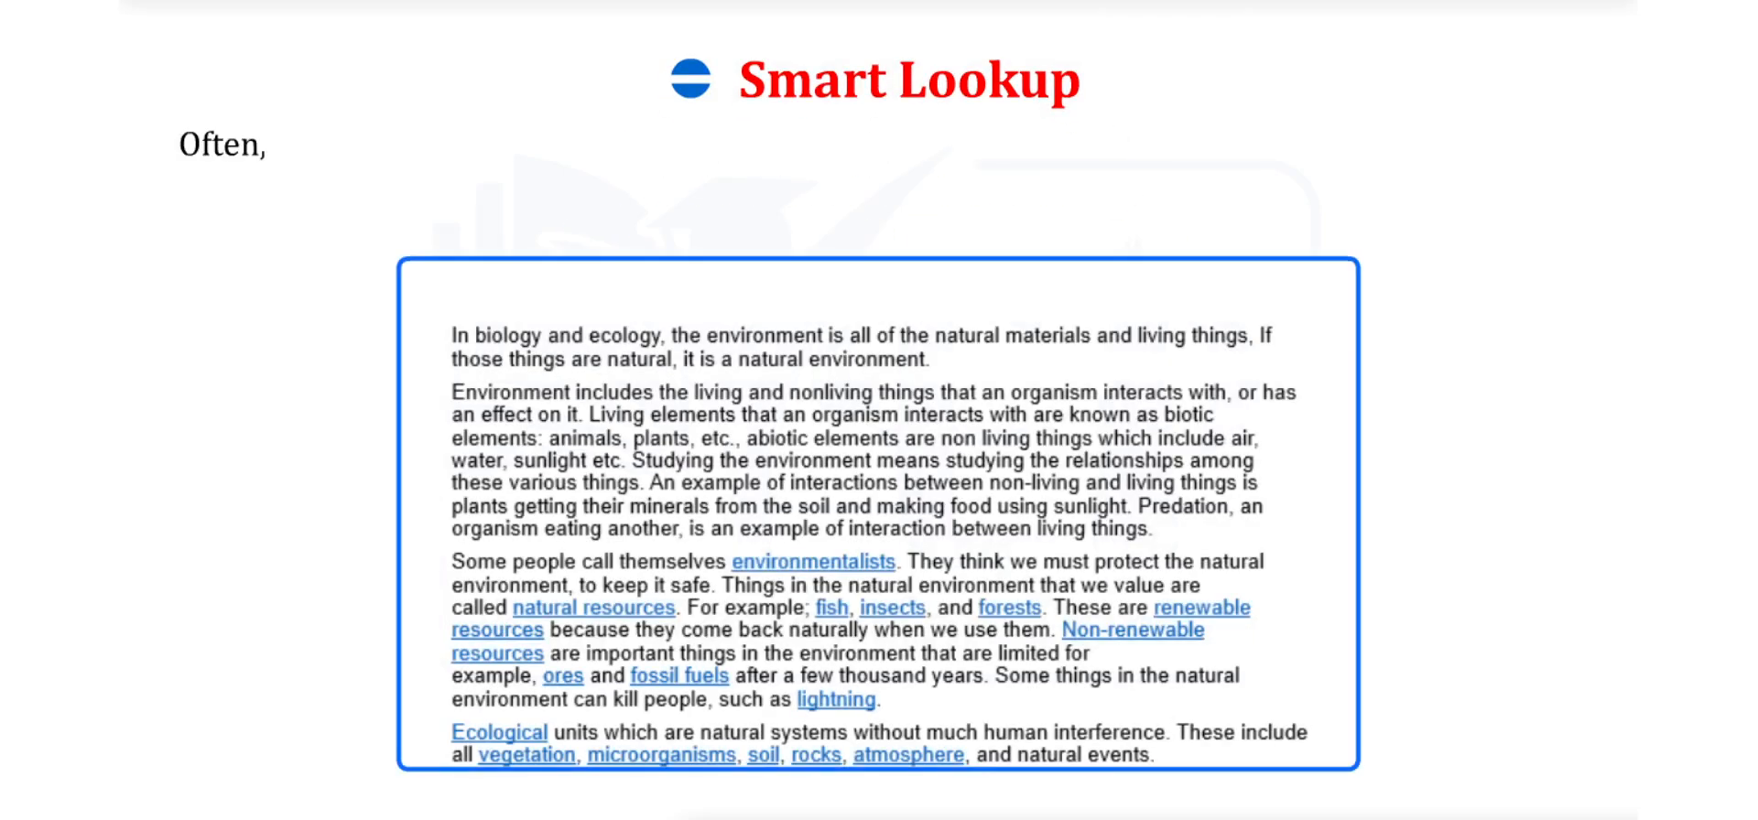
Step: Write the slide passage explaining that unfamiliar words can be searched in a web browser
{"action": "type", "text": "while making a presentation, you"}
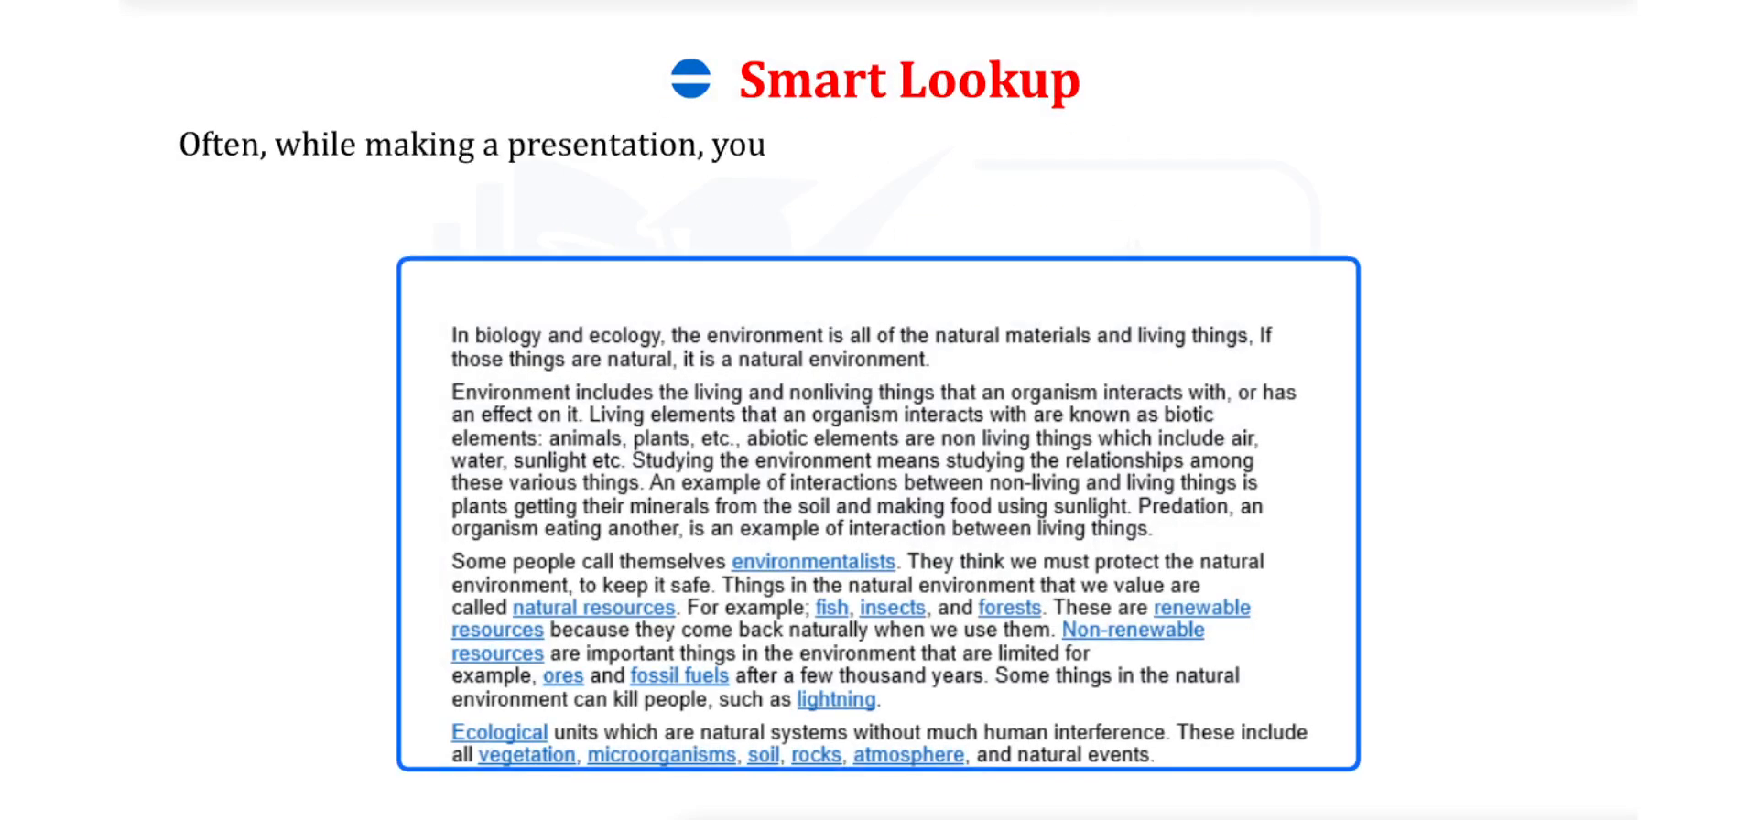
{"action": "type", "text": "might come across words or phr"}
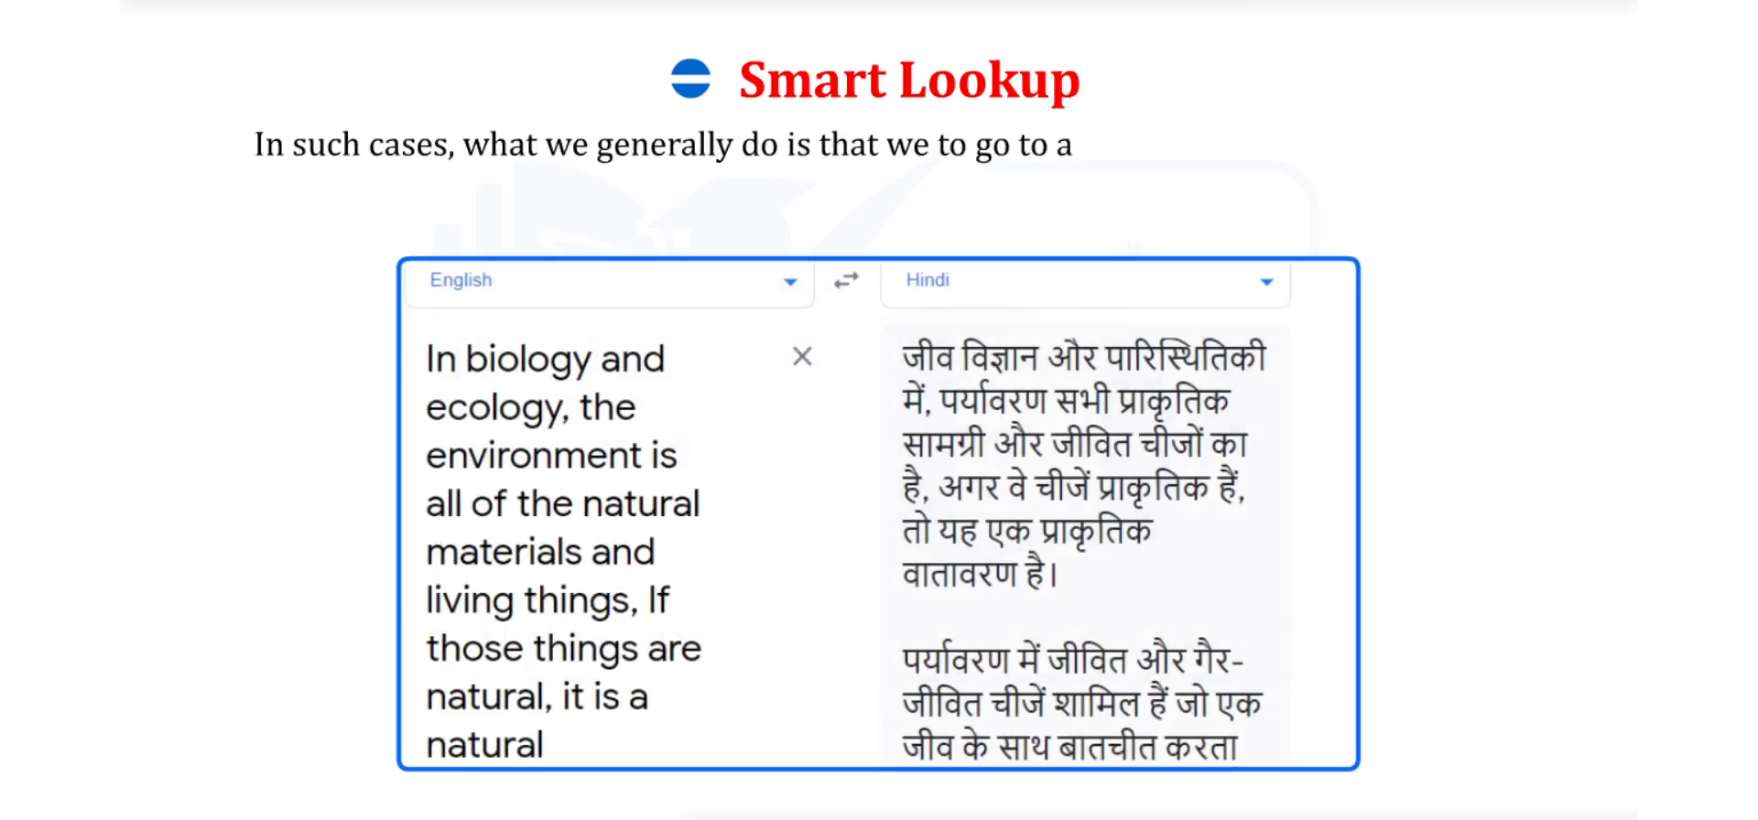
{"action": "type", "text": "web browser and type in or c"}
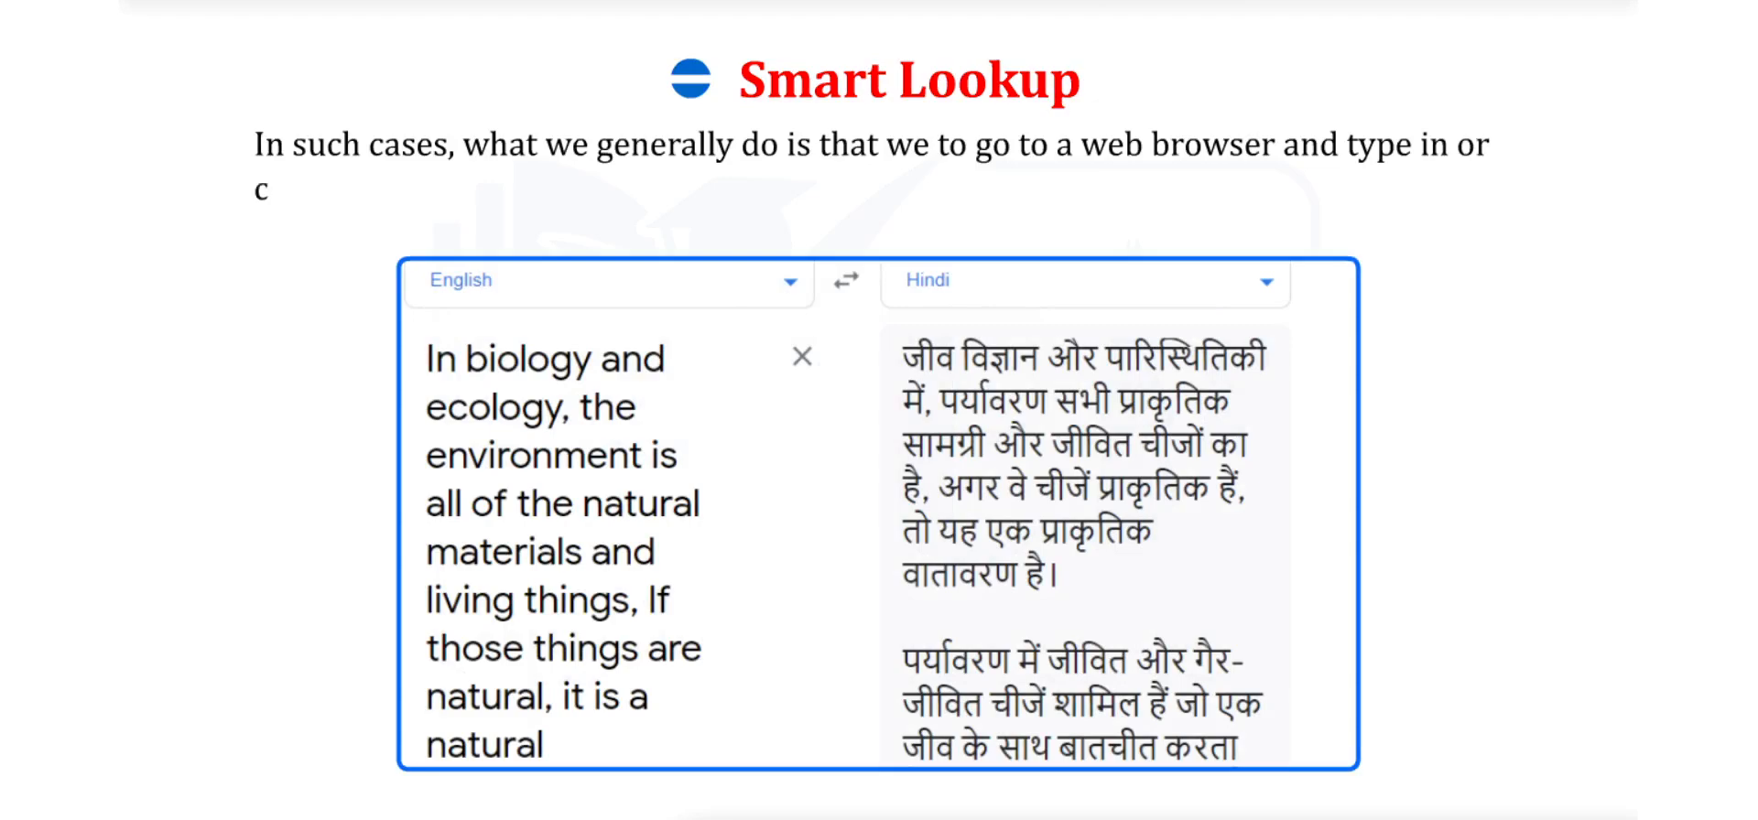
{"action": "type", "text": "opy the words or phrases in the search box and look up for the meanings o"}
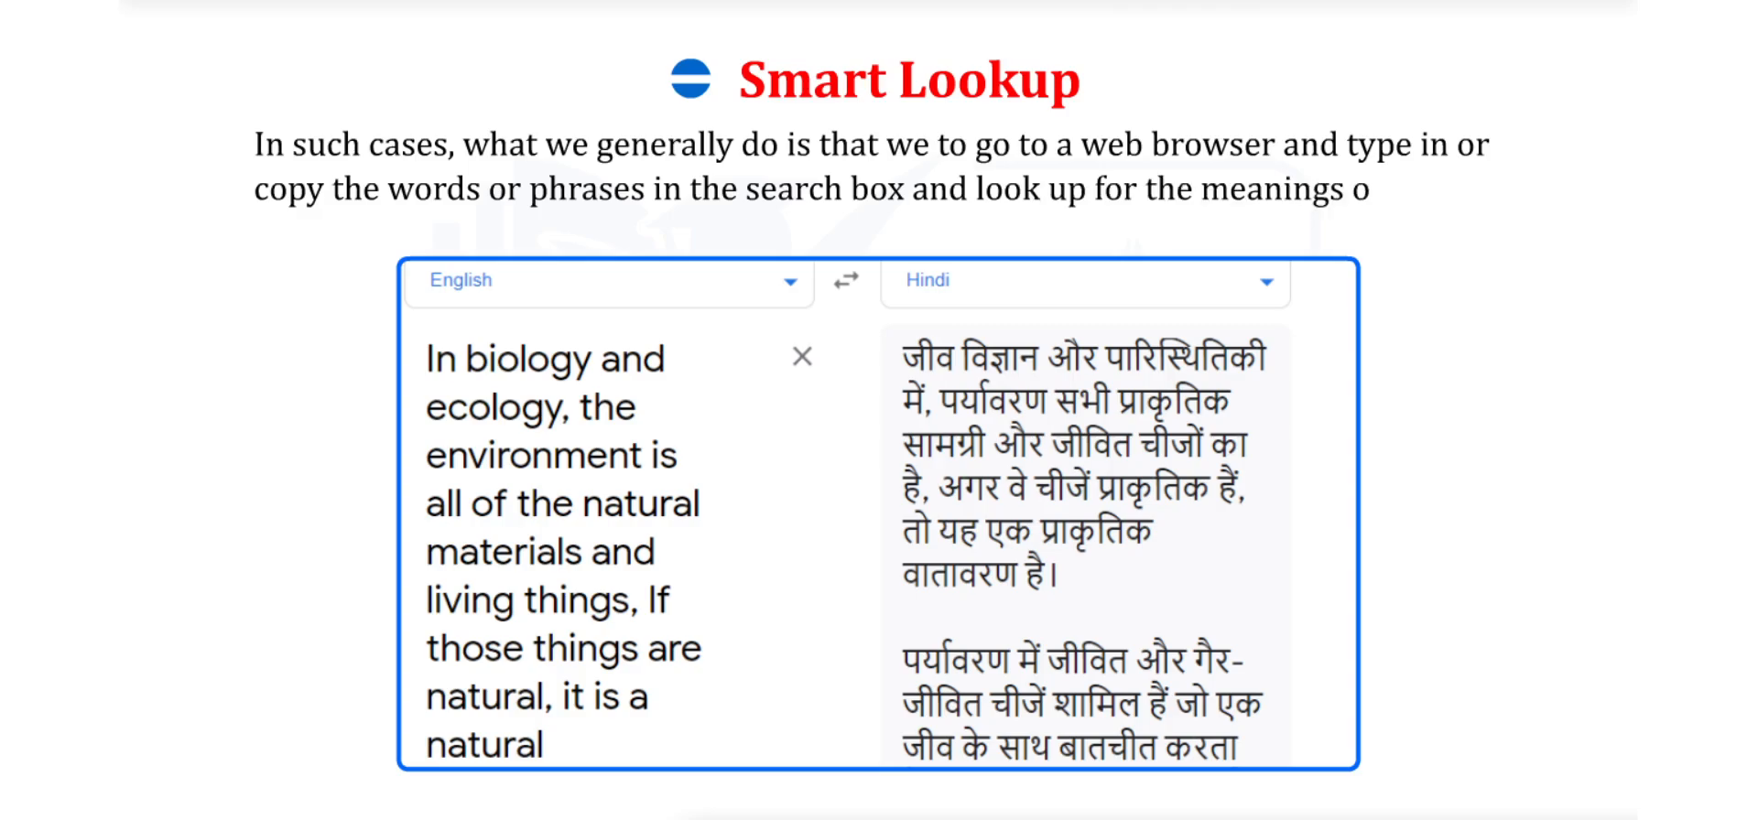
{"action": "type", "text": "Doing thi"}
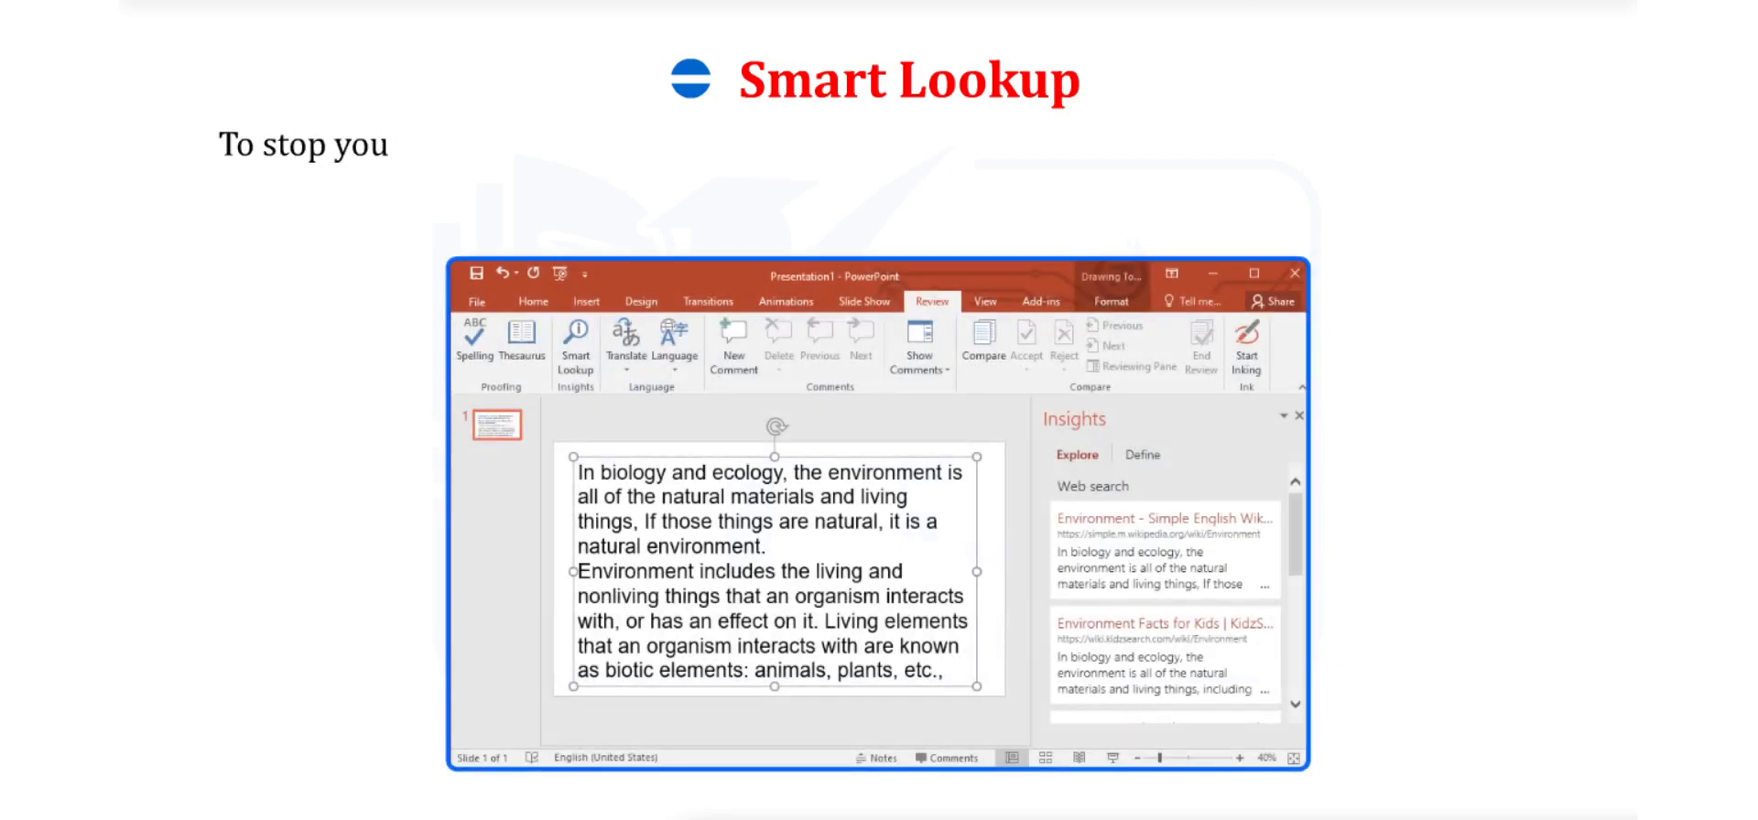
{"action": "type", "text": "from undergoing such a long, cu"}
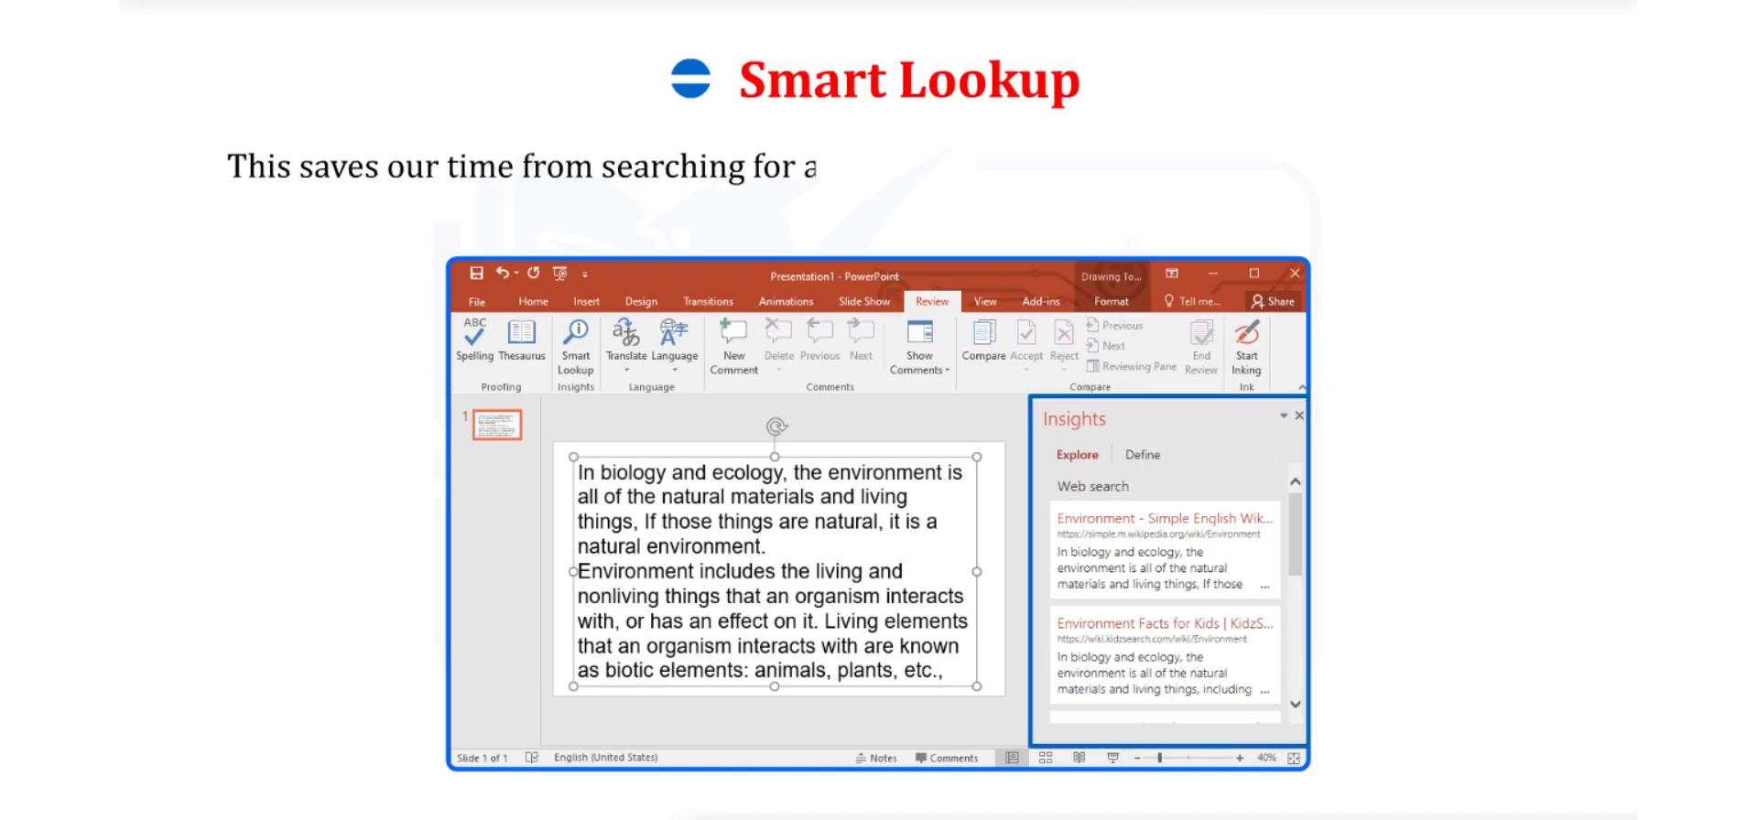
{"action": "type", "text": "anything on the internet browzer time and"}
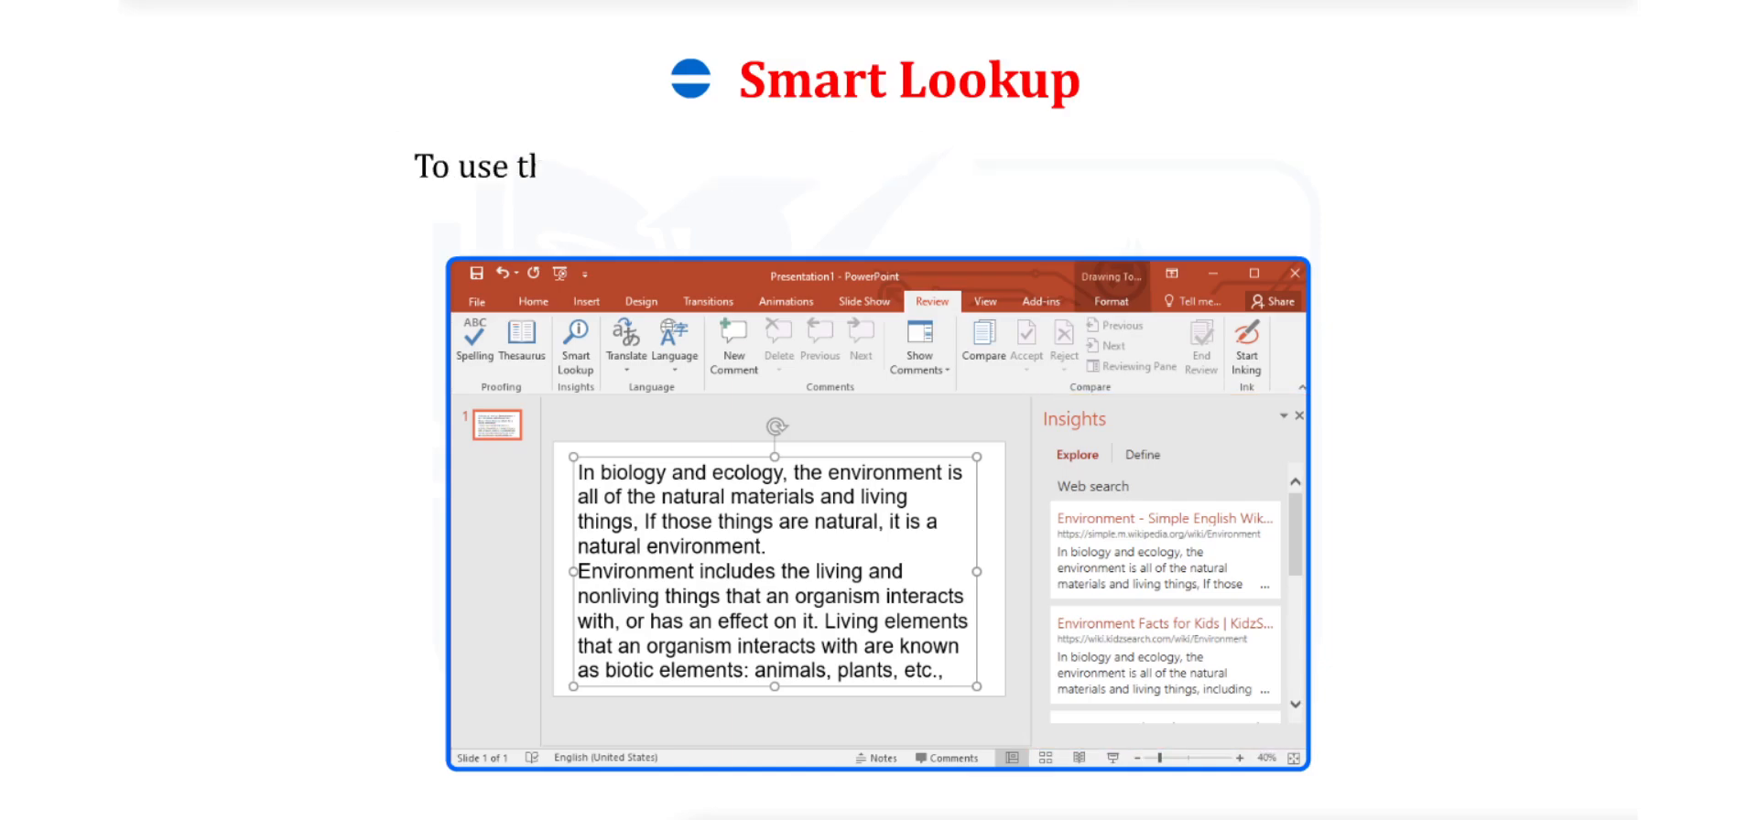
{"action": "type", "text": "he Smart Lookup feature, carry out"}
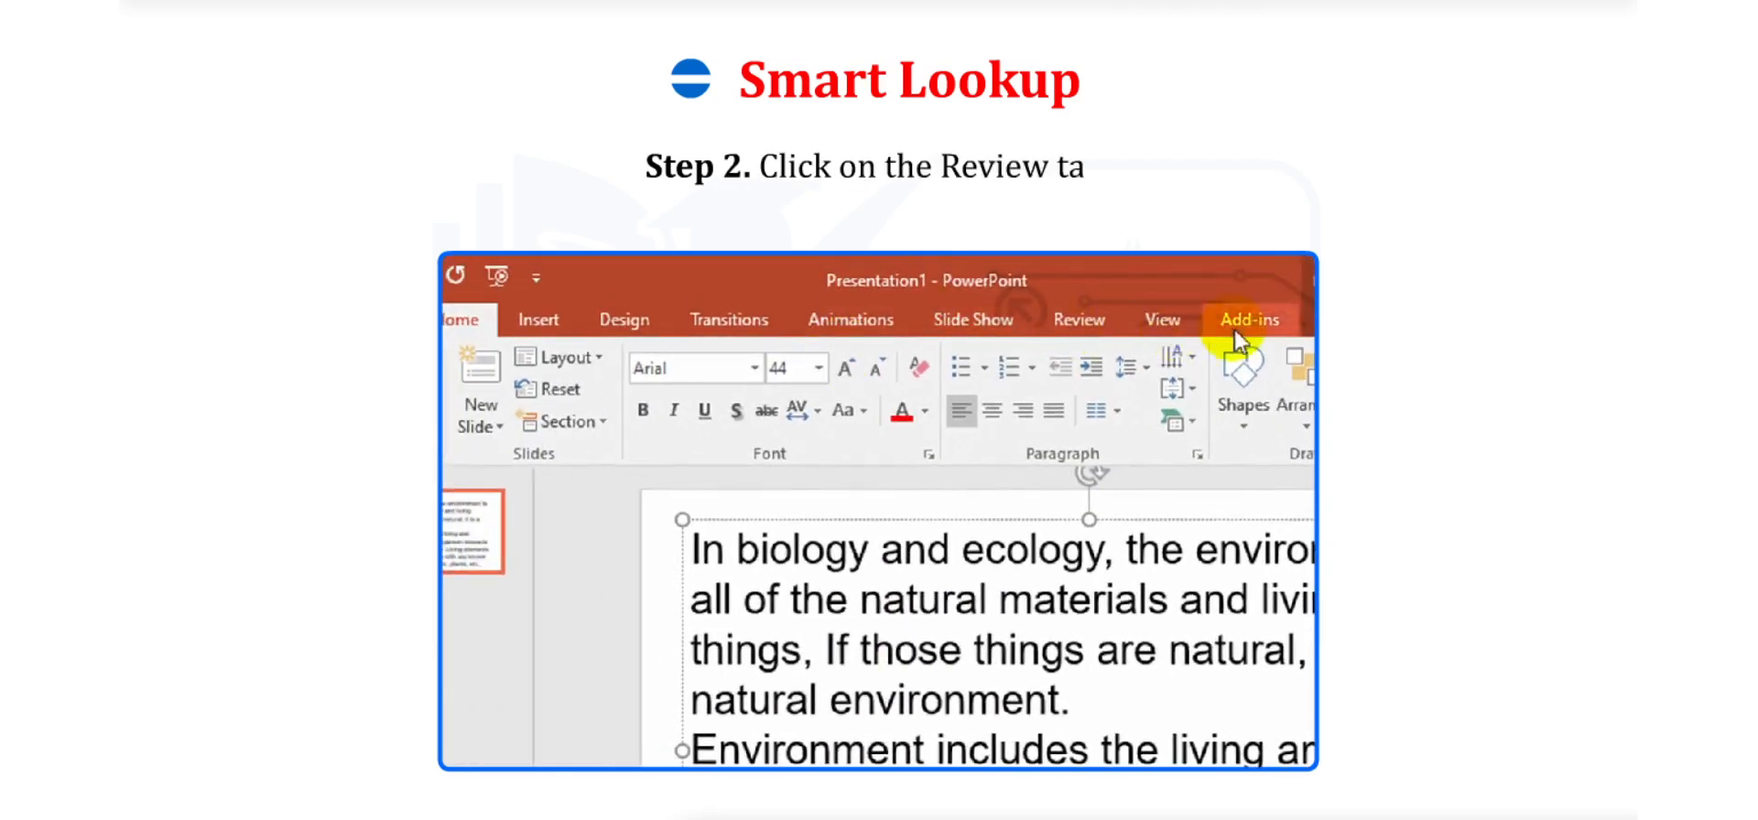
Step: Run Smart Lookup on the word 'organism' from Review to show its definition in Insights
{"action": "left_click", "coordinate": [1077, 319]}
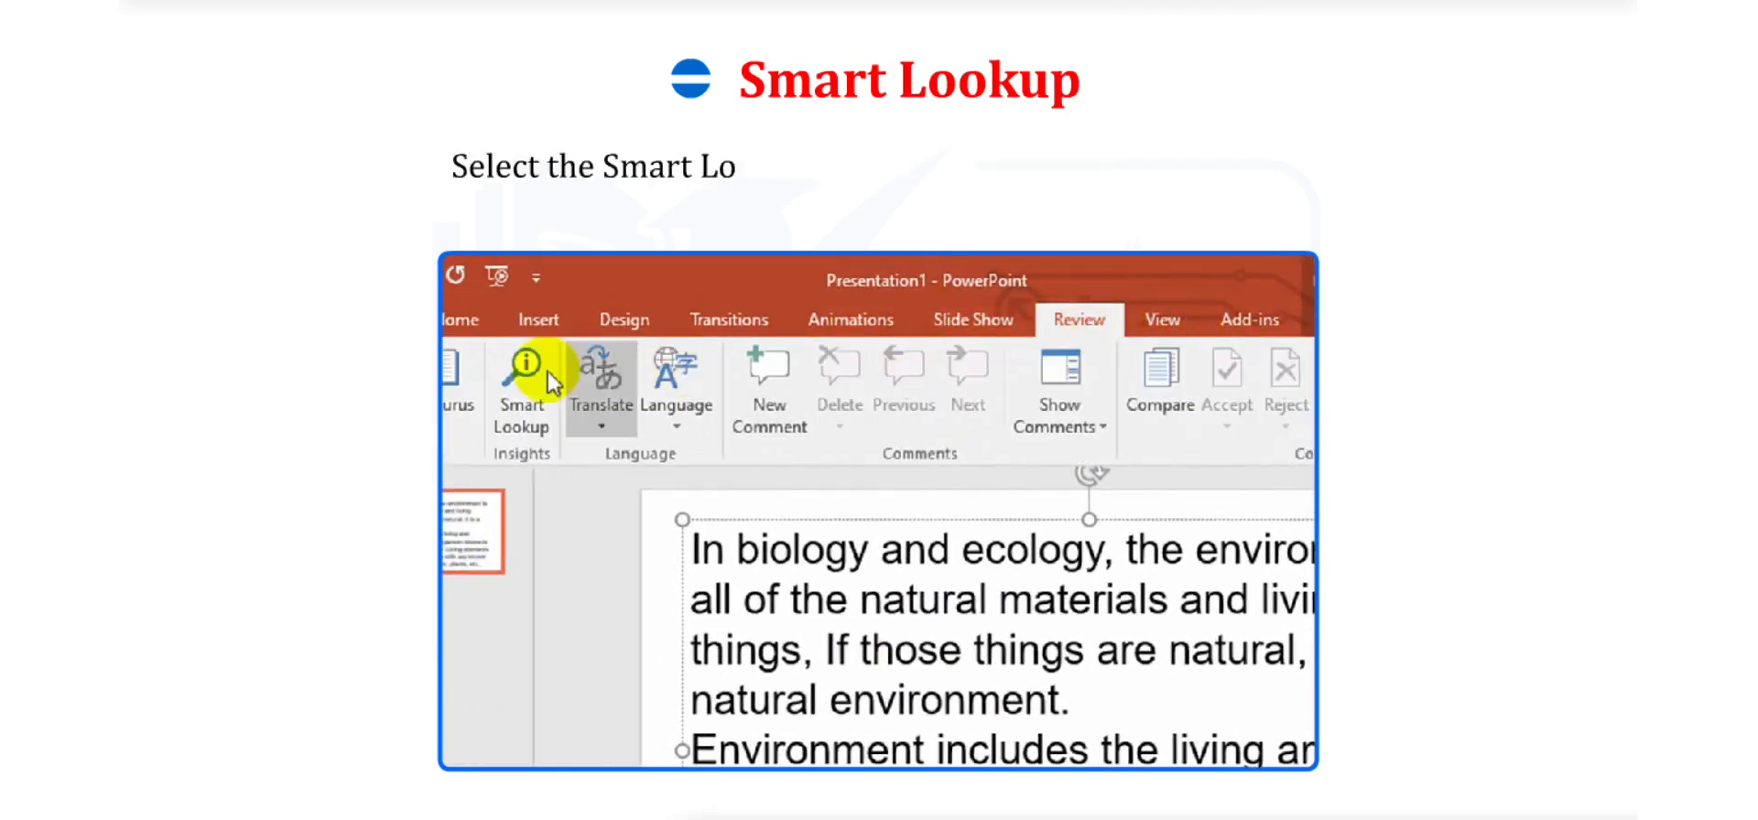
{"action": "mouse_move", "coordinate": [522, 376]}
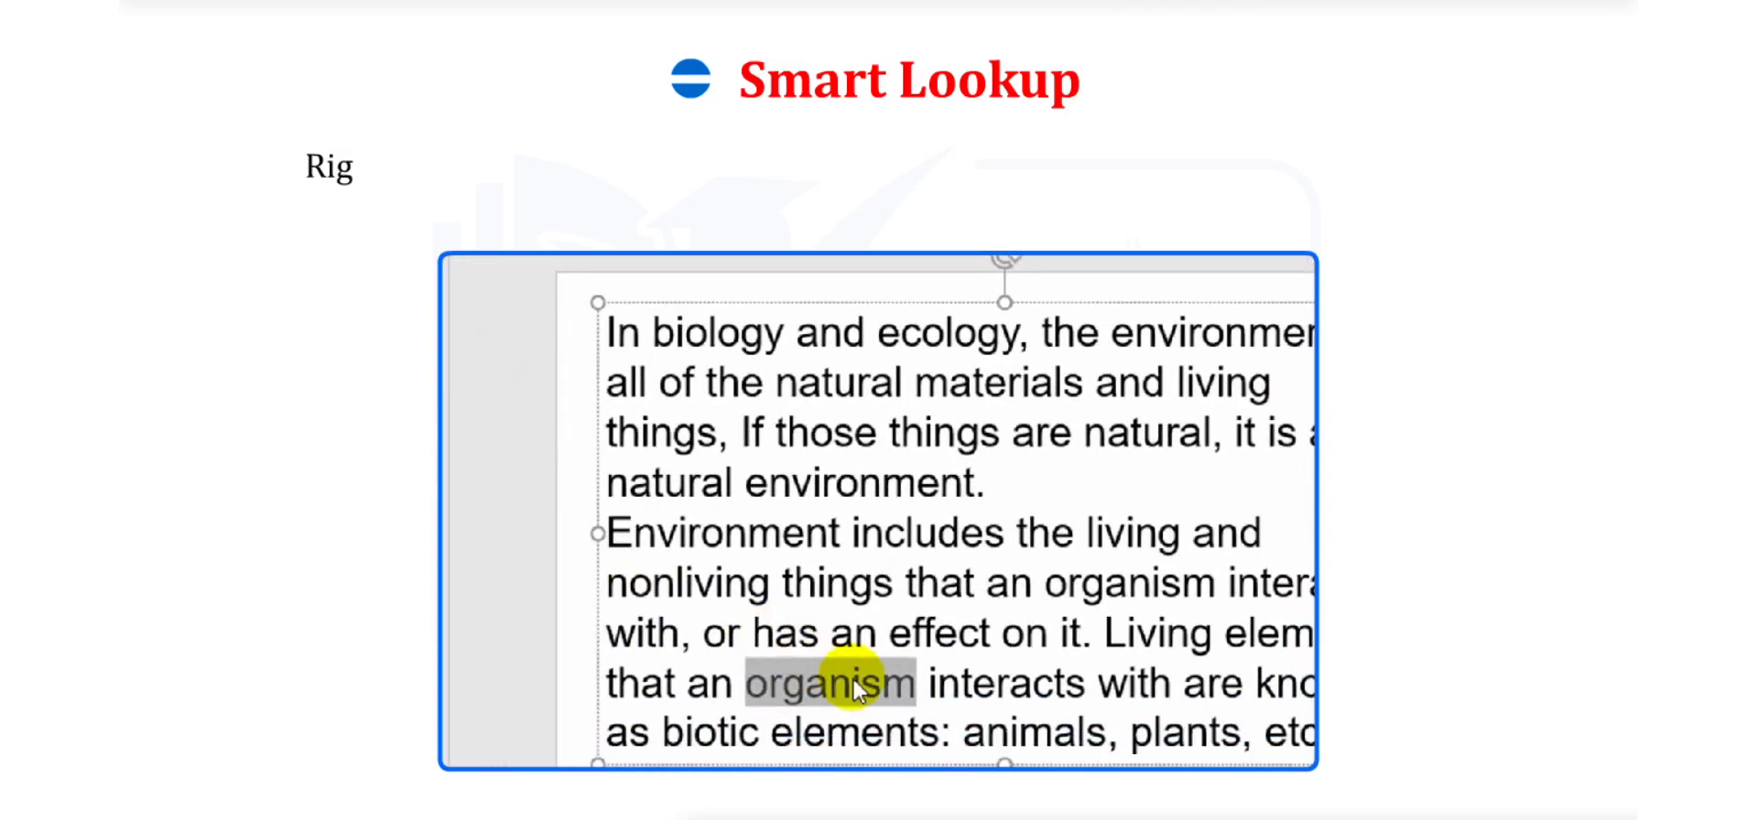
{"action": "right_click", "coordinate": [830, 683]}
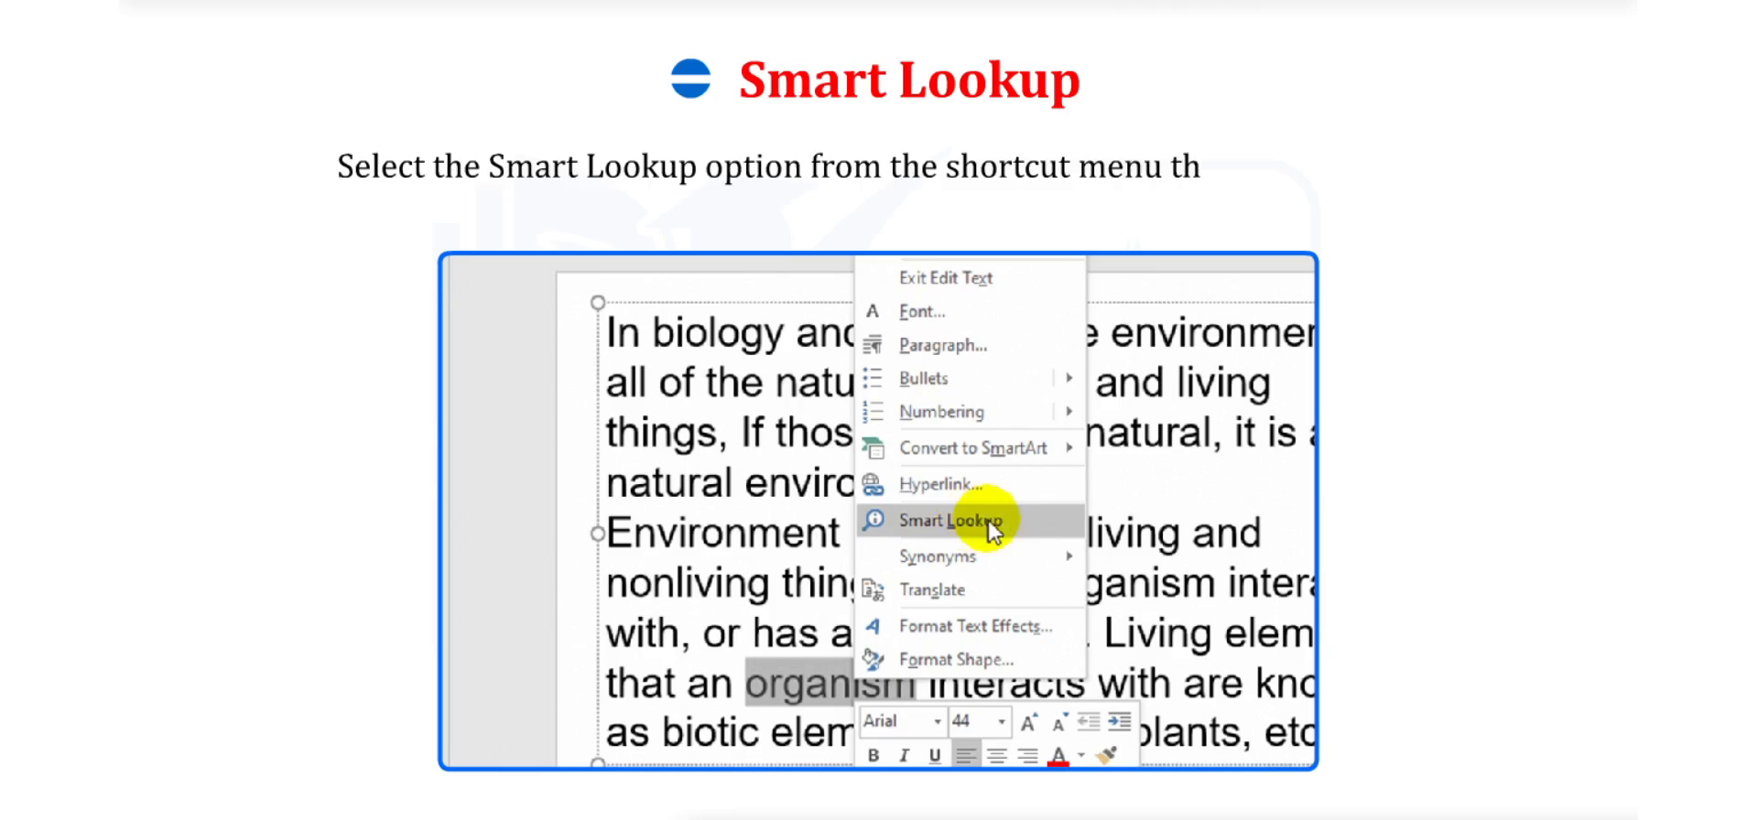
{"action": "left_click", "coordinate": [946, 520]}
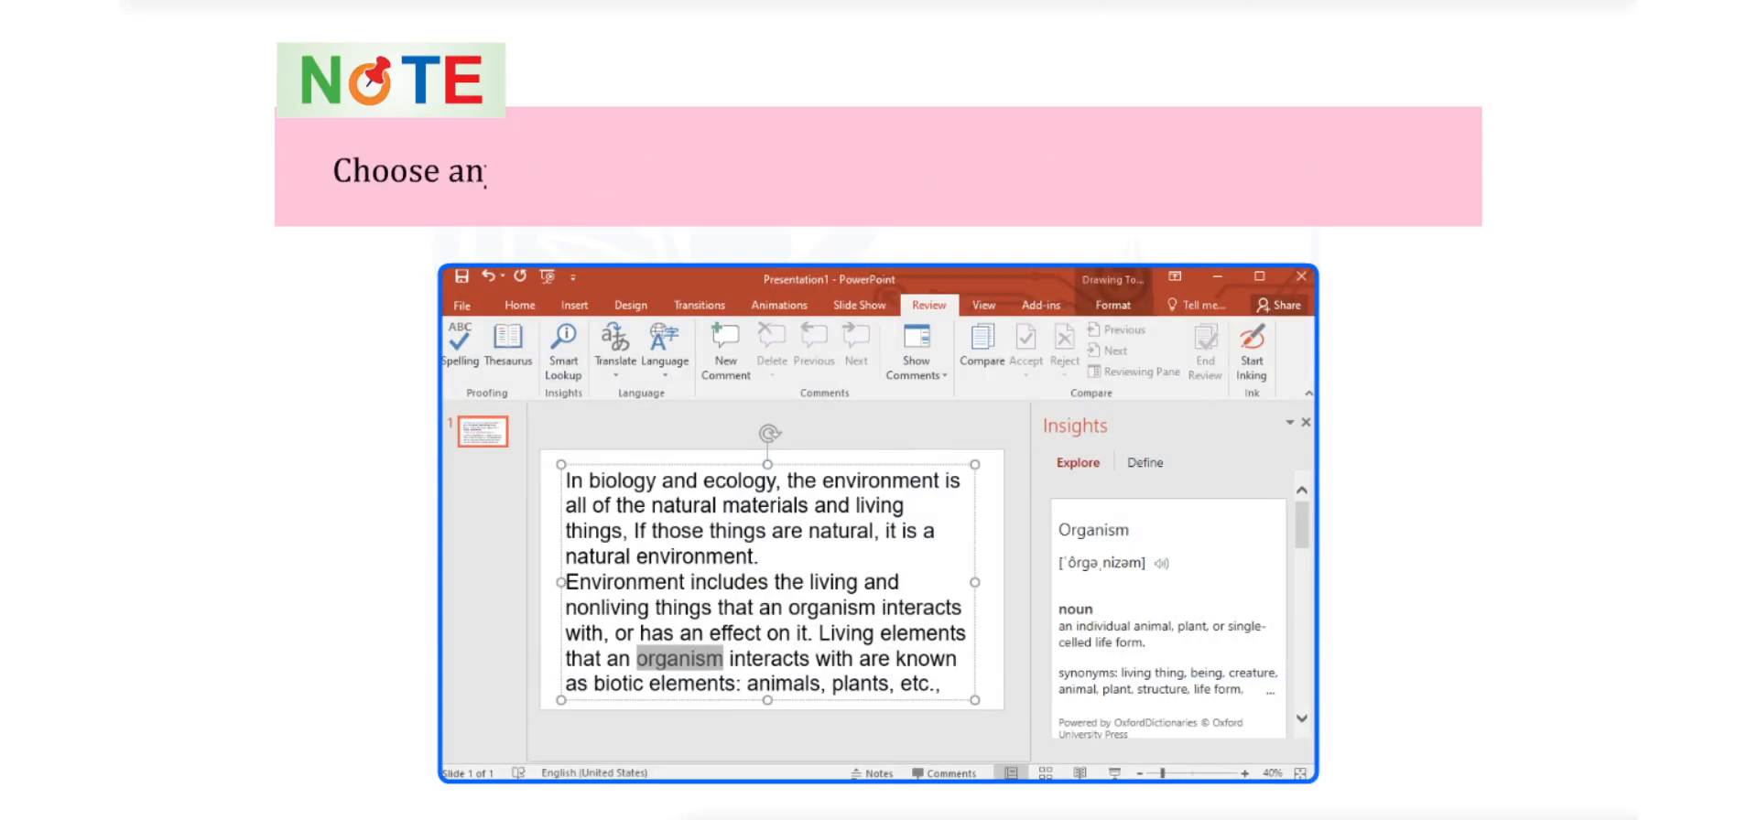
Step: Write the closing Smart Lookup notes on choosing either option as a handy in-app tool
{"action": "type", "text": "y of the two options, depending on the"}
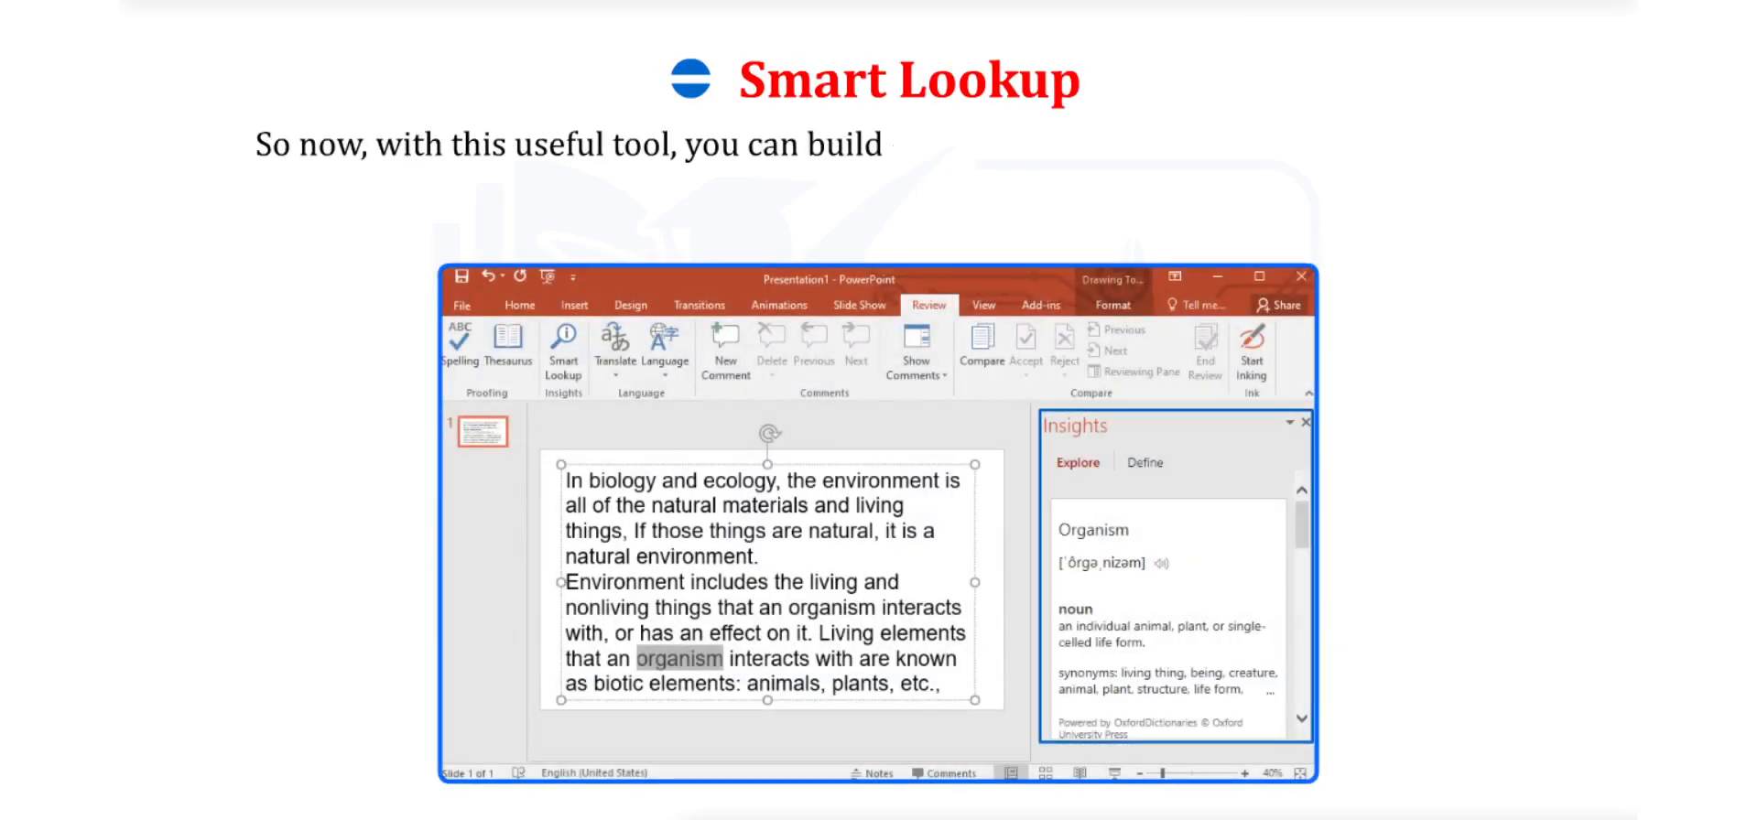
{"action": "type", "text": "on the information that you have with"}
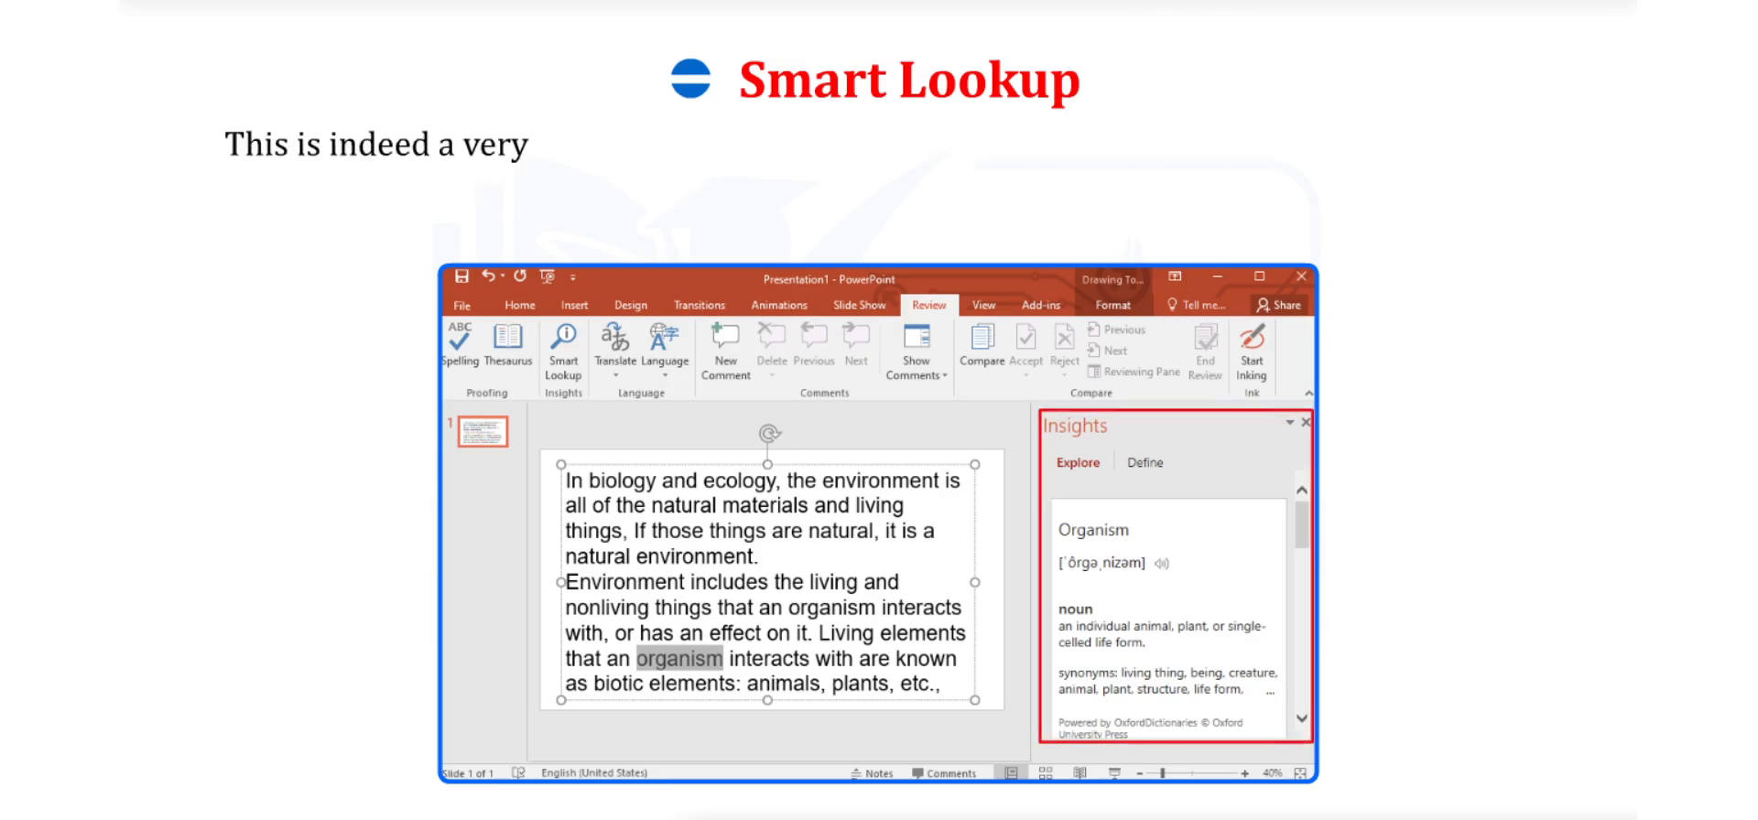
{"action": "type", "text": "handy tool as you do not get"}
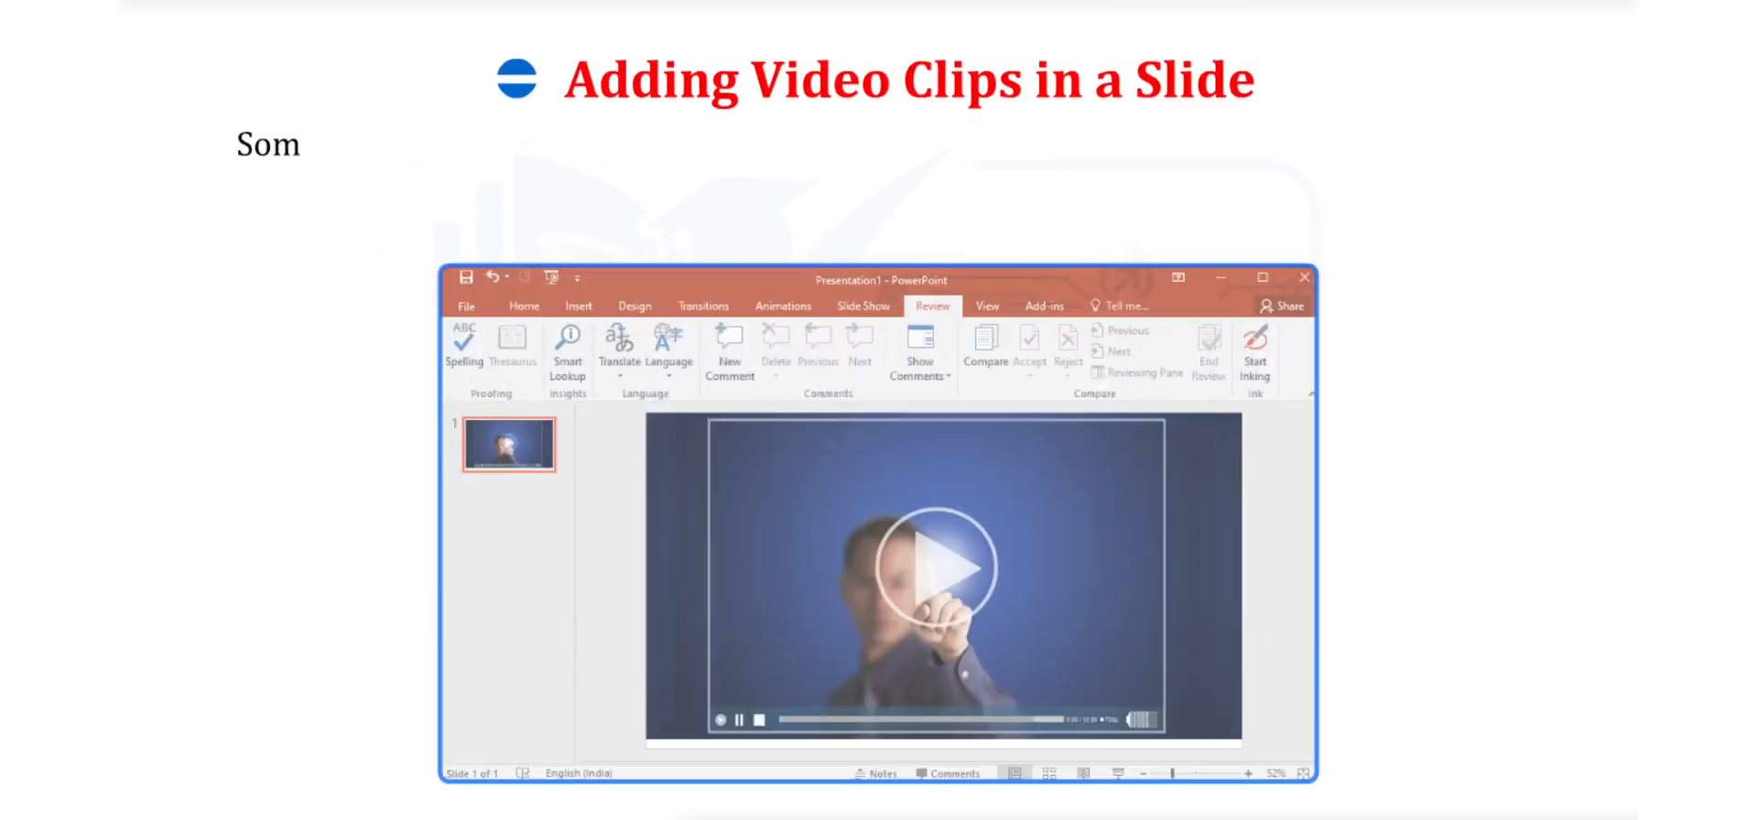
Step: Write that a recorded video, such as a holiday clip, can be embedded and played on a slide
{"action": "type", "text": "Sometimes if we want the audience to under"}
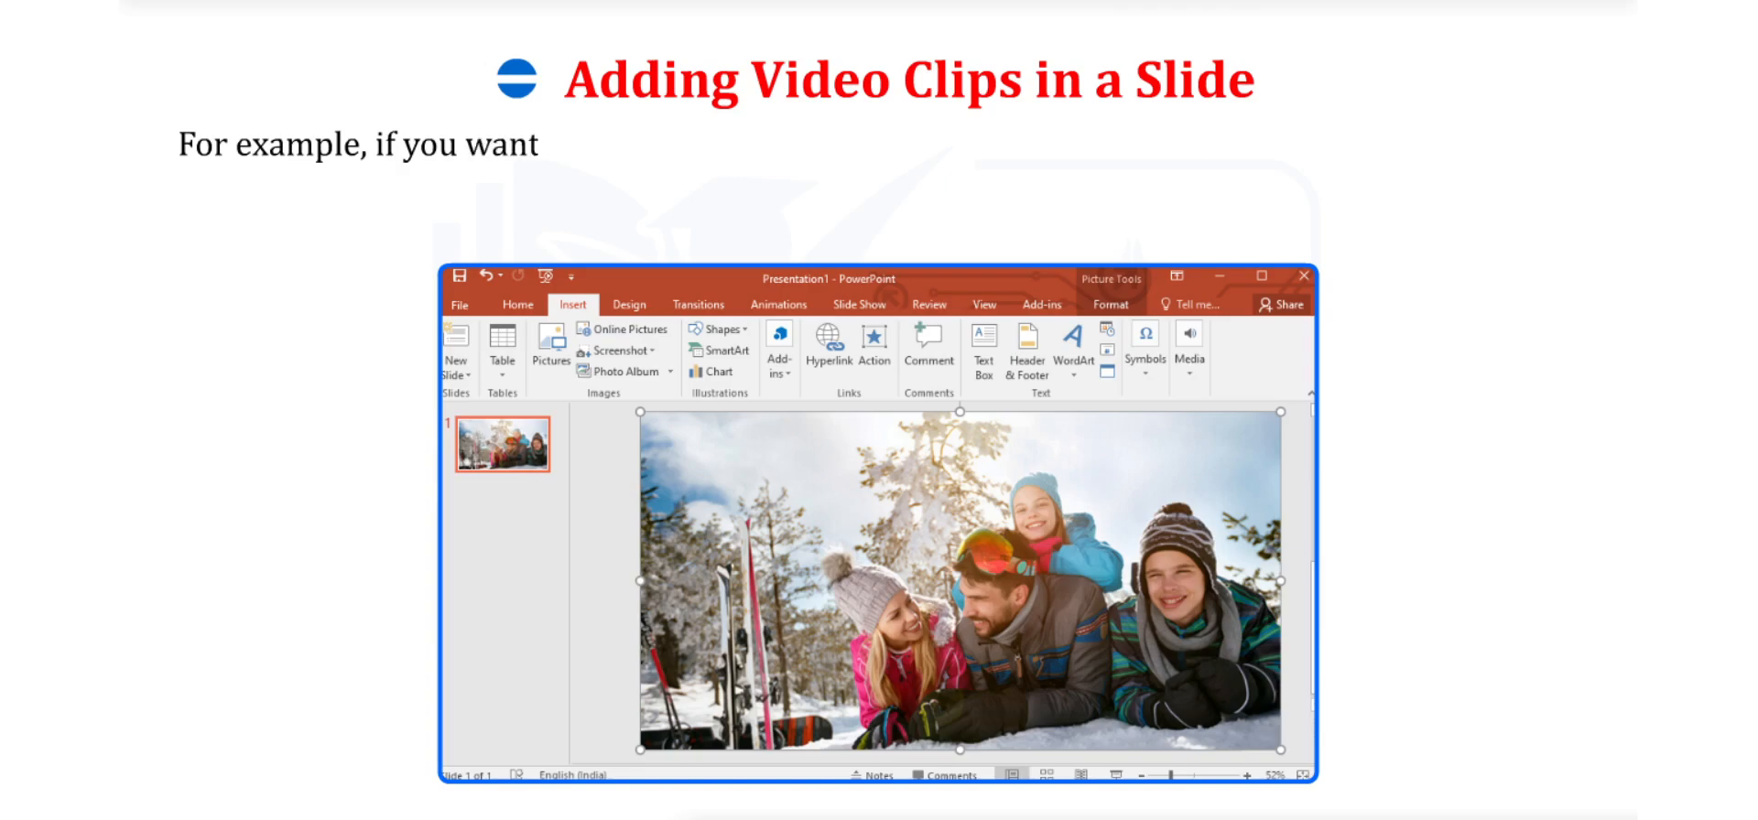
{"action": "type", "text": "to show how you enjoyed your holiday w"}
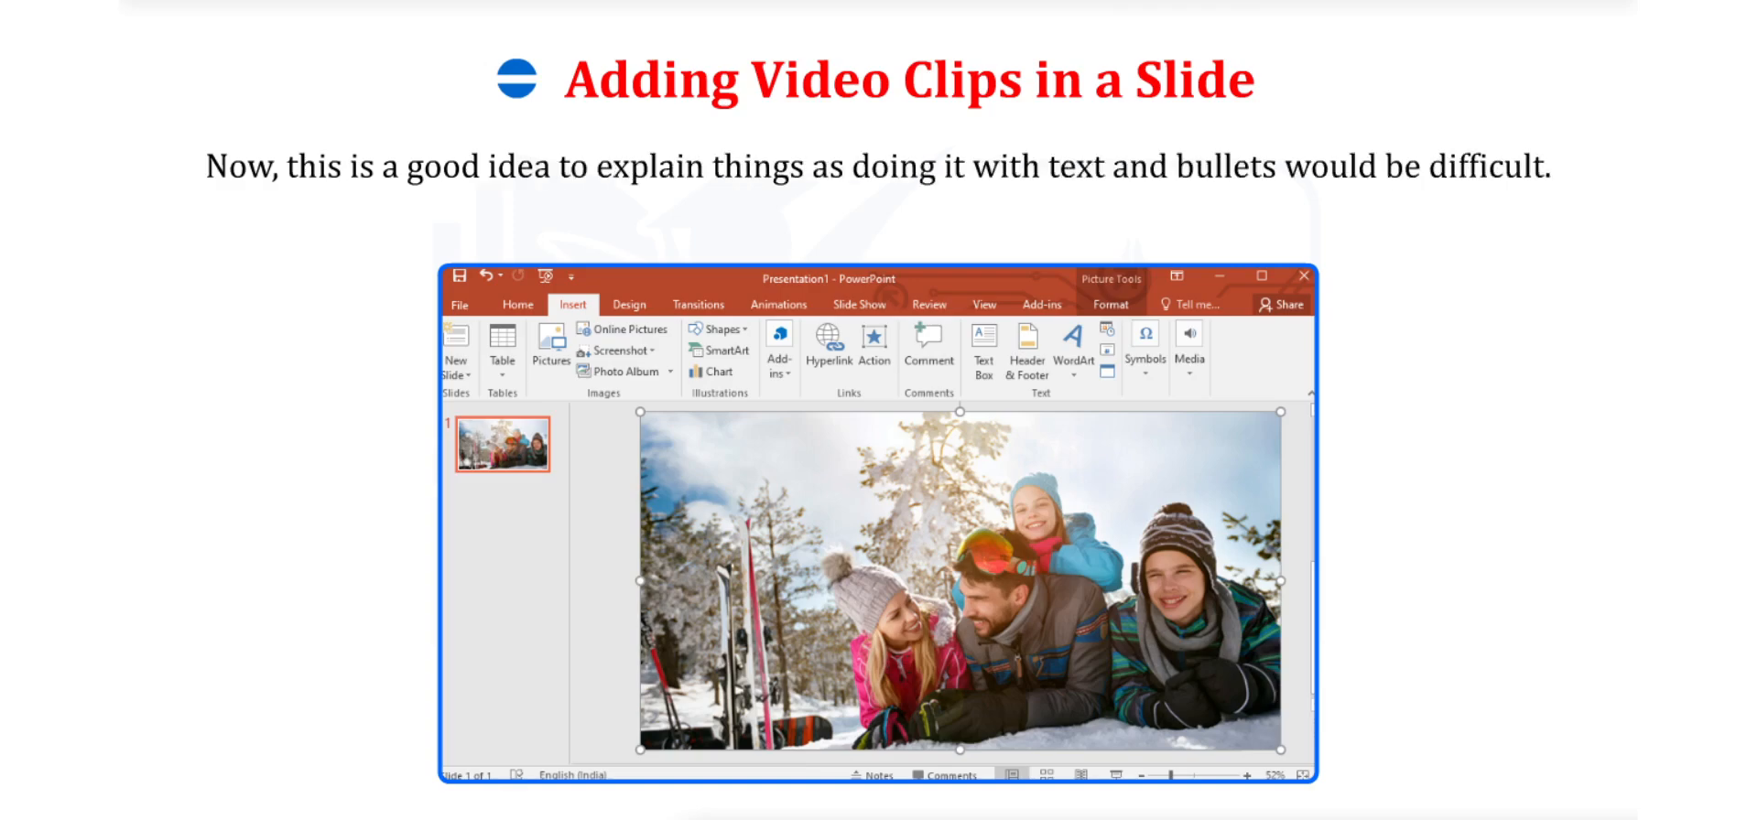
{"action": "type", "text": "We record a vide"}
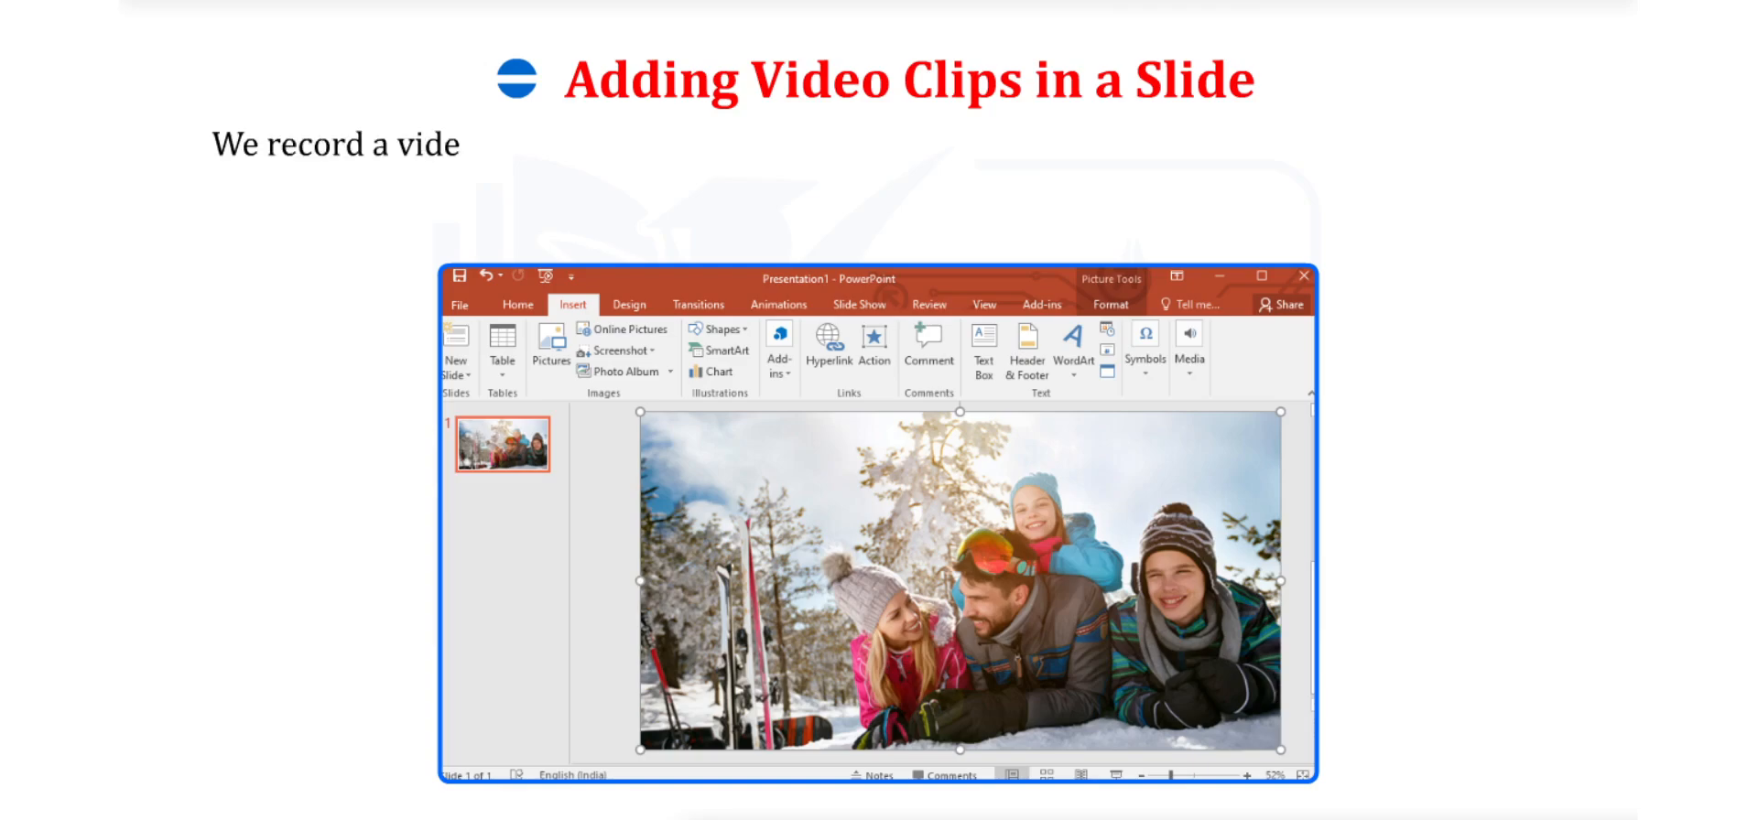
{"action": "type", "text": "o and embed that video recording d"}
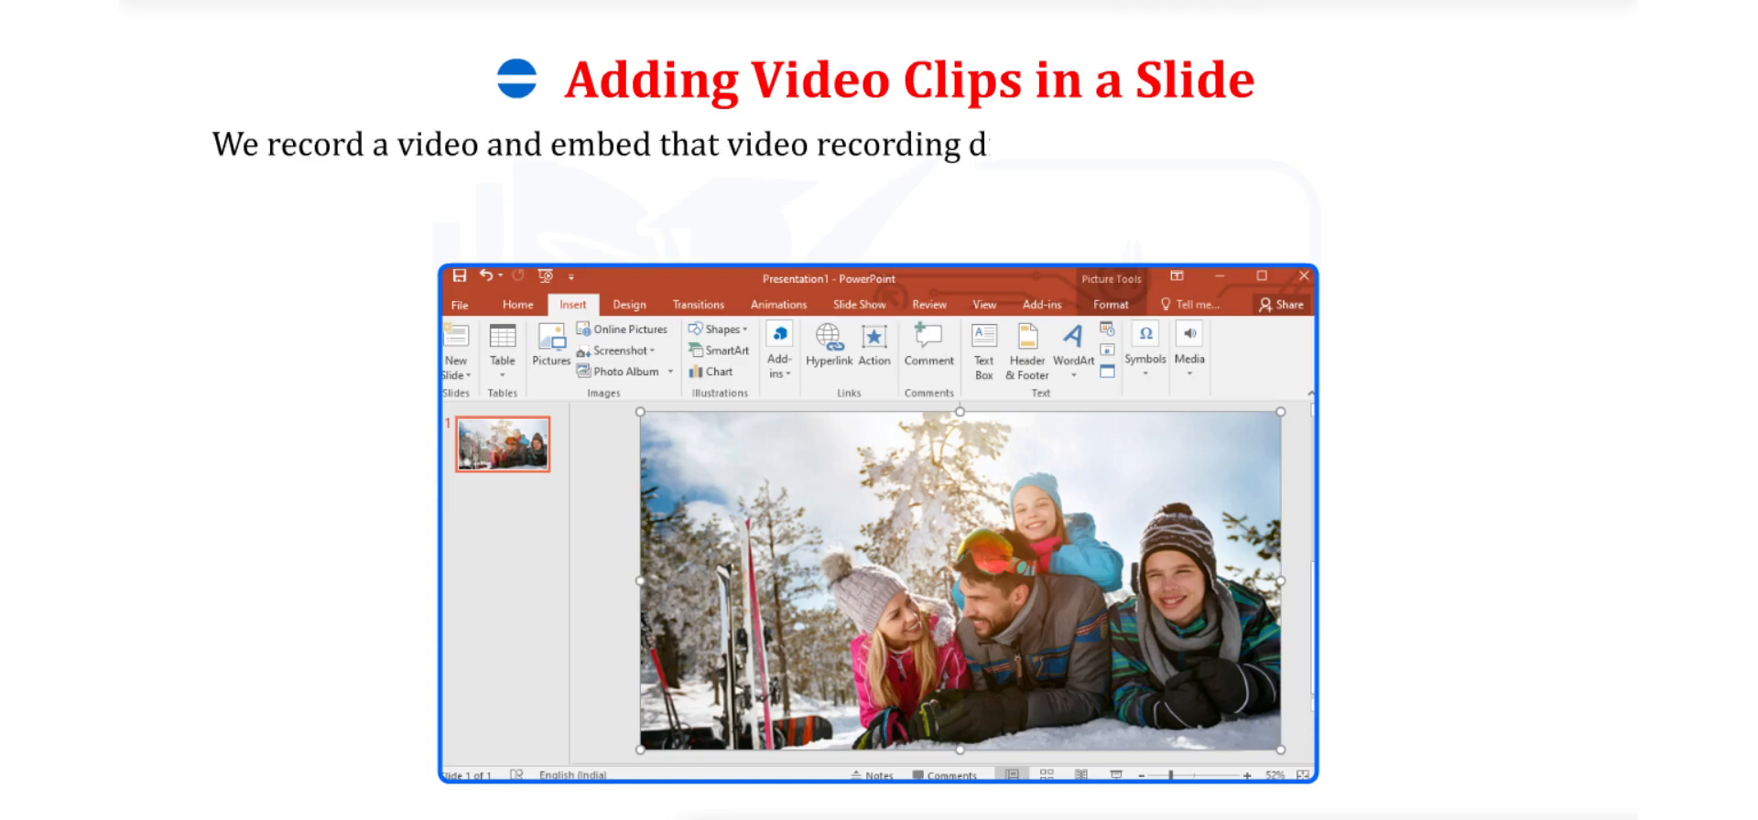
{"action": "type", "text": "irectly onto a slide, and then play the"}
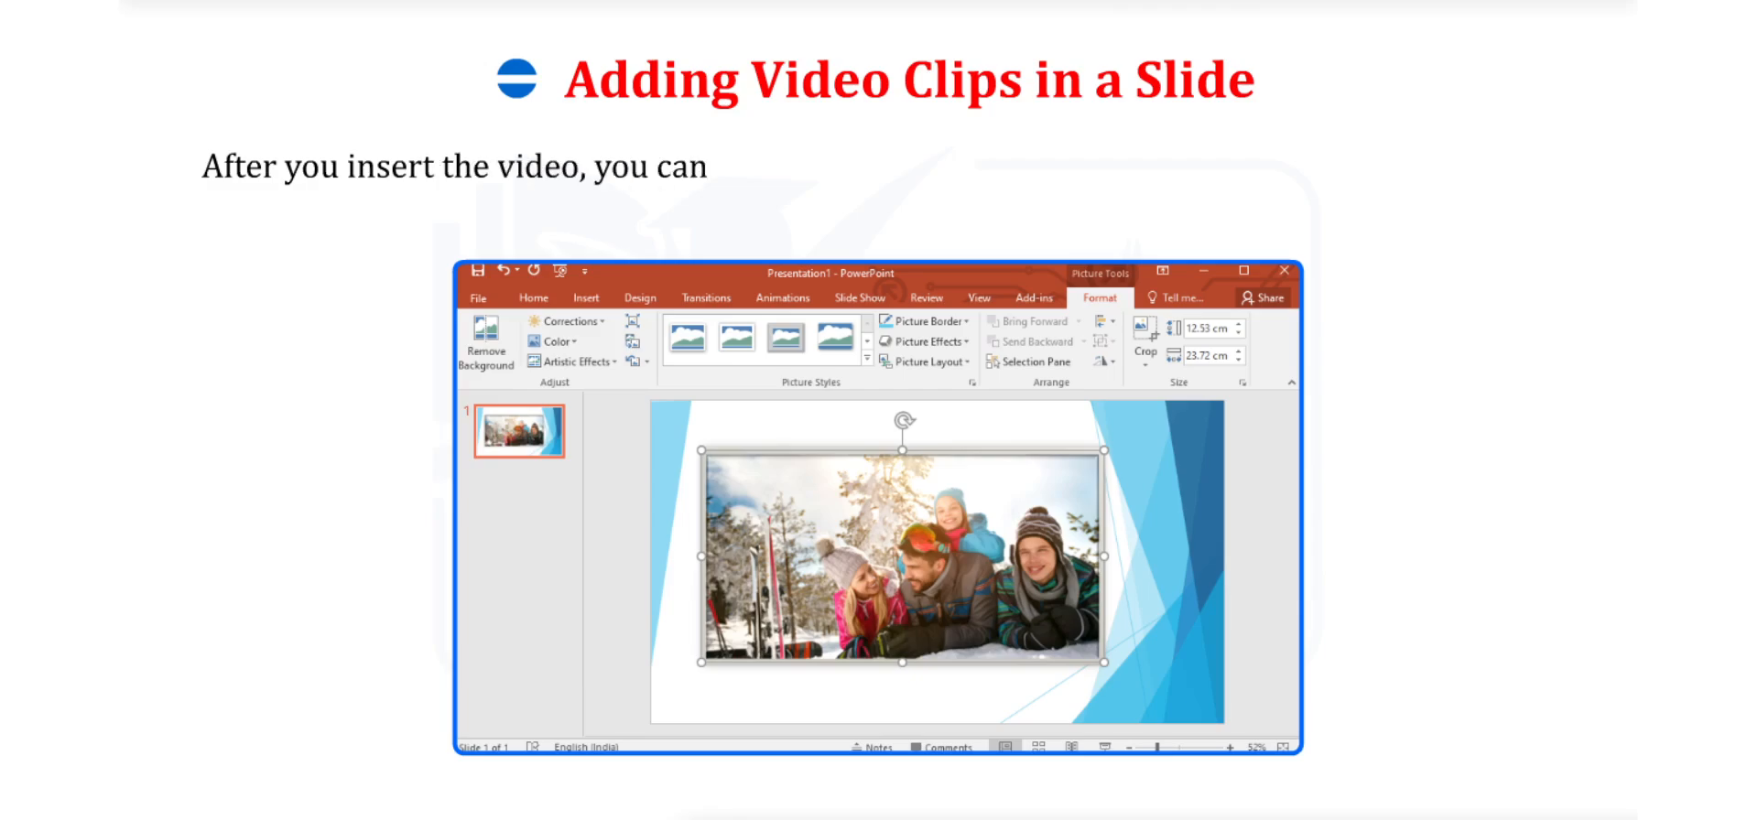
Step: Write that the video can be formatted, framed and adjusted for brightness or colour
{"action": "type", "text": "format the presentation on the slide i"}
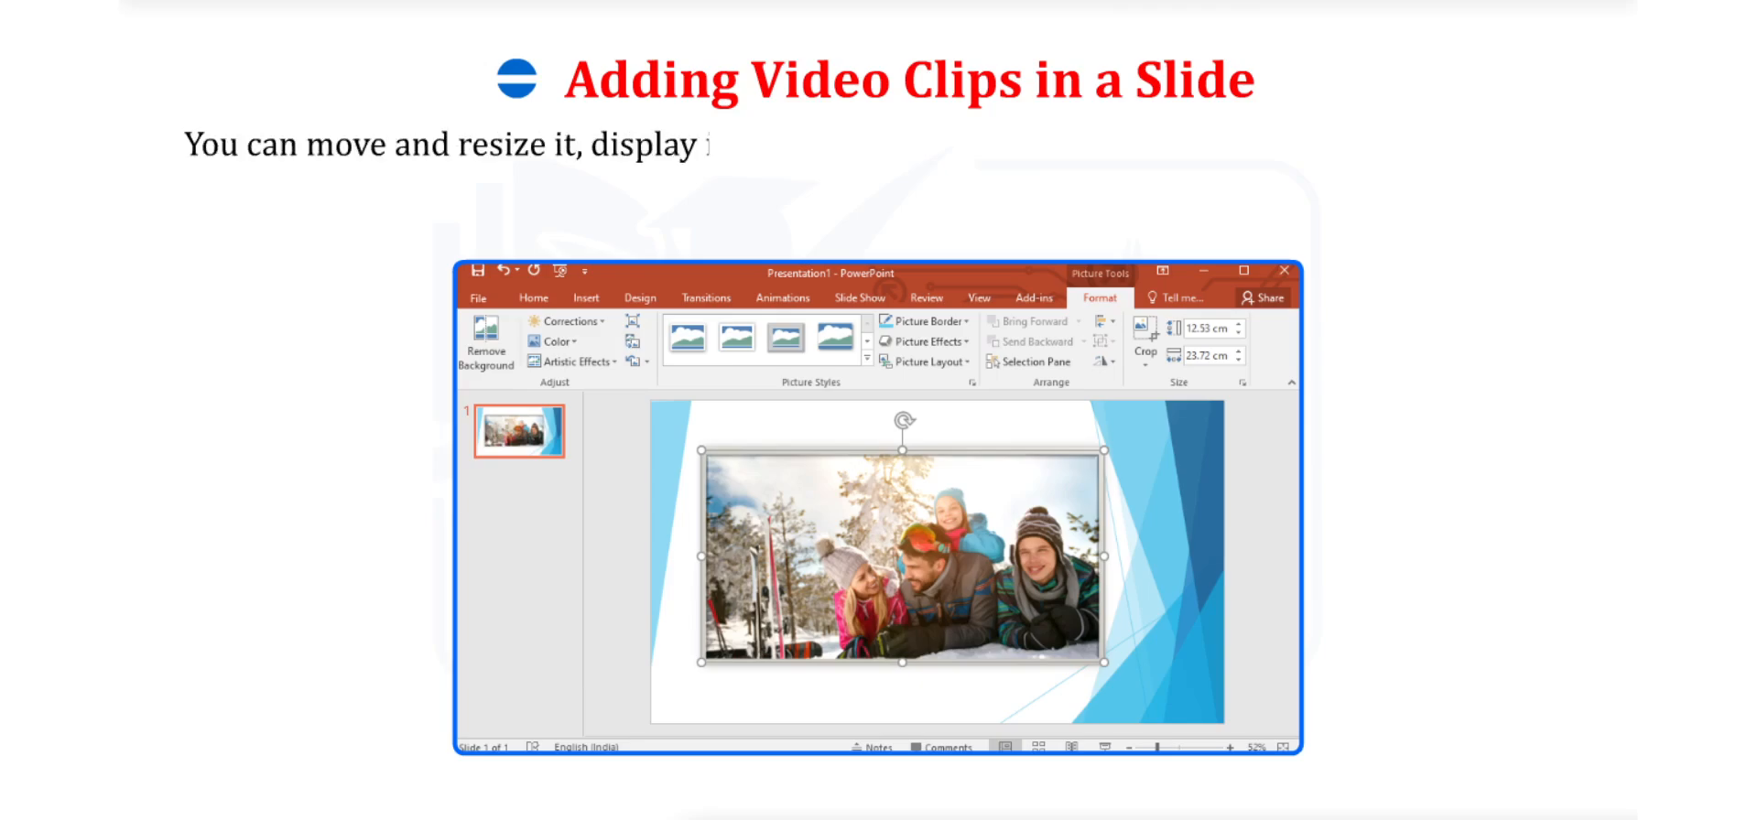
{"action": "type", "text": "it in a frame of your choice and even"}
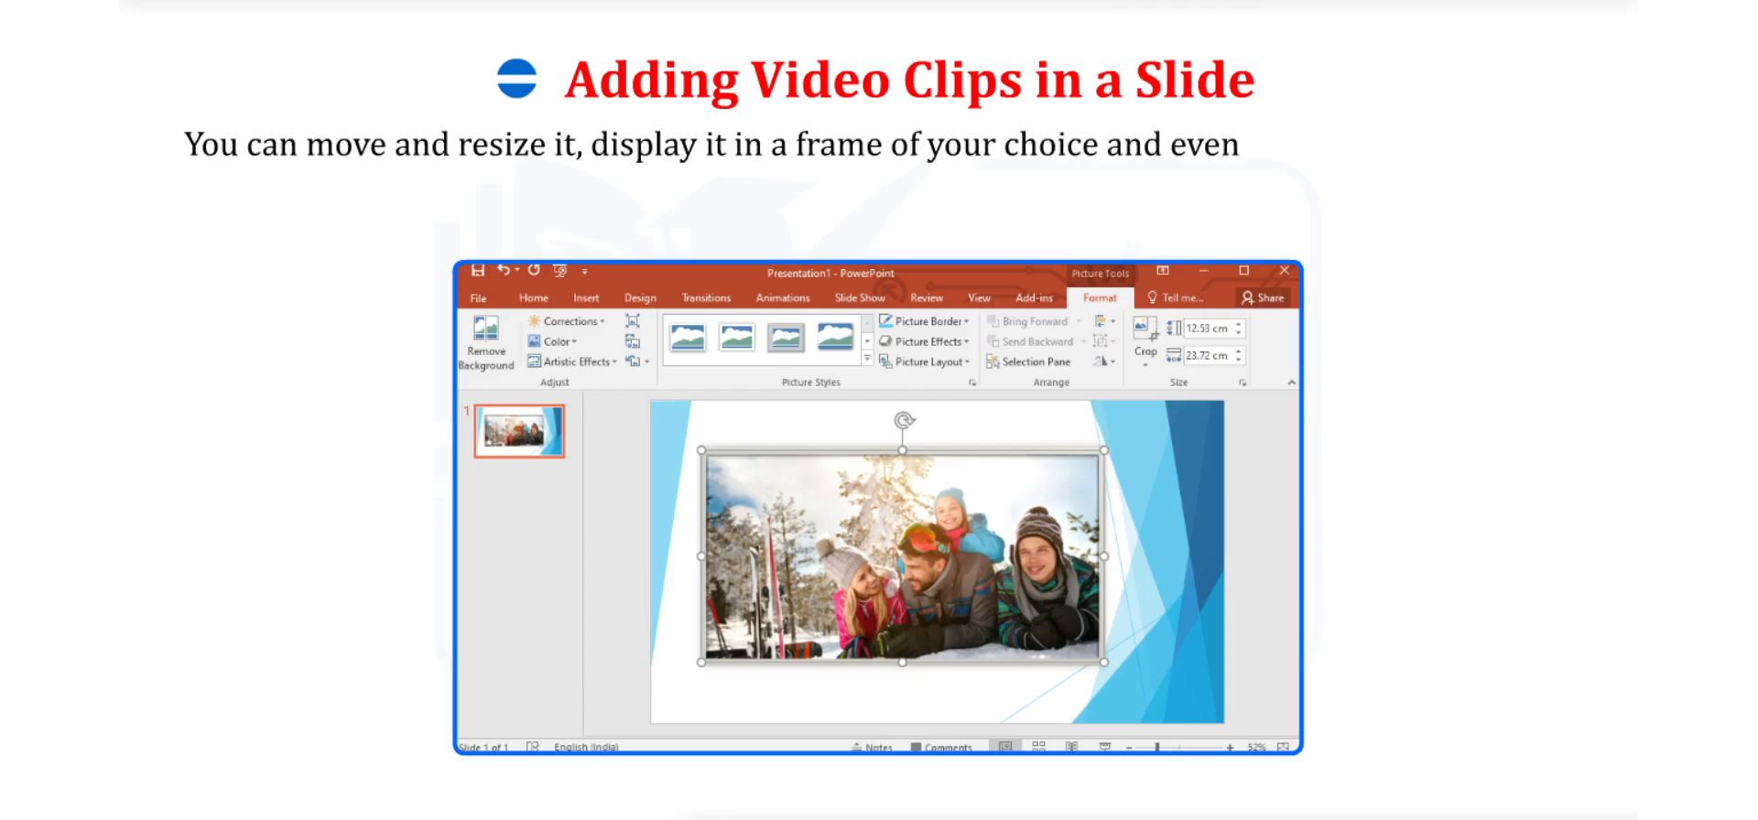
{"action": "type", "text": "adjust the brightness or colour"}
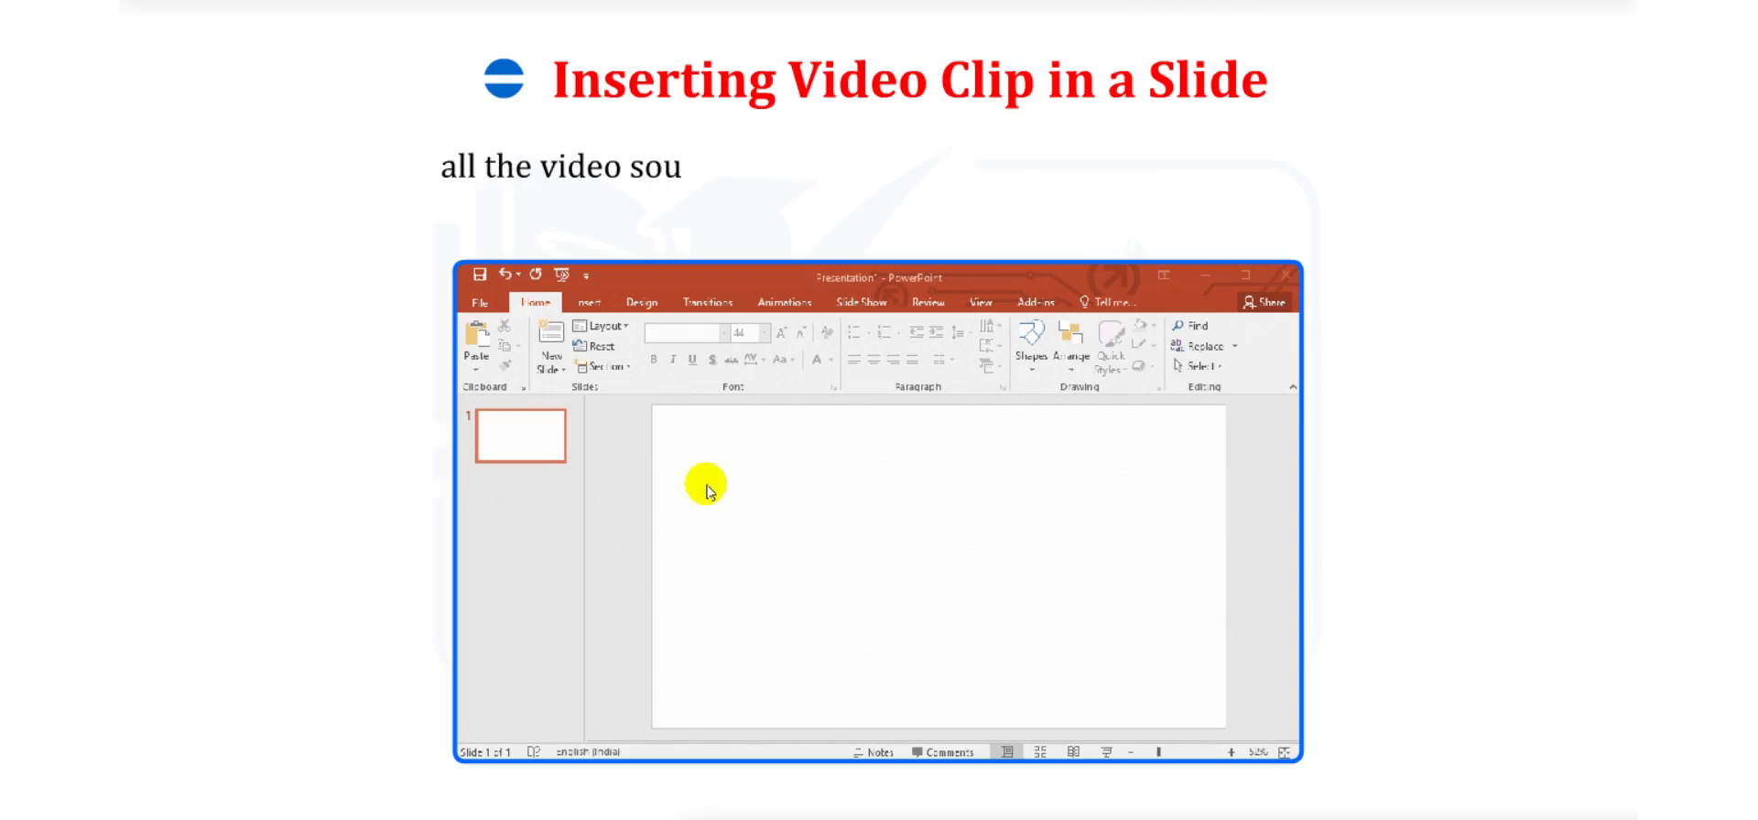
Step: Start inserting an Online Video from Insert > Media > Video to search YouTube for cartoon
{"action": "type", "text": "rces you've configured Office to"}
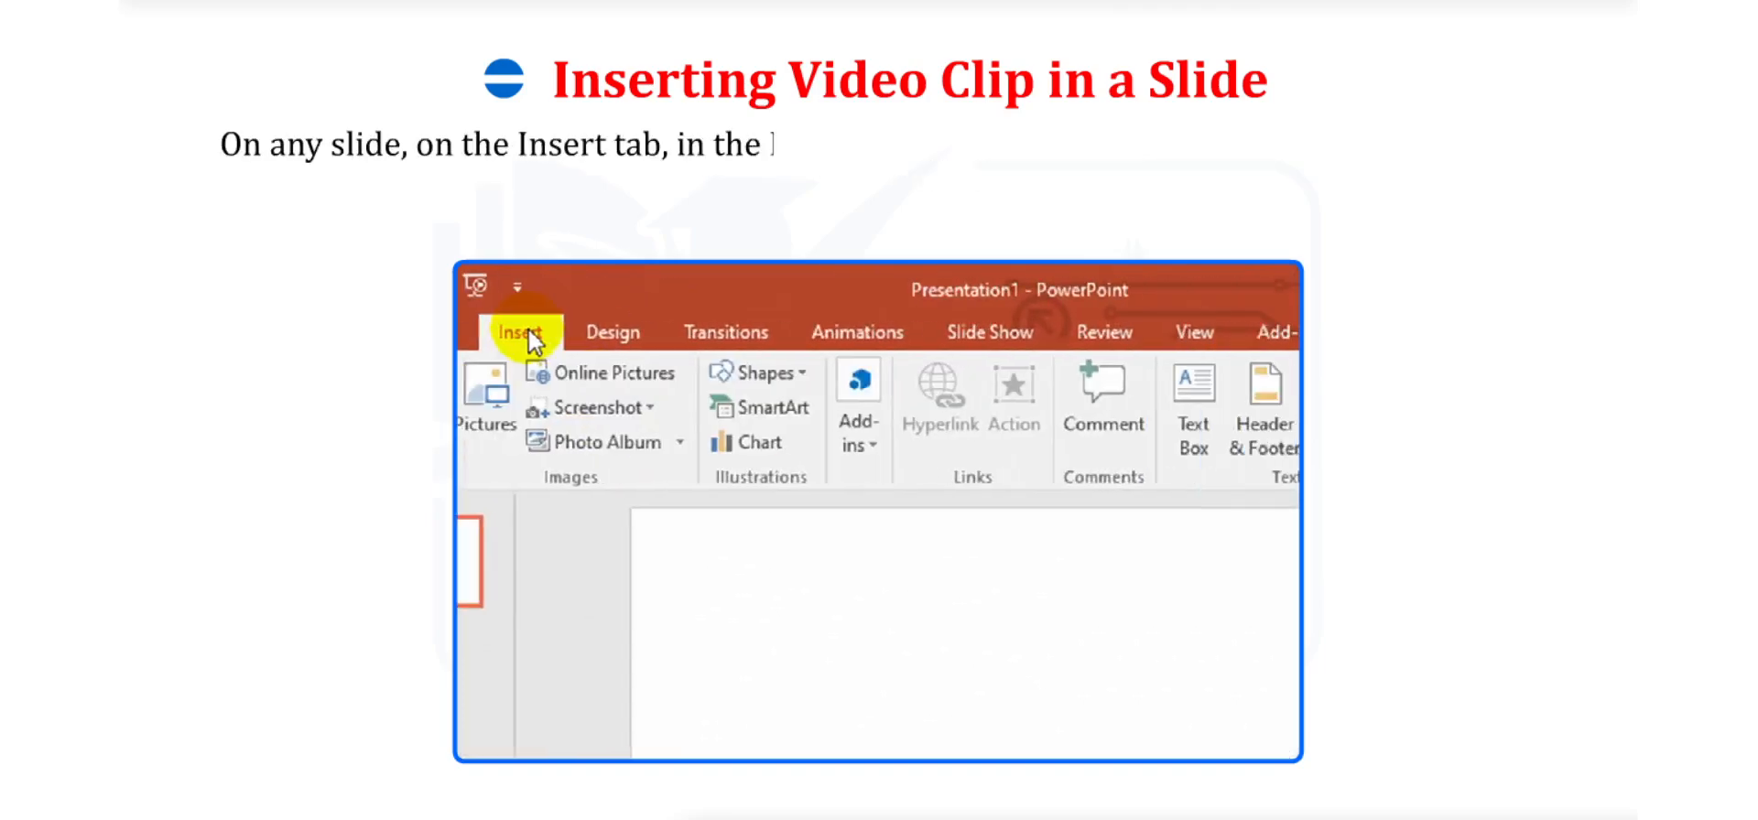
{"action": "left_click", "coordinate": [1084, 403]}
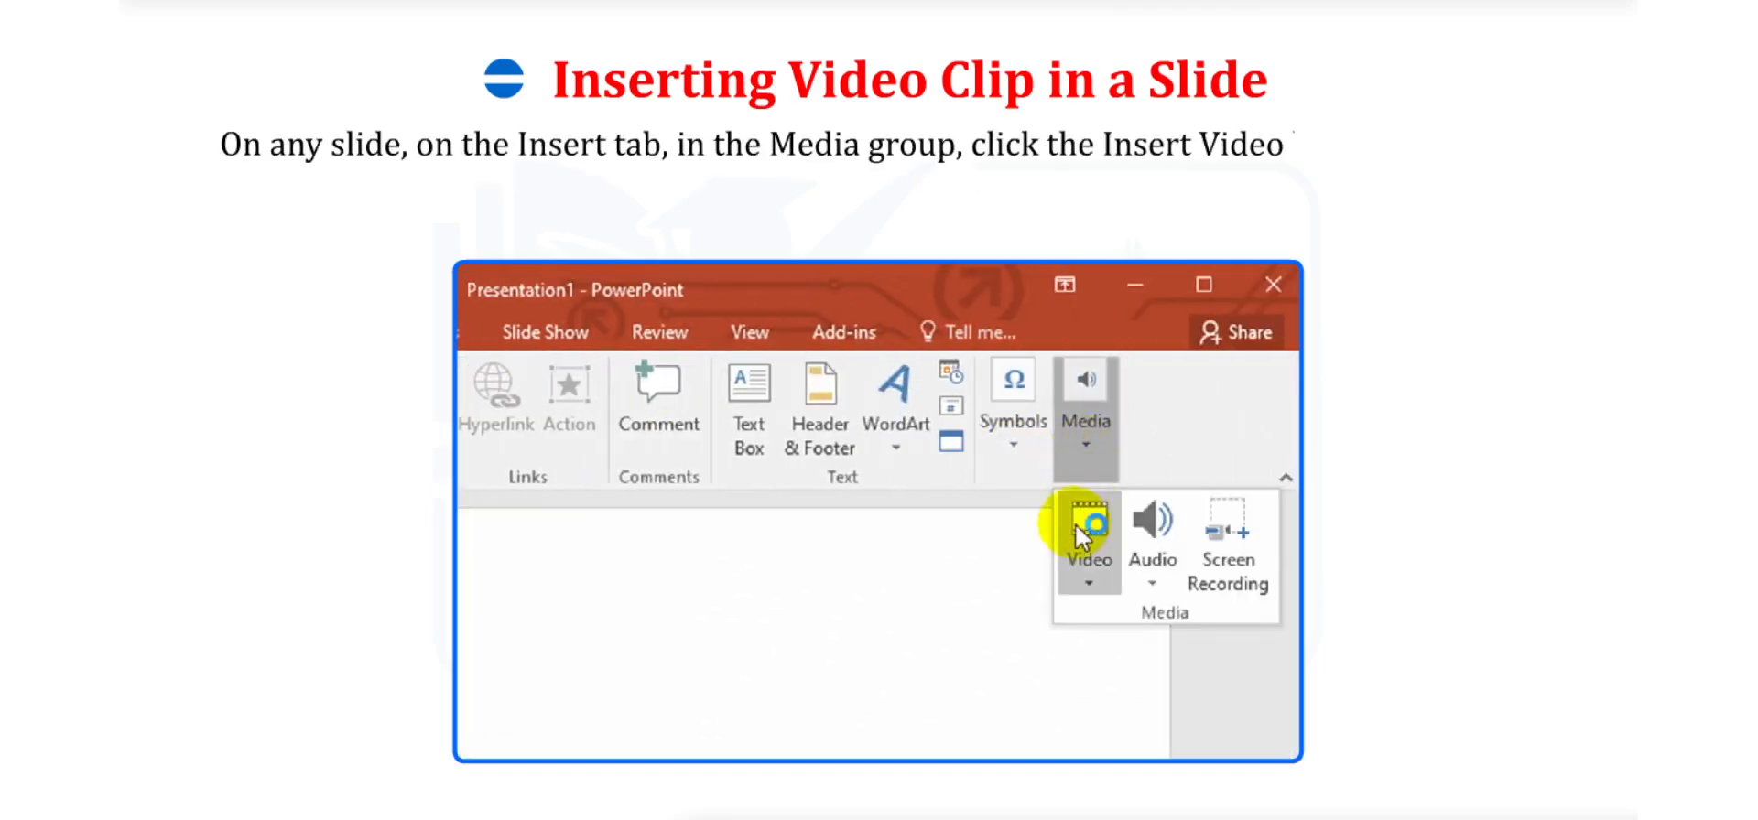
{"action": "left_click", "coordinate": [1086, 538]}
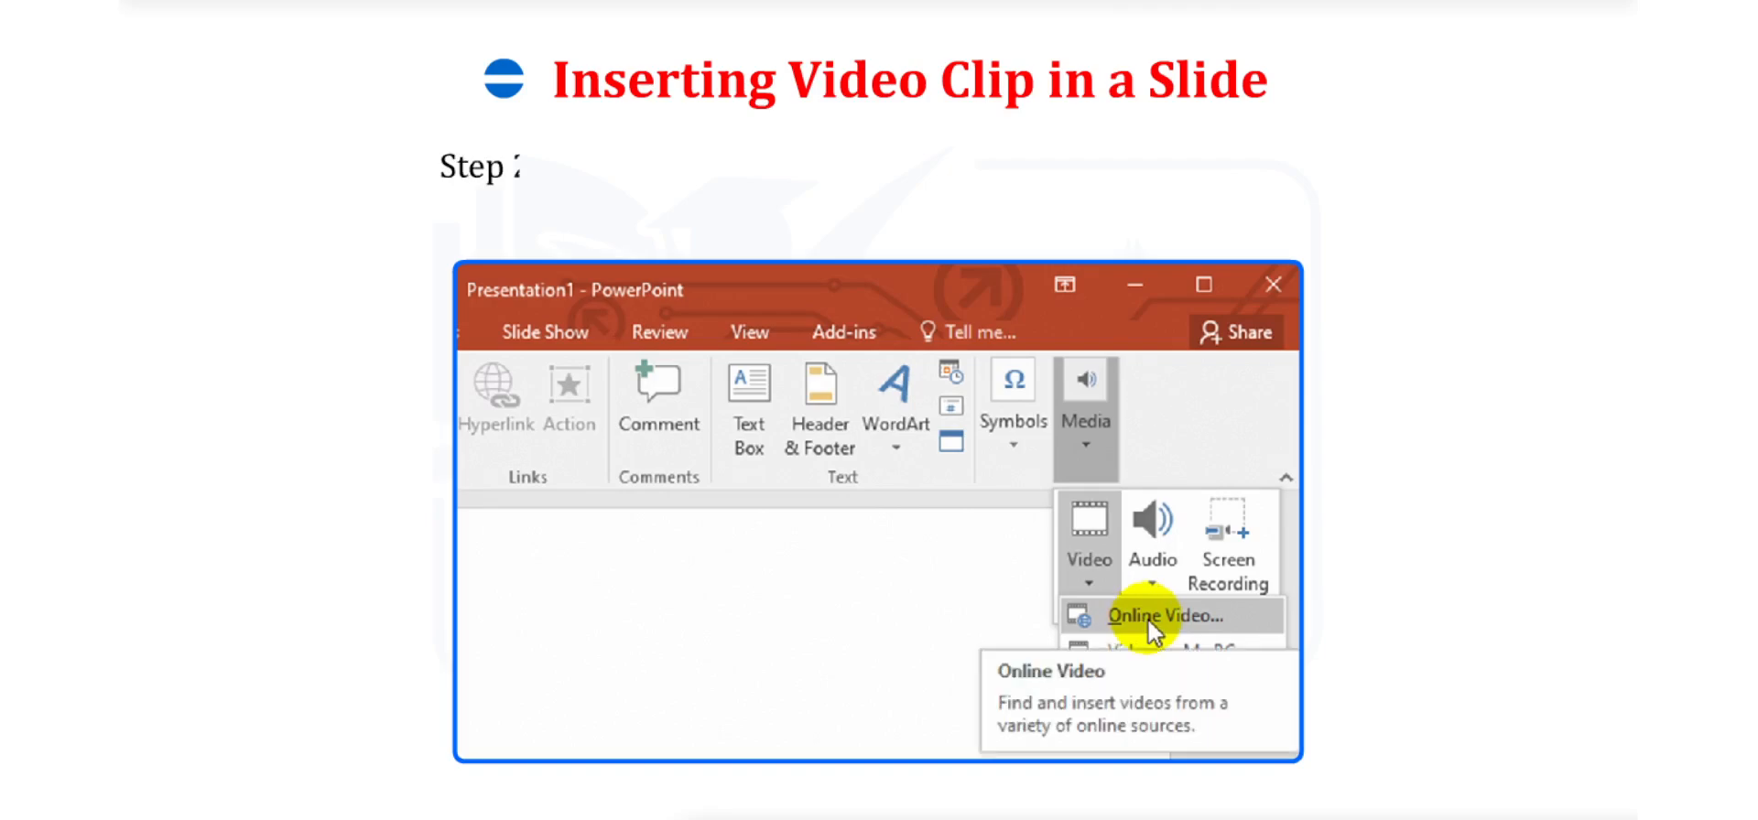
{"action": "left_click", "coordinate": [1167, 613]}
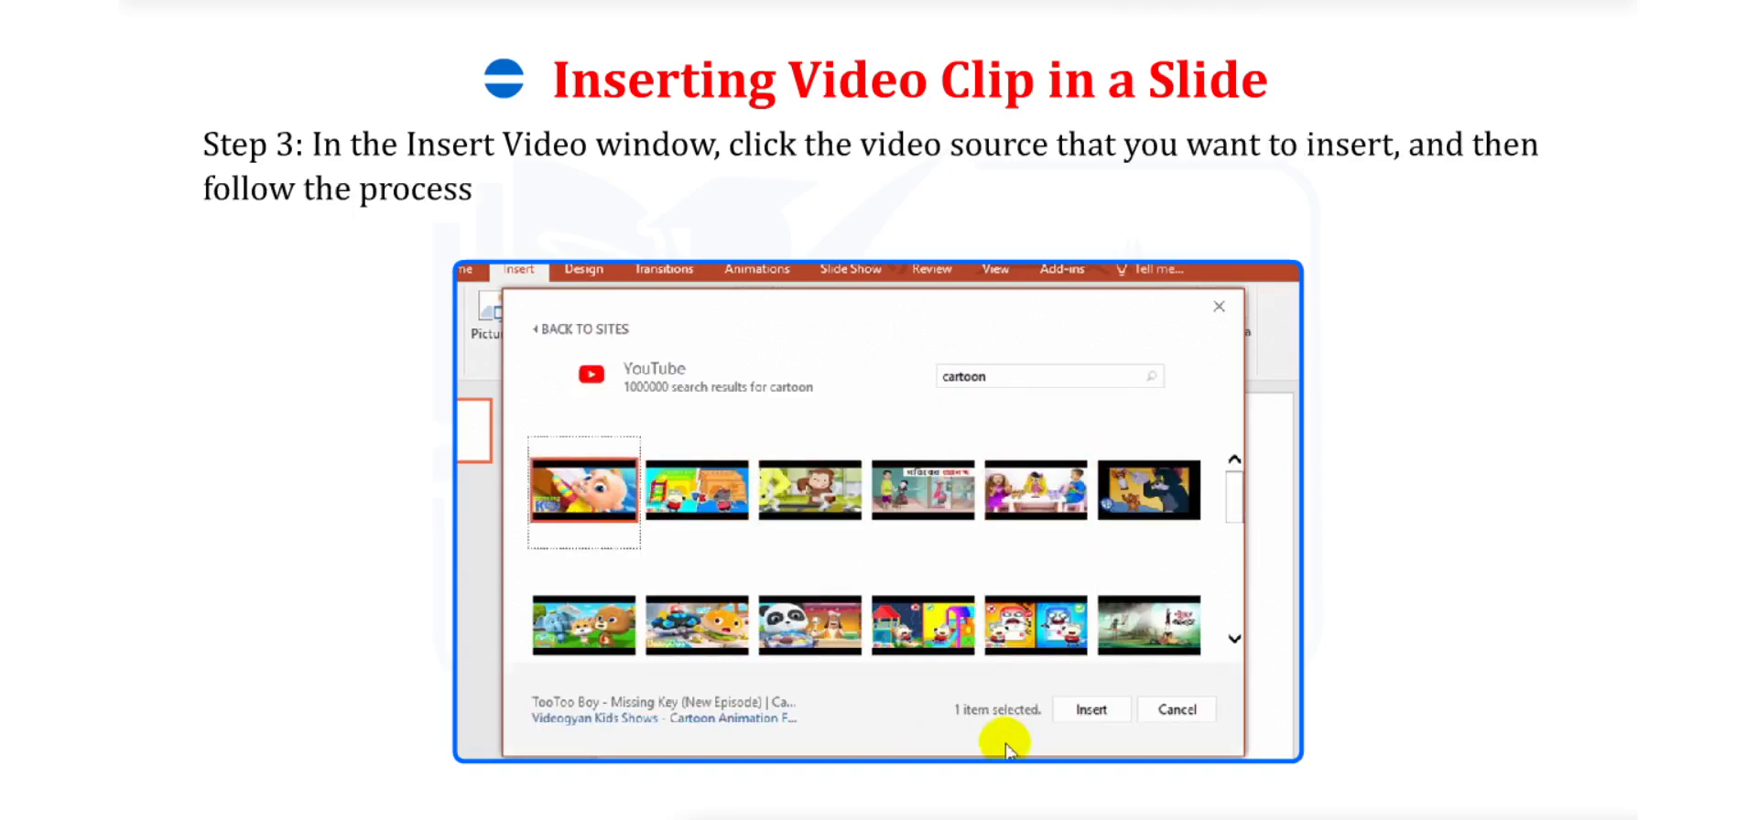
Step: Insert the selected YouTube cartoon, then choose Video on My PC for a second clip
{"action": "left_click", "coordinate": [1090, 708]}
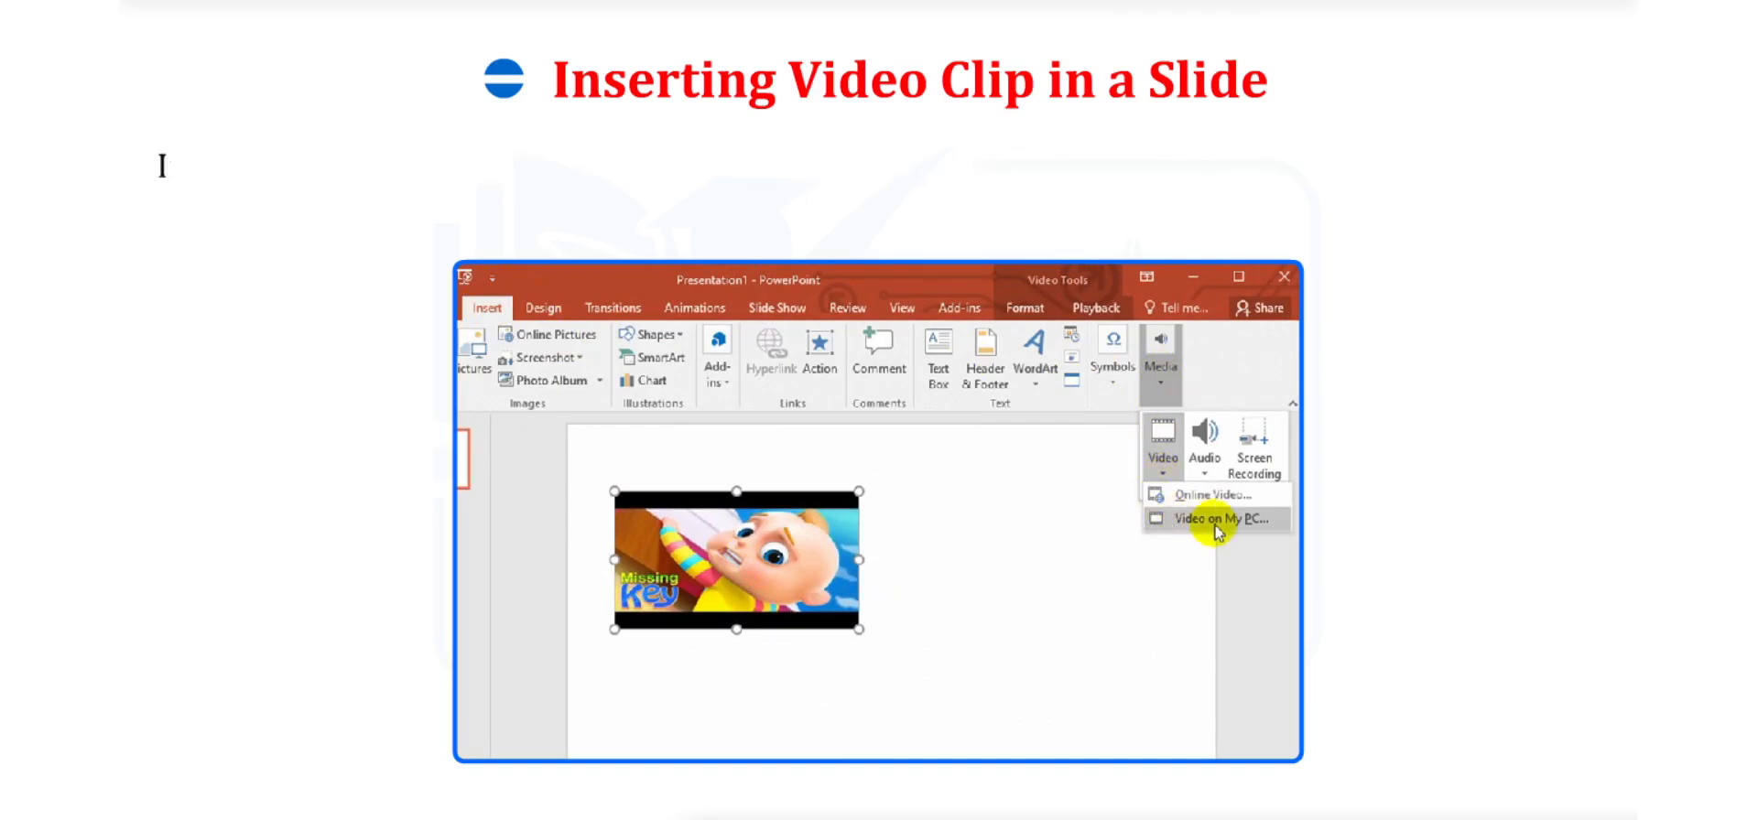
{"action": "left_click", "coordinate": [1207, 518]}
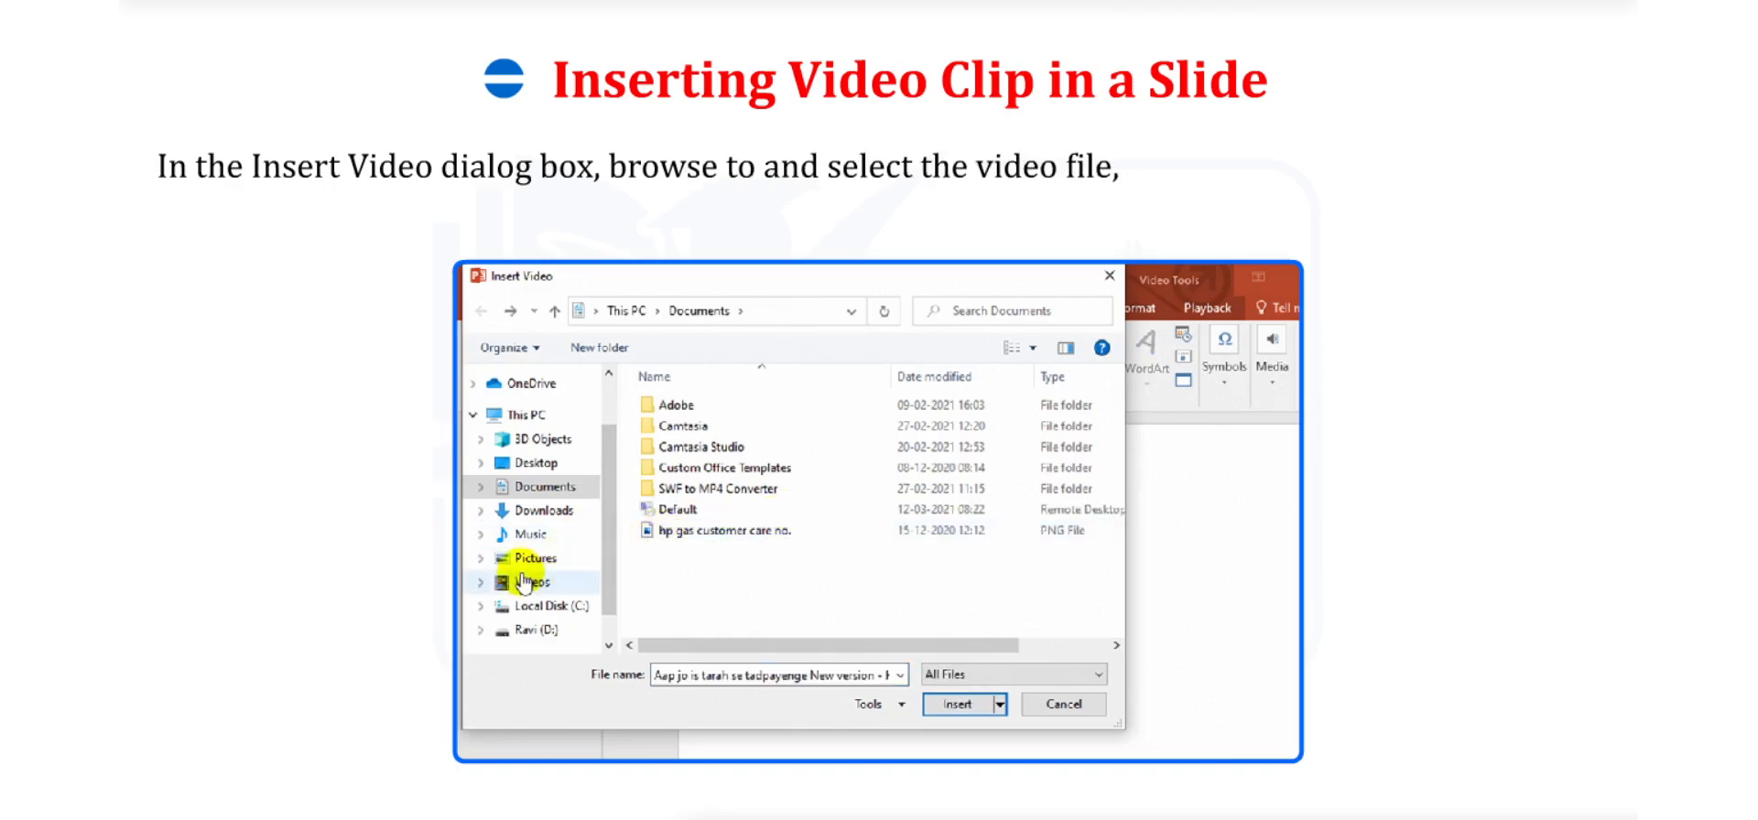
Step: Insert the song video from the Videos folder onto the slide
{"action": "left_click", "coordinate": [533, 582]}
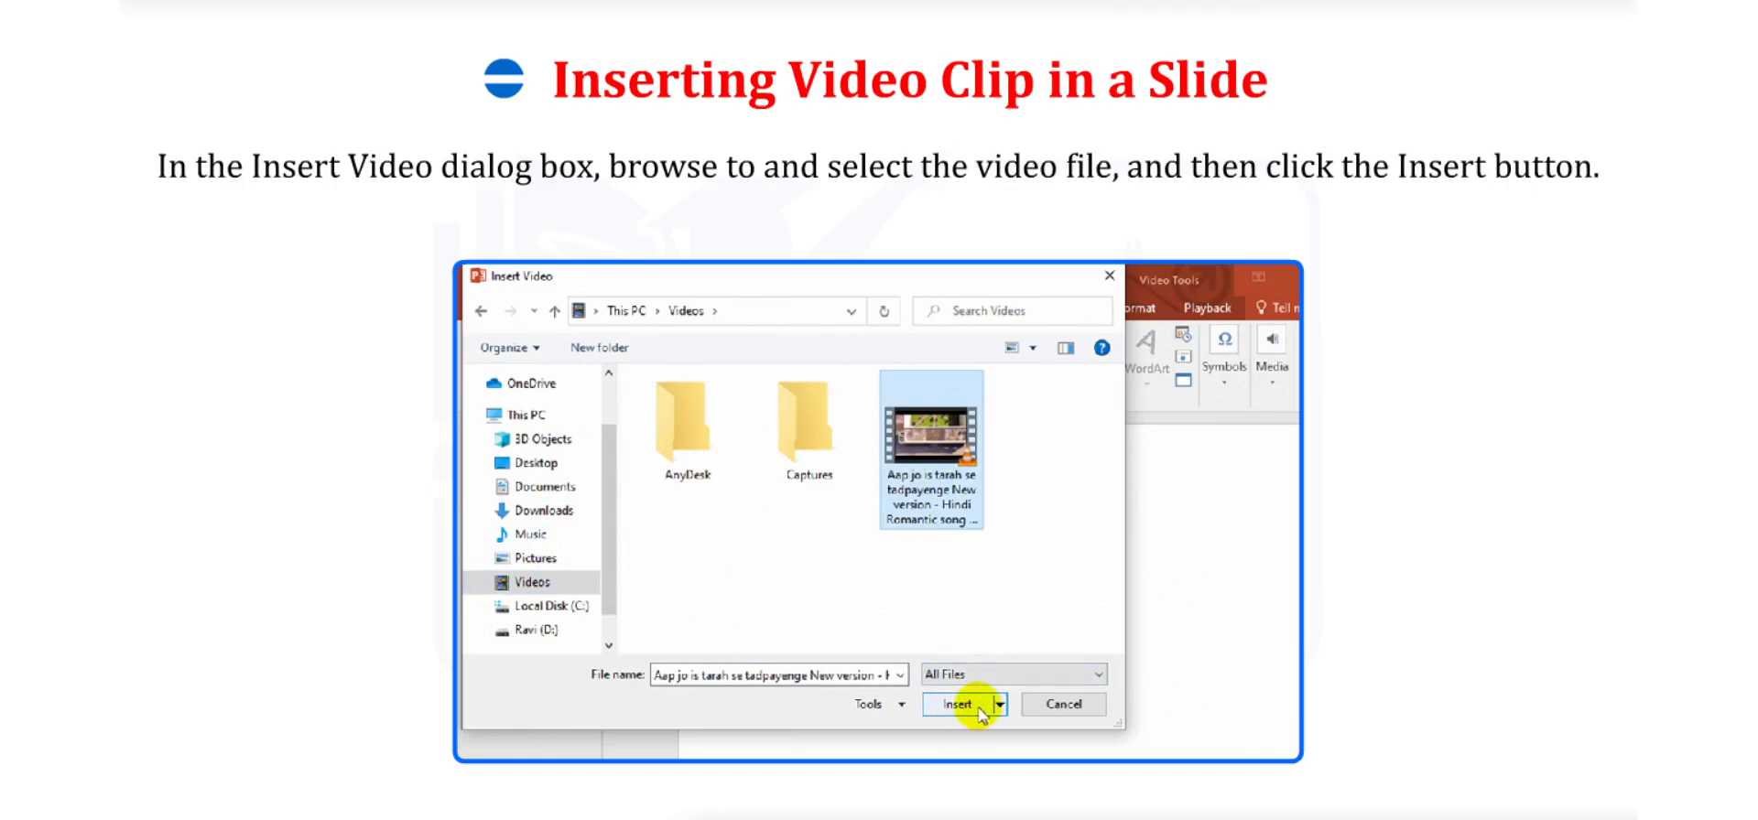
{"action": "left_click", "coordinate": [955, 703]}
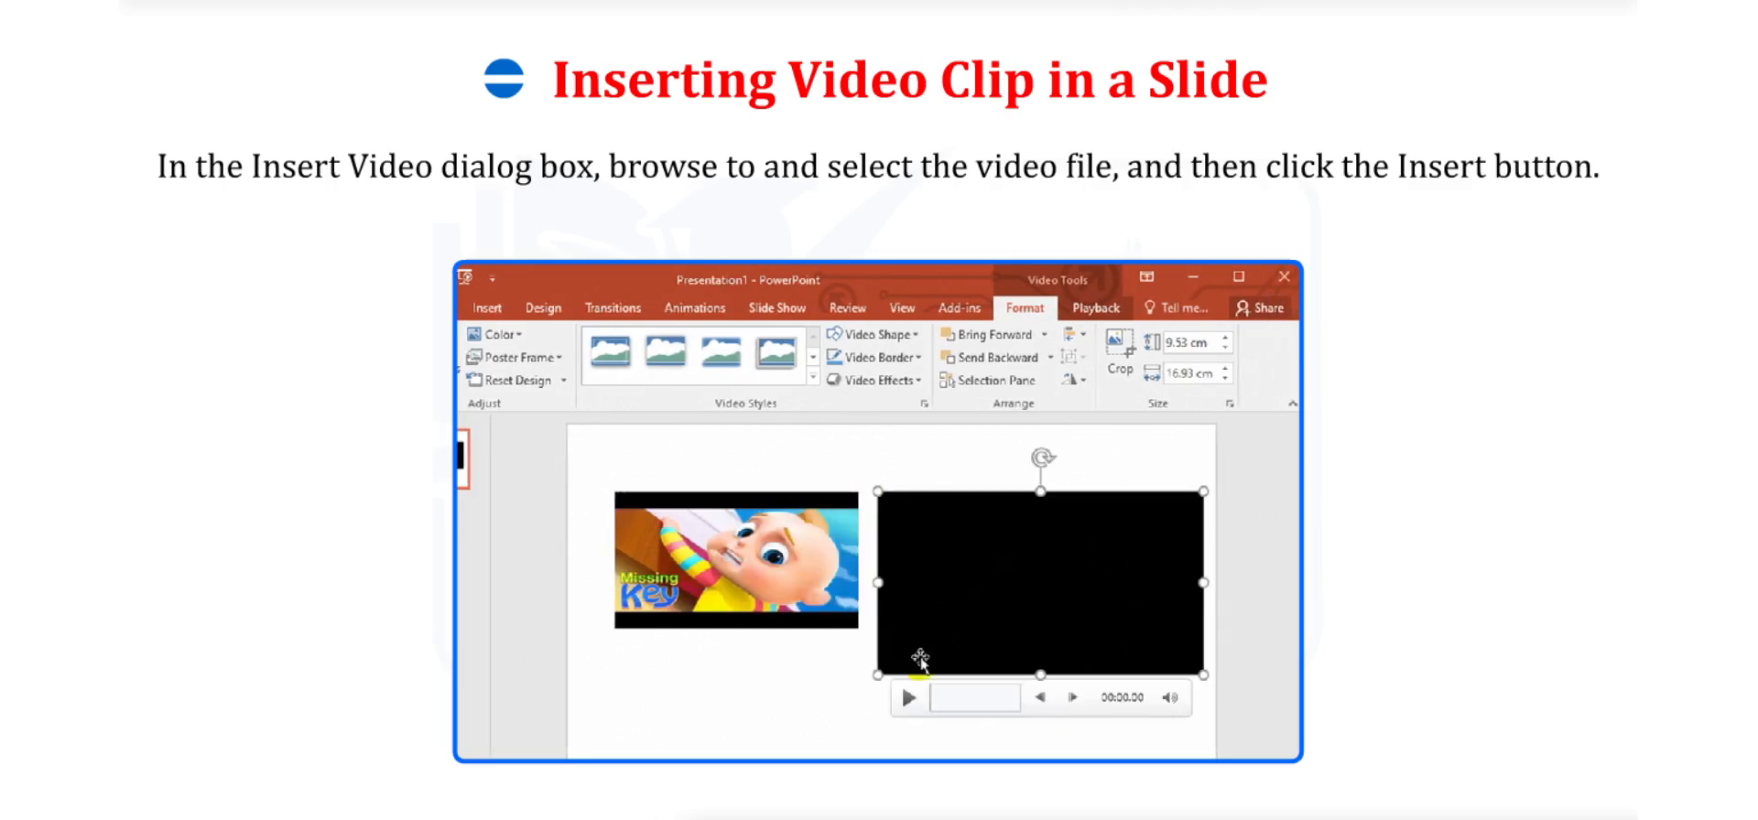
{"action": "left_click", "coordinate": [908, 698]}
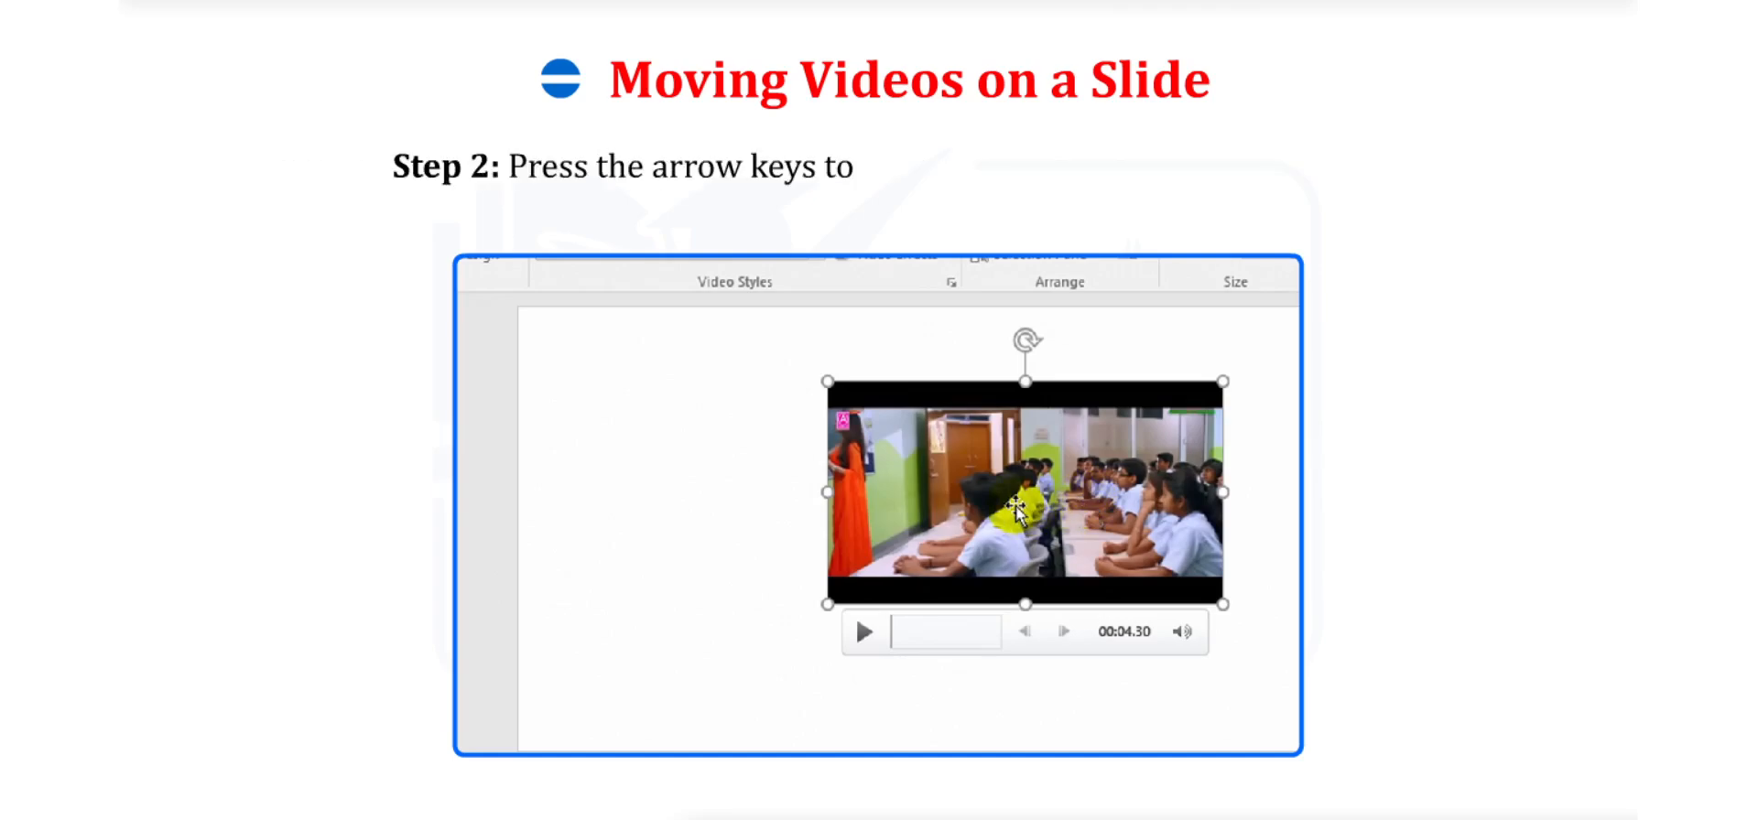
Step: Resize the video from its corner keeping aspect ratio, then apply exact Height and Width
{"action": "type", "text": "move the video by small amounts"}
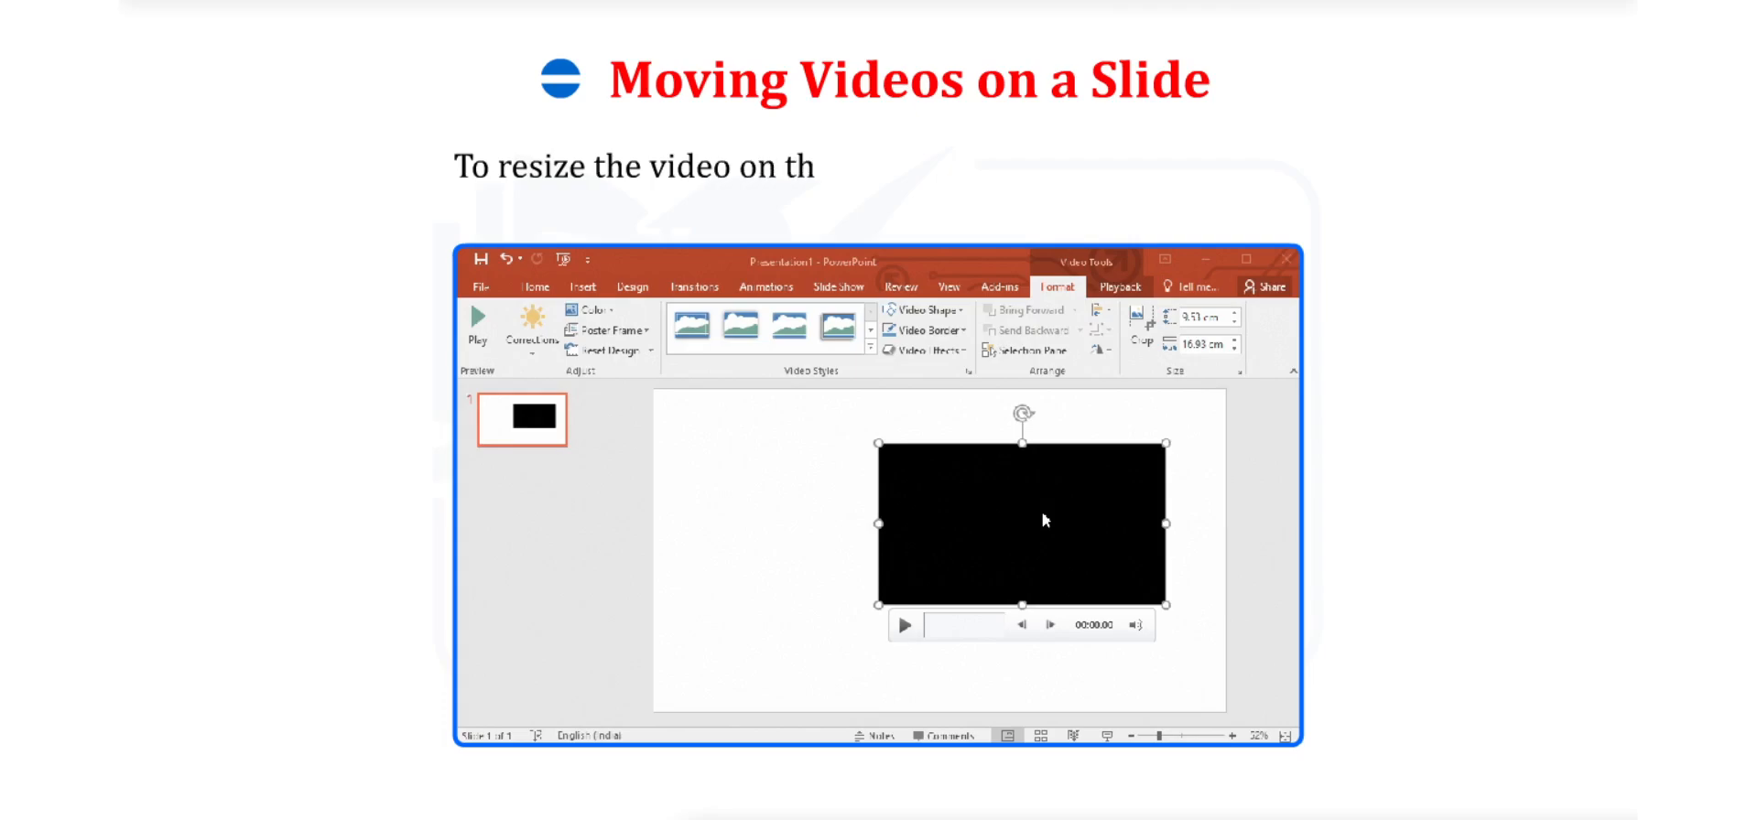
{"action": "type", "text": "e slide and retain its aspe"}
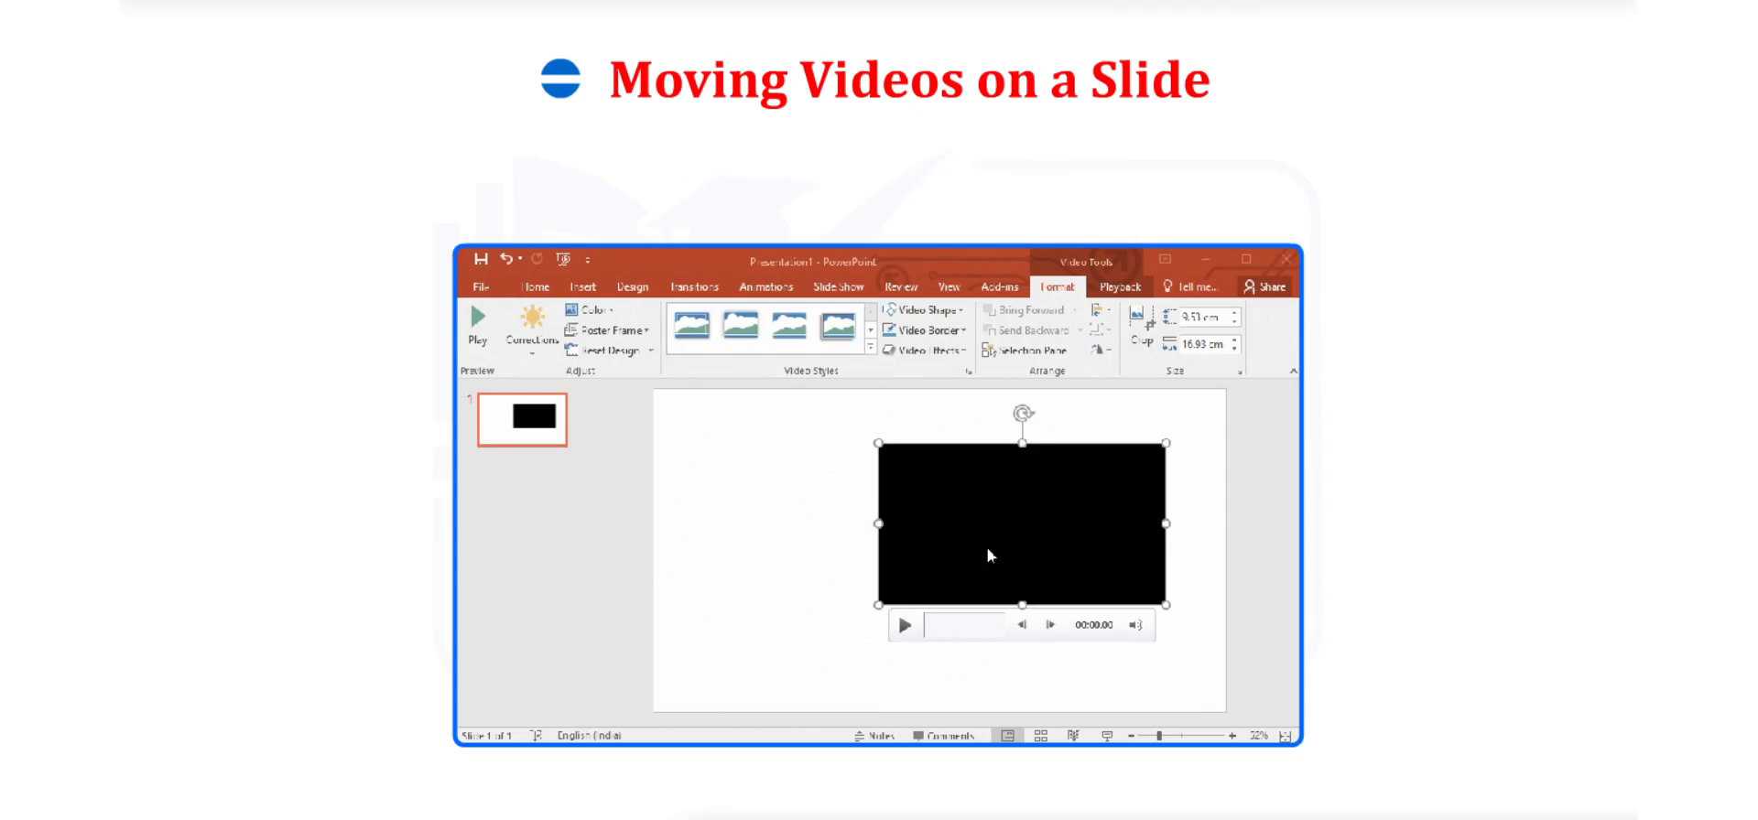
{"action": "left_click_drag", "start_coordinate": [991, 557], "coordinate": [736, 580]}
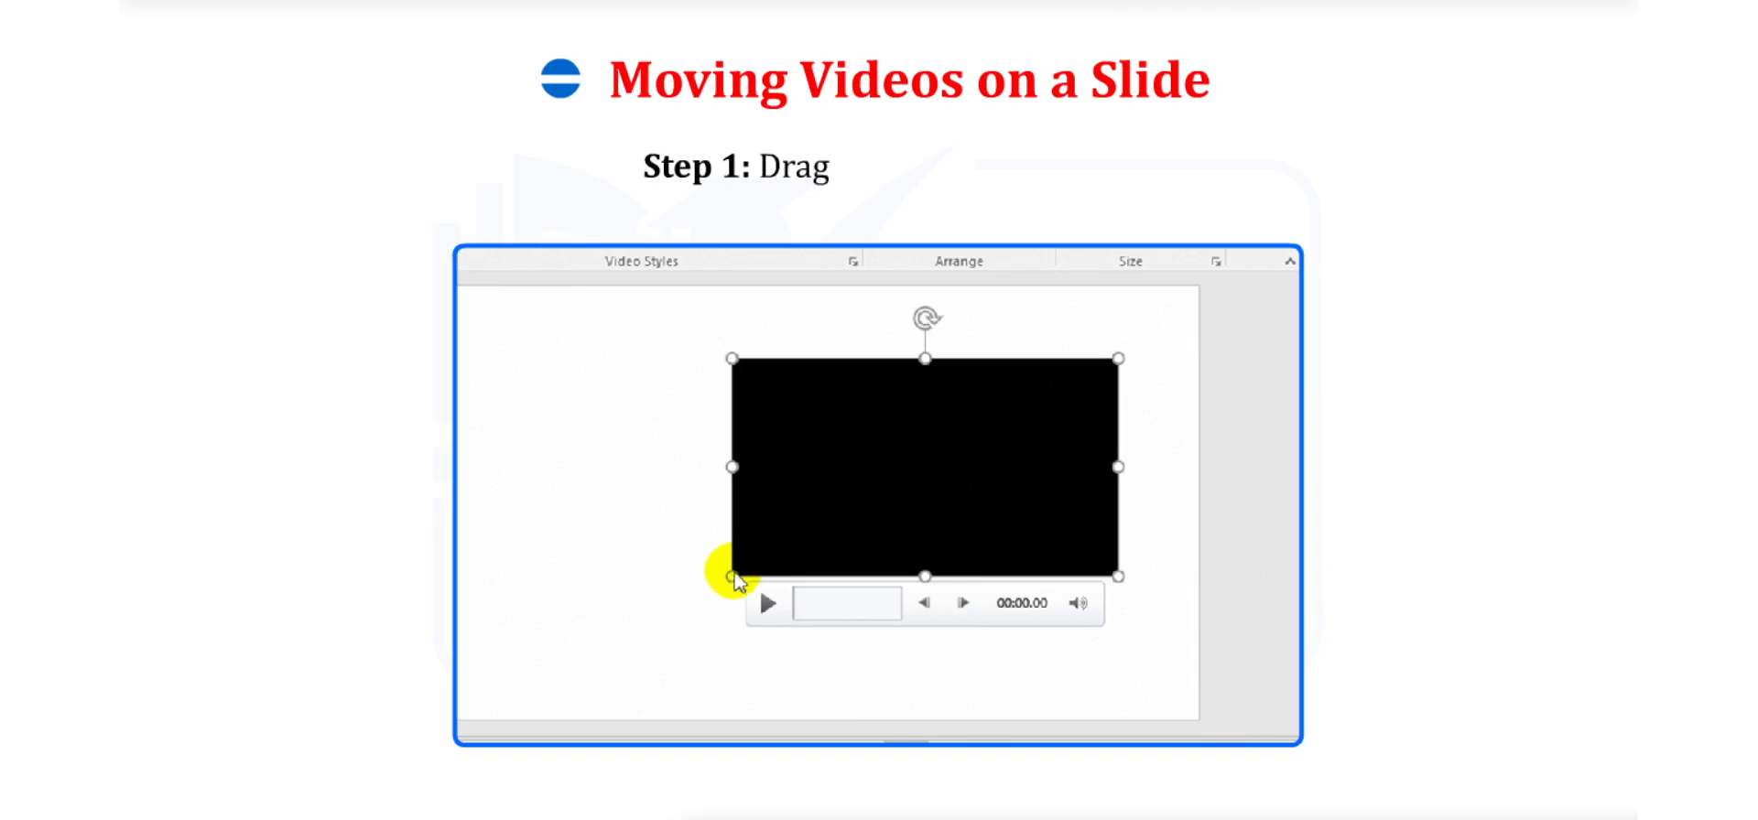
{"action": "left_click_drag", "start_coordinate": [734, 576], "coordinate": [646, 622]}
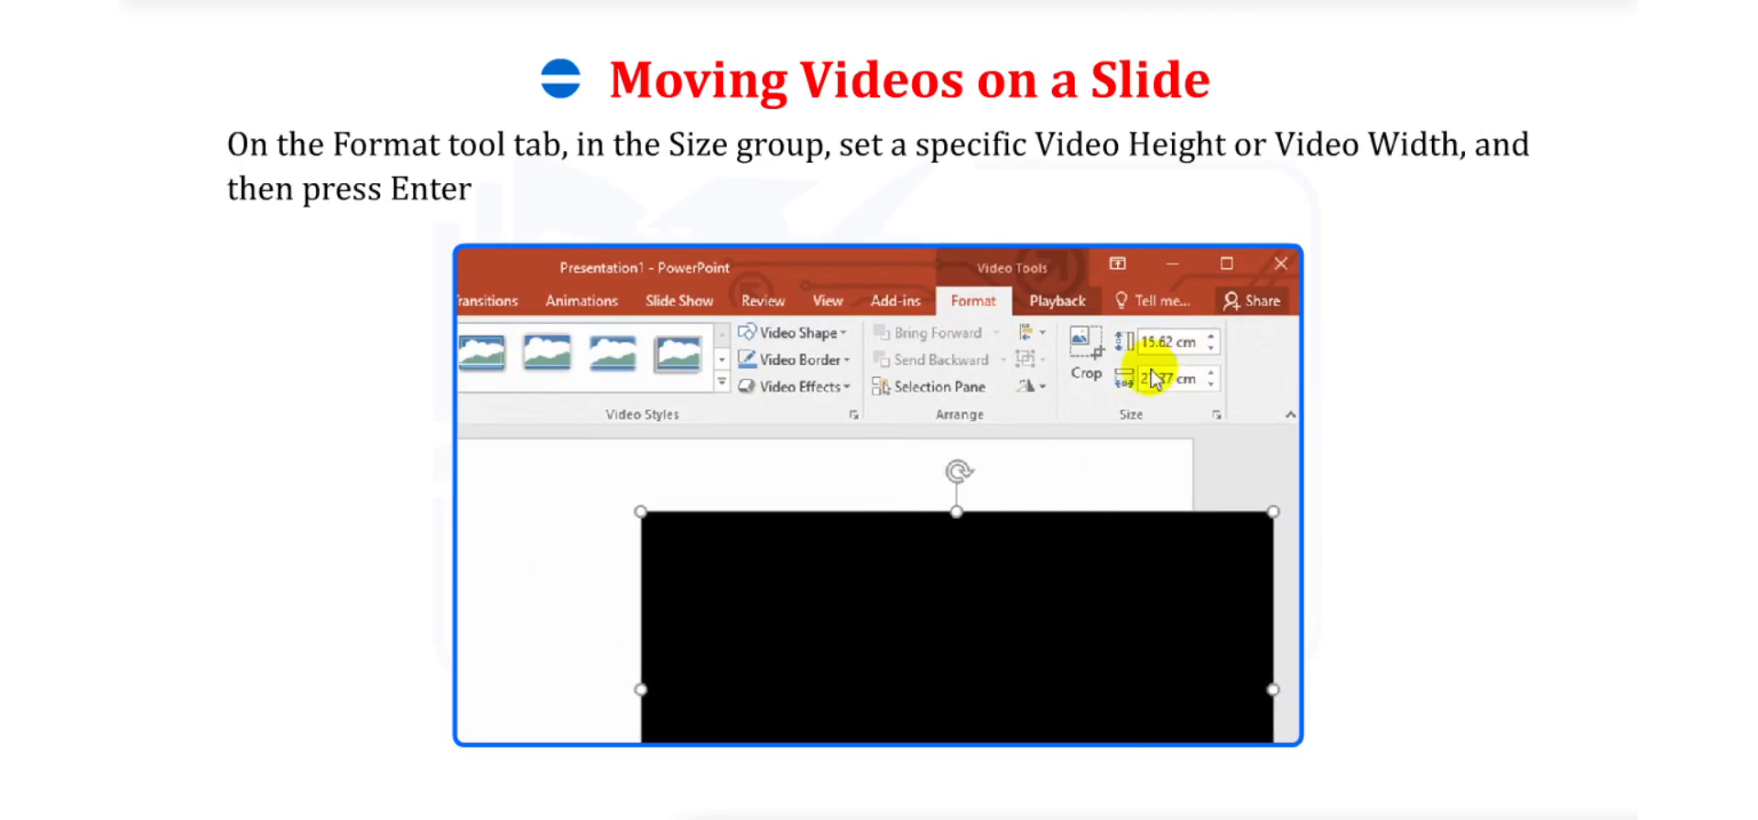
{"action": "key", "text": "Enter"}
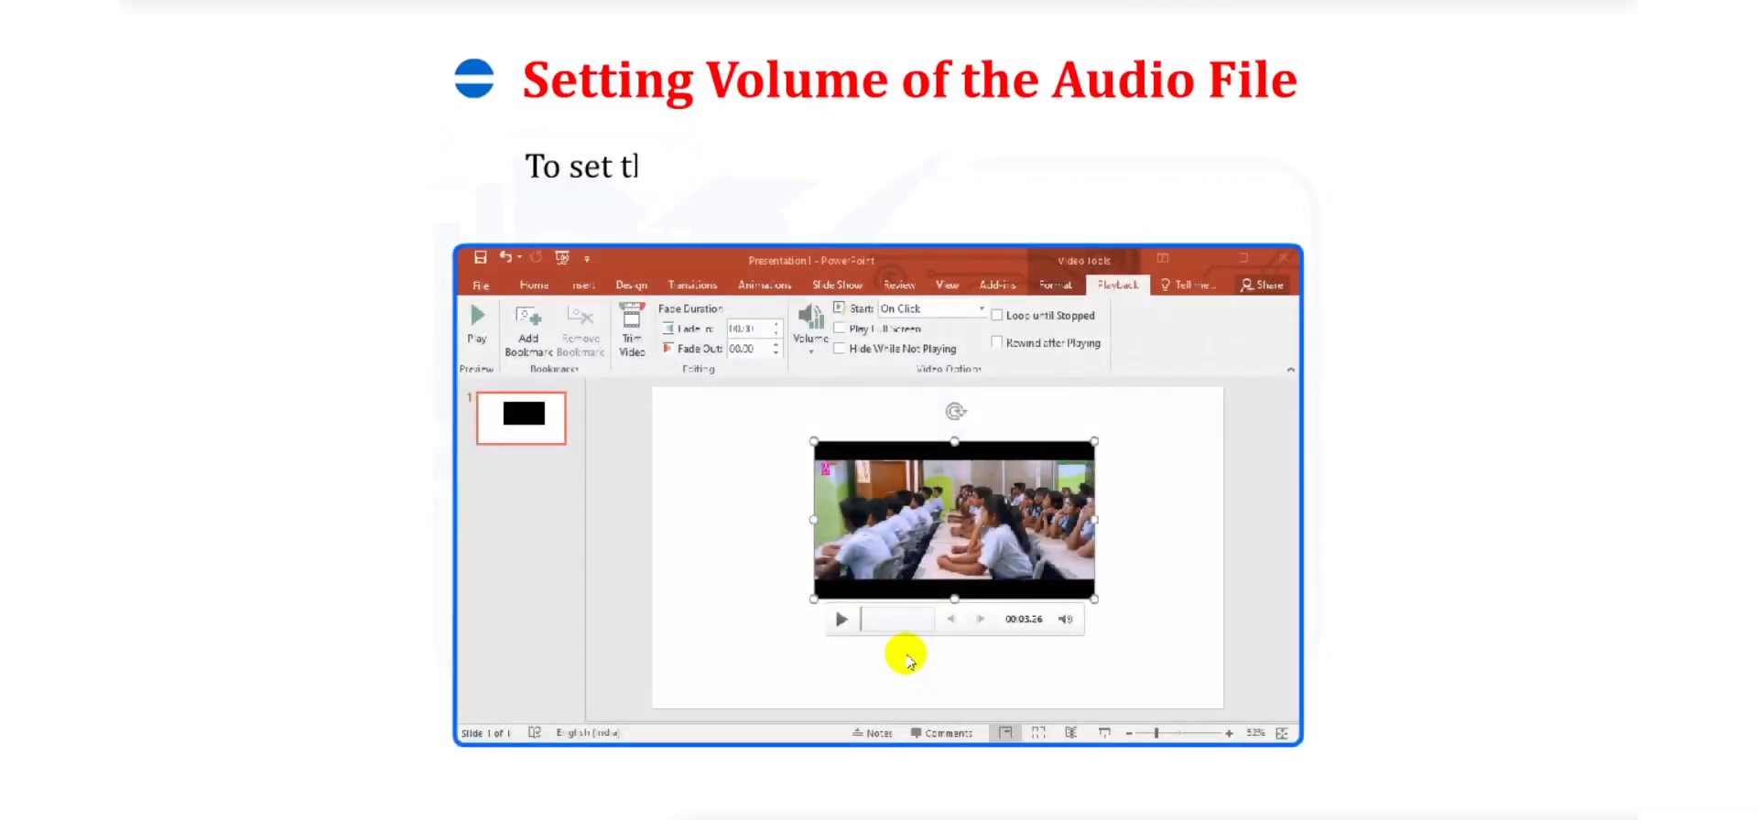
Step: Show the video's Playback settings to reach its relative Volume levels
{"action": "type", "text": "he relative volume of a video sou"}
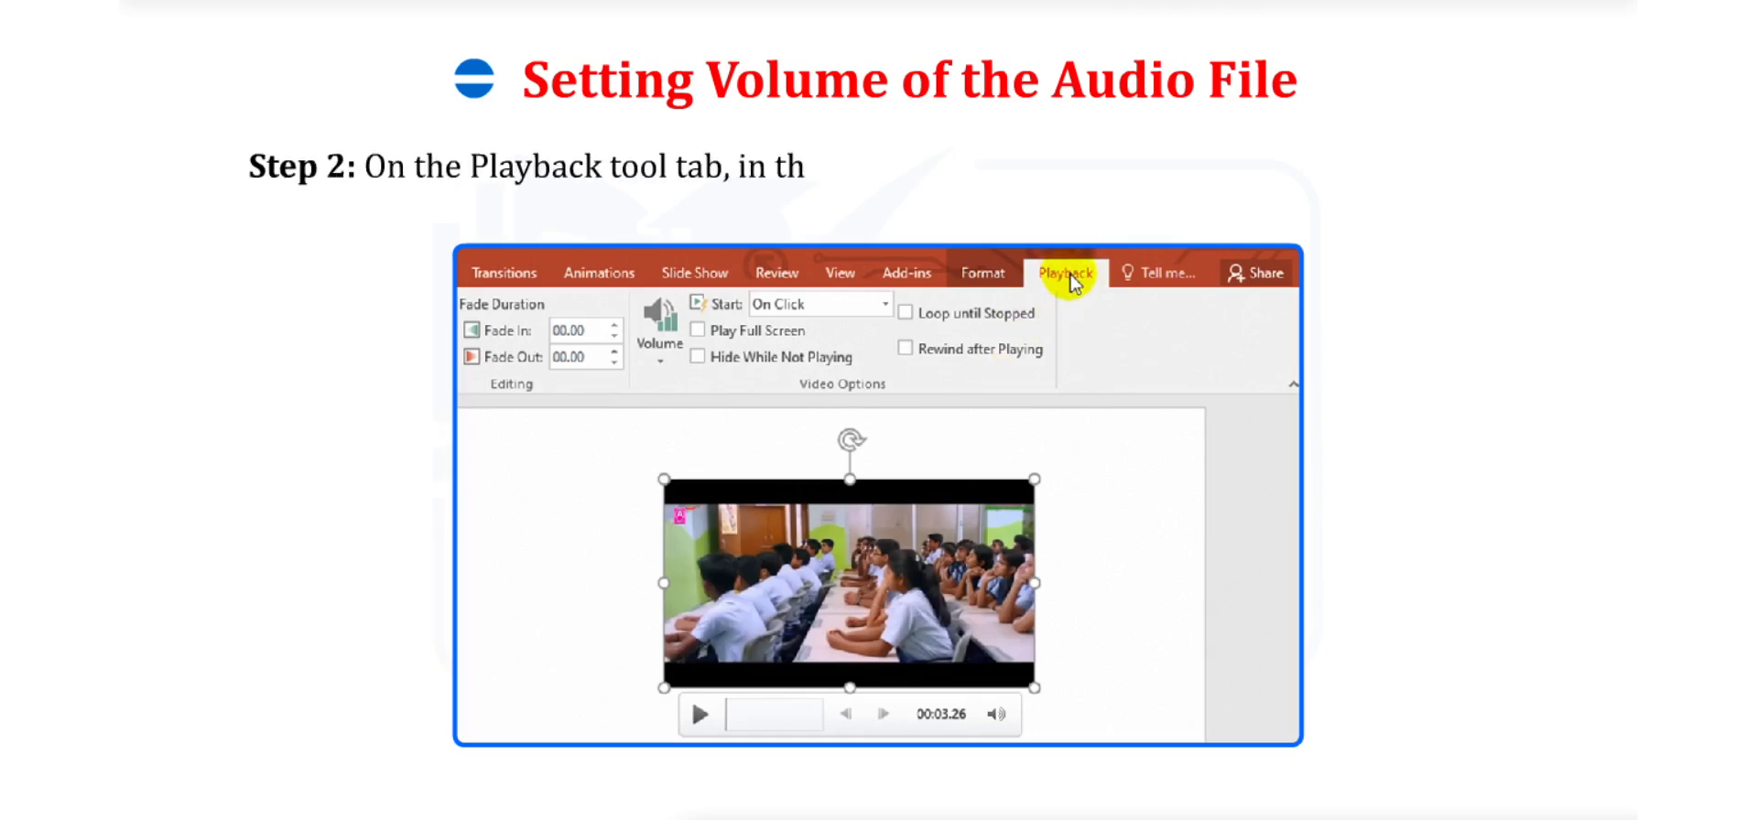
{"action": "left_click", "coordinate": [659, 324]}
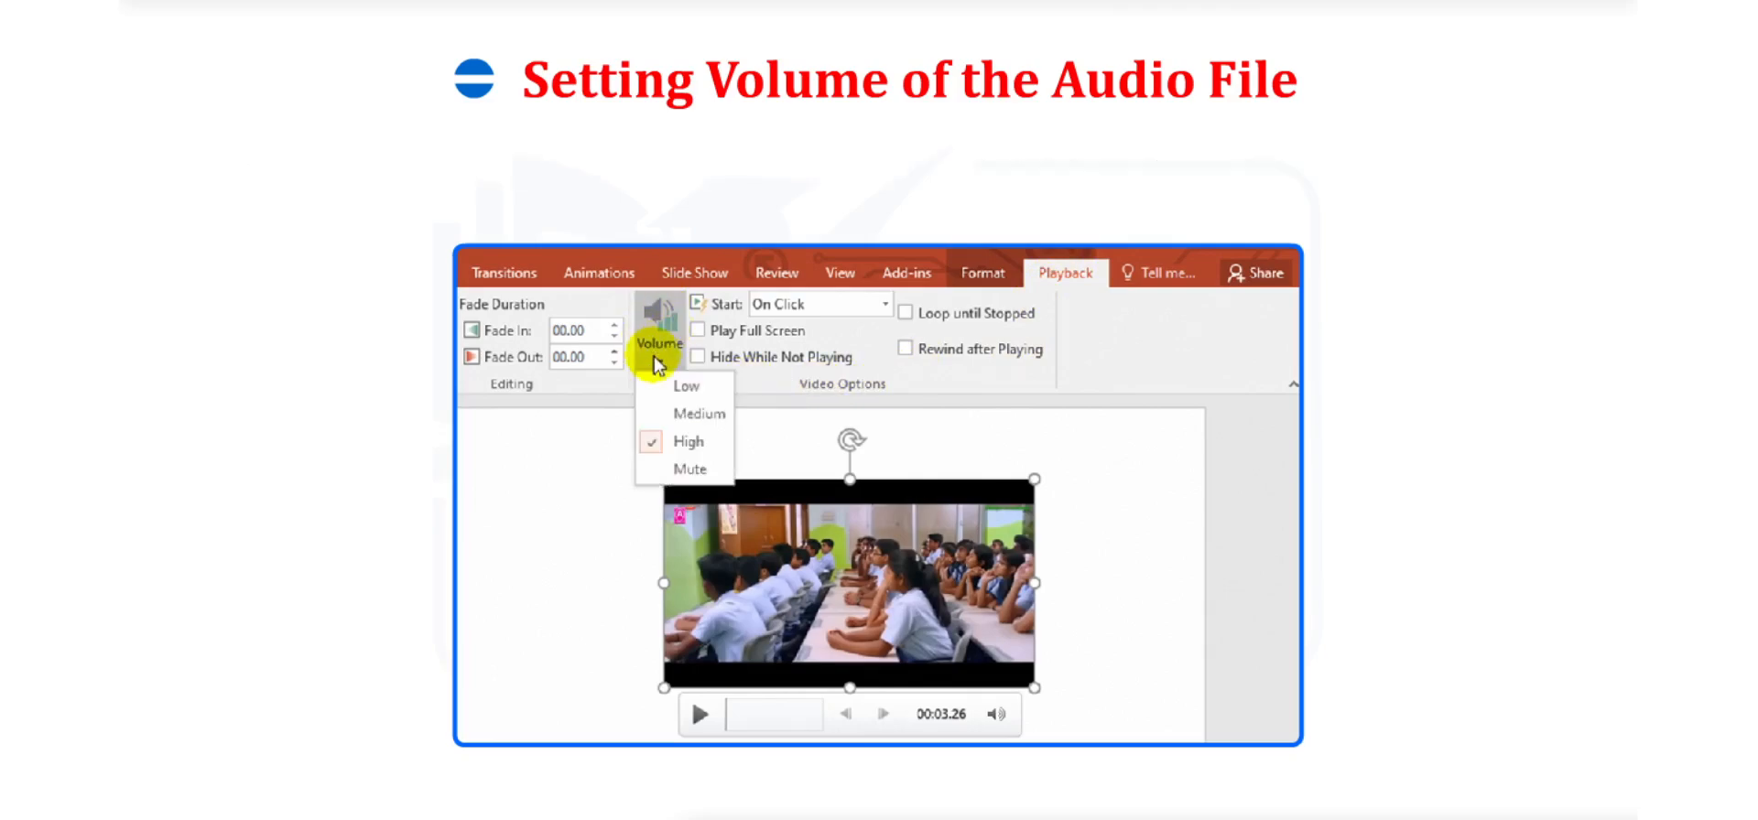